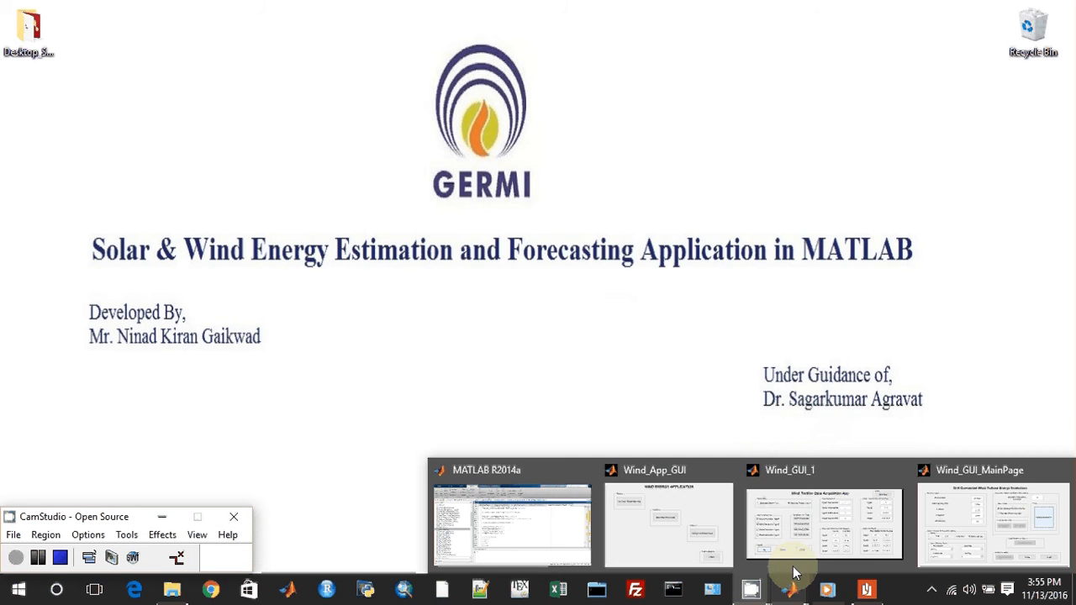
Bring the Wind_App_GUI launcher window to the front from the taskbar preview
{"action": "left_click", "coordinate": [669, 521]}
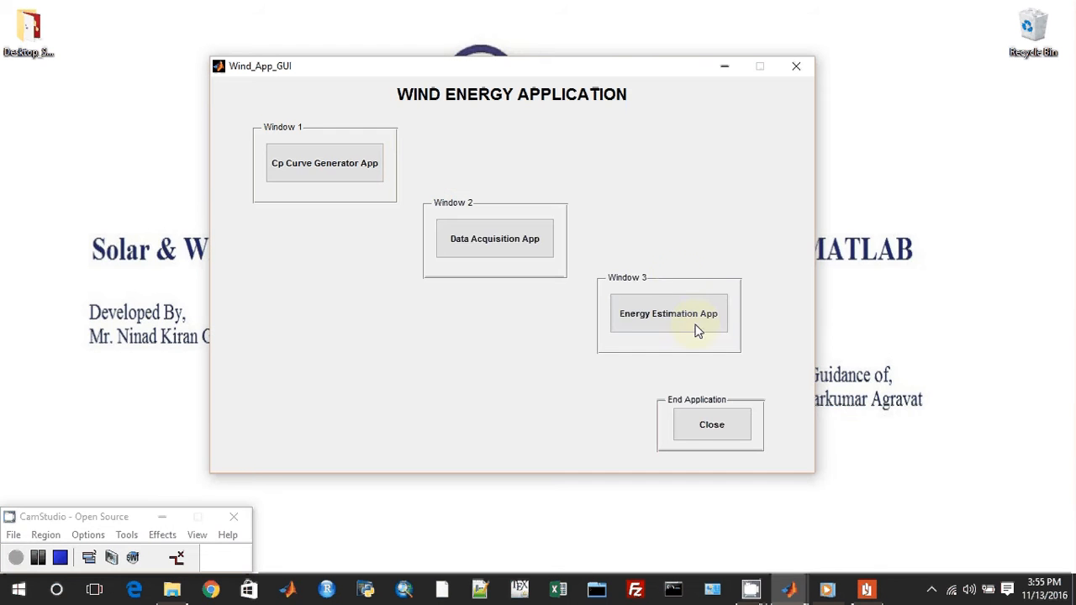
{"action": "mouse_move", "coordinate": [731, 313]}
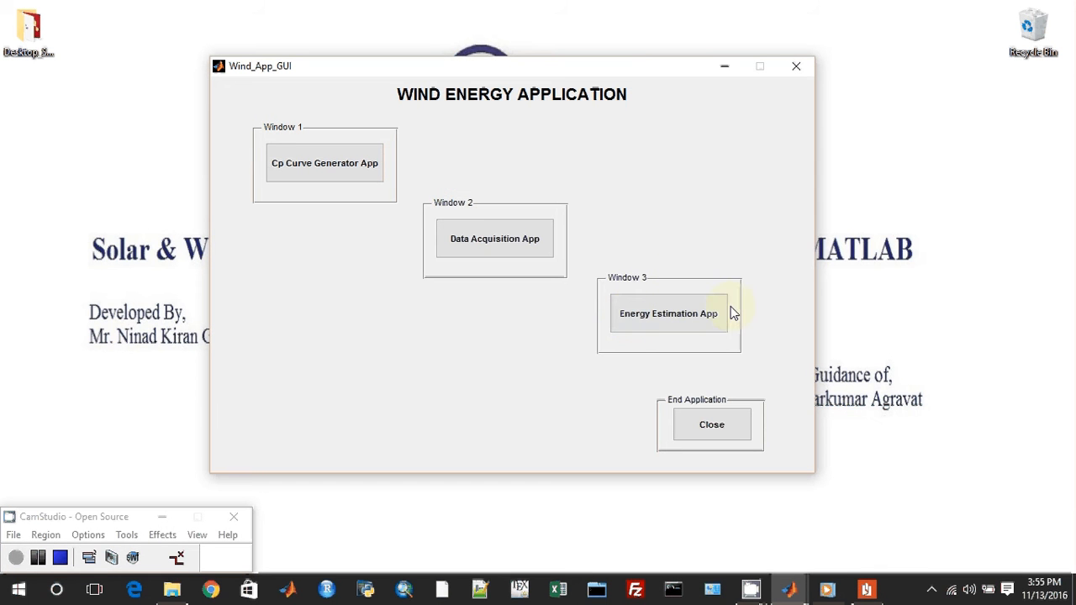
{"action": "mouse_move", "coordinate": [461, 160]}
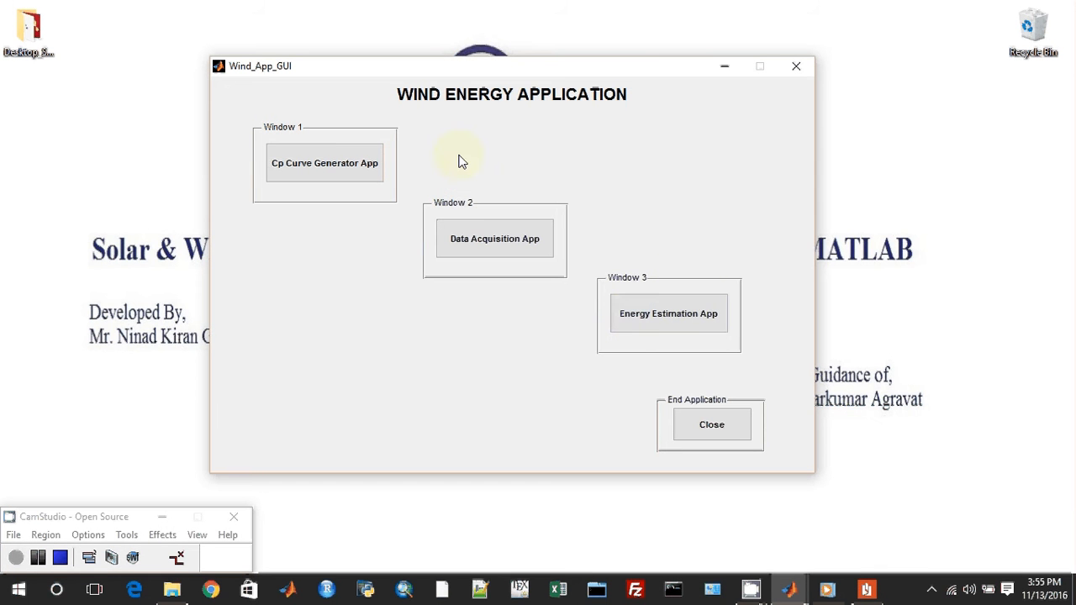
{"action": "mouse_move", "coordinate": [659, 126]}
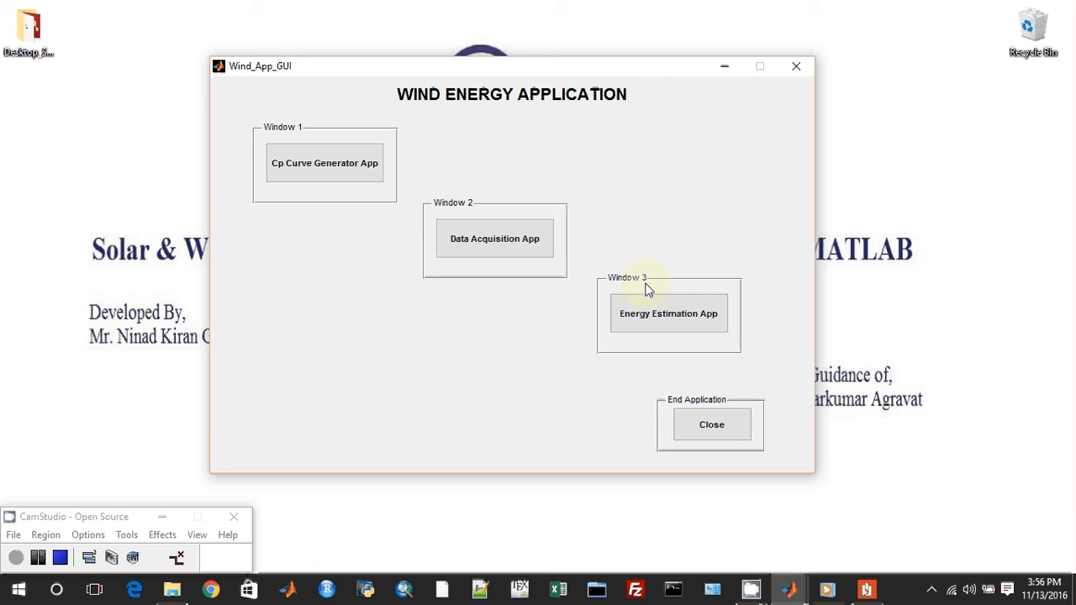
{"action": "mouse_move", "coordinate": [688, 315]}
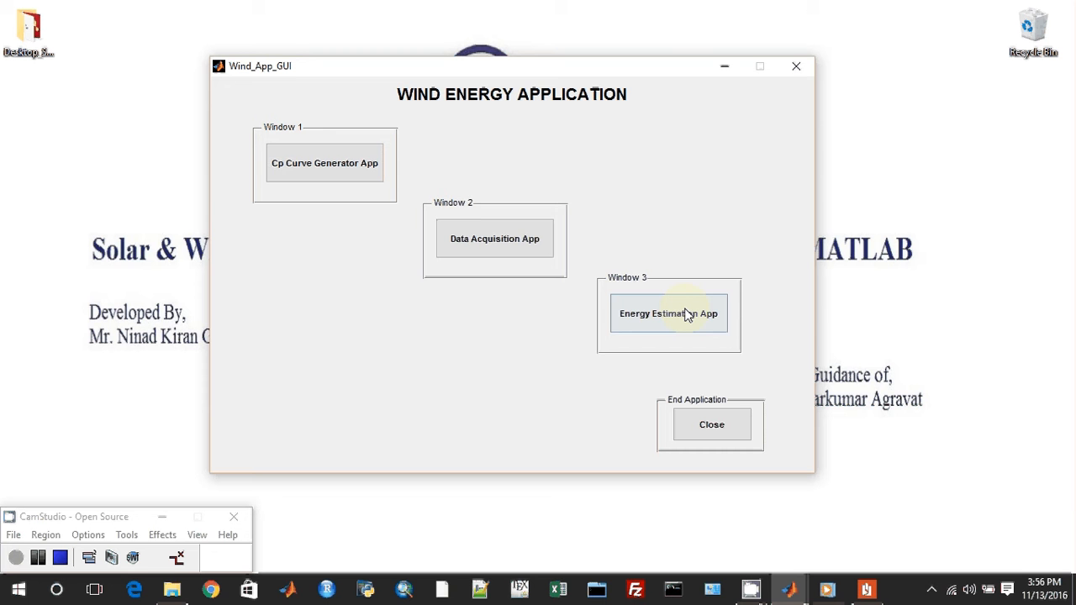
{"action": "mouse_move", "coordinate": [699, 254]}
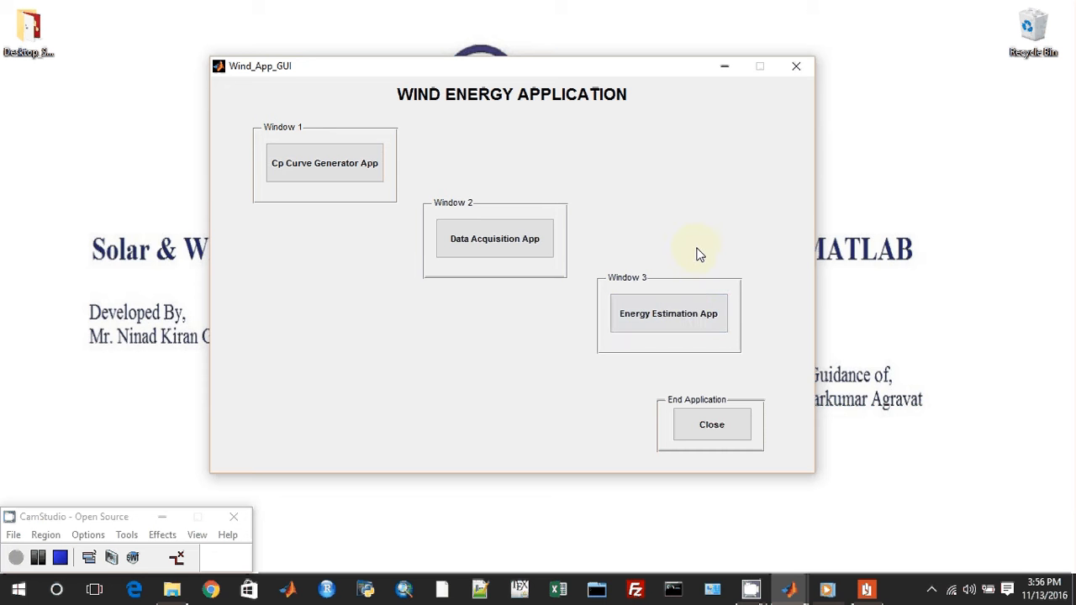
{"action": "mouse_move", "coordinate": [606, 398]}
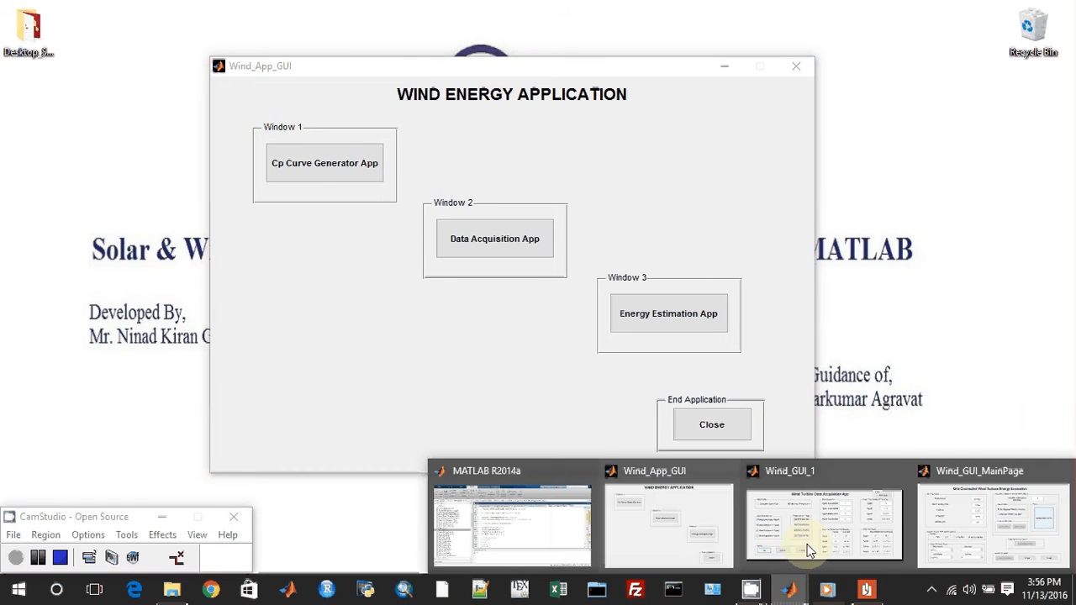
Bring the Wind_GUI_1 turbine data acquisition window to the front
{"action": "left_click", "coordinate": [823, 525]}
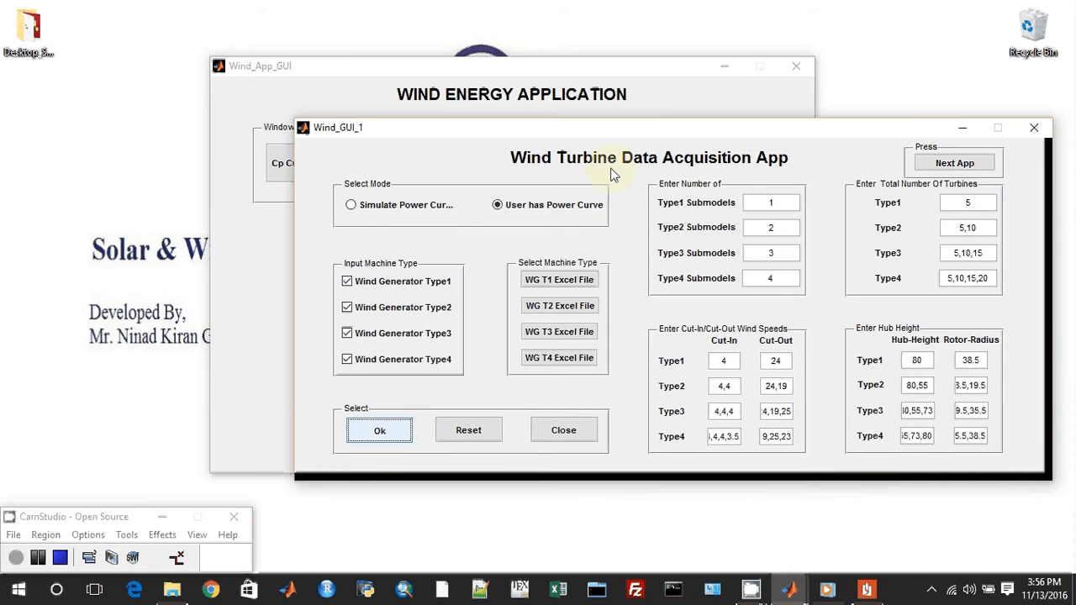
{"action": "mouse_move", "coordinate": [881, 170]}
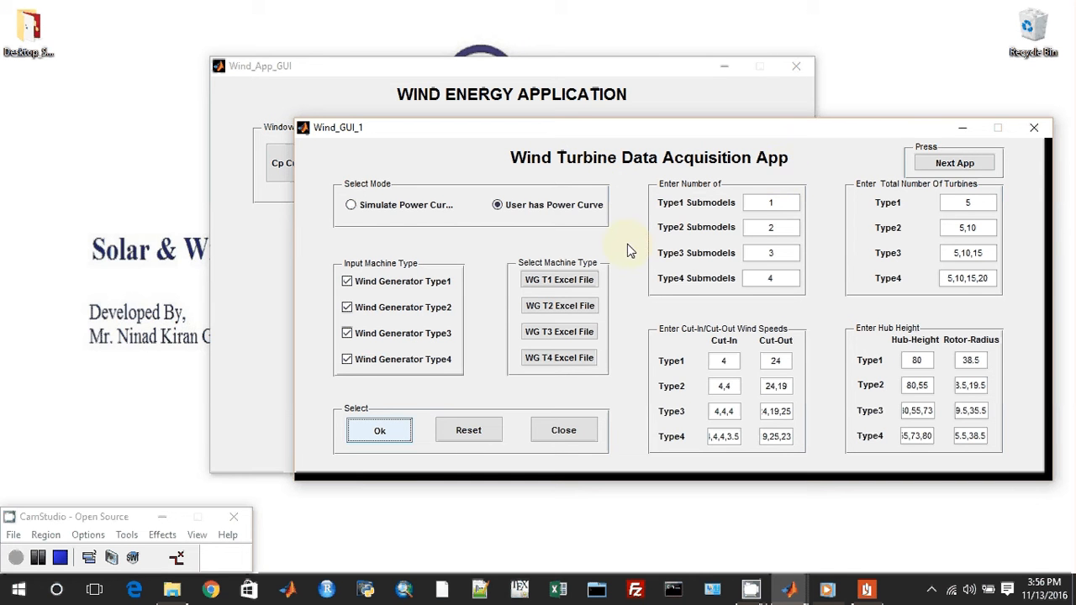
{"action": "mouse_move", "coordinate": [792, 326]}
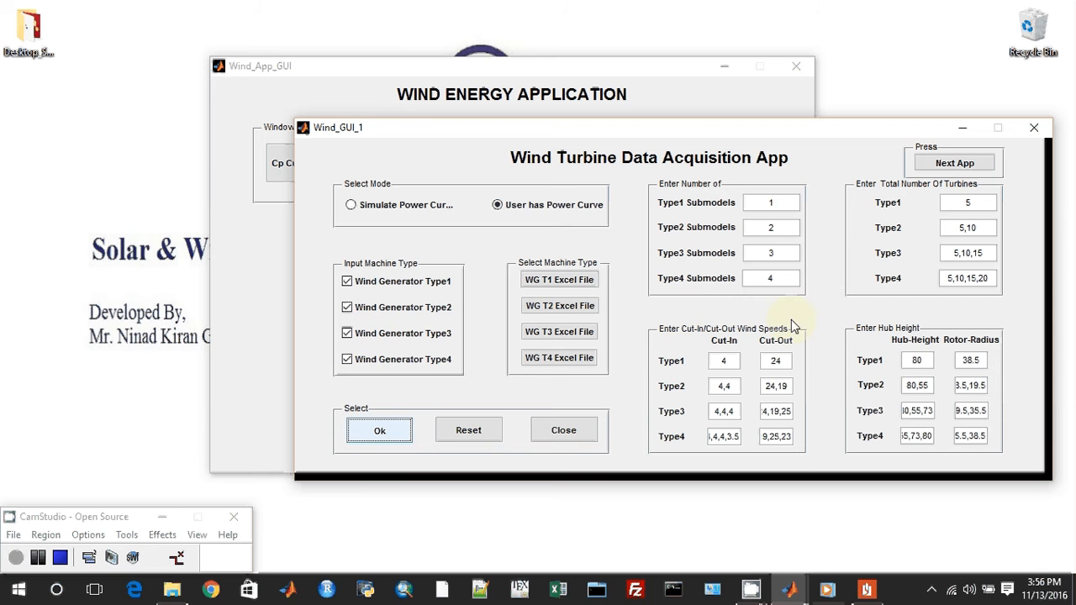
{"action": "mouse_move", "coordinate": [904, 269]}
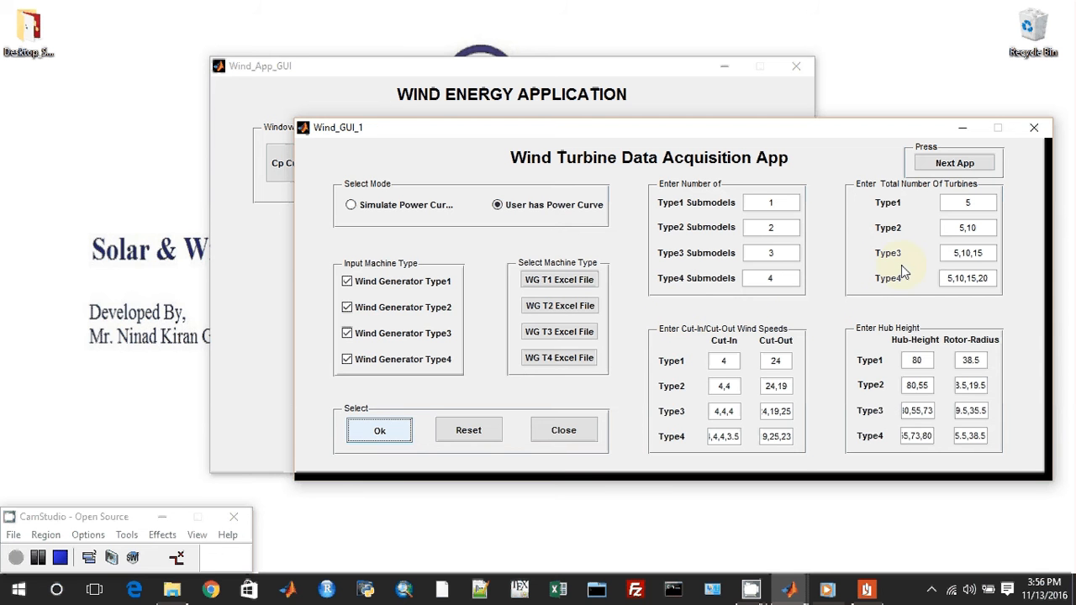
{"action": "mouse_move", "coordinate": [928, 265]}
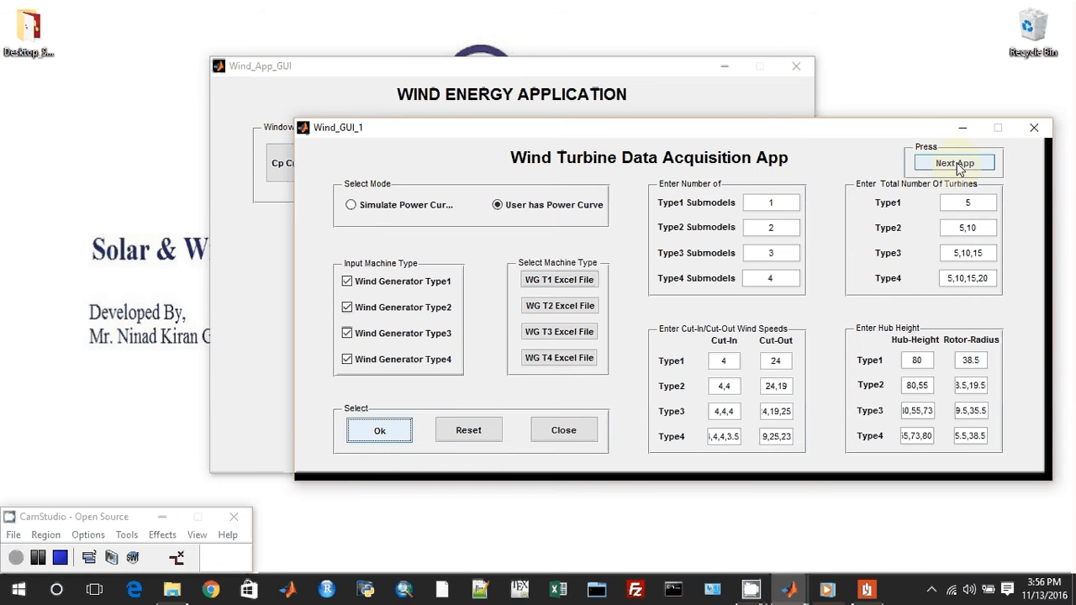
{"action": "mouse_move", "coordinate": [996, 184]}
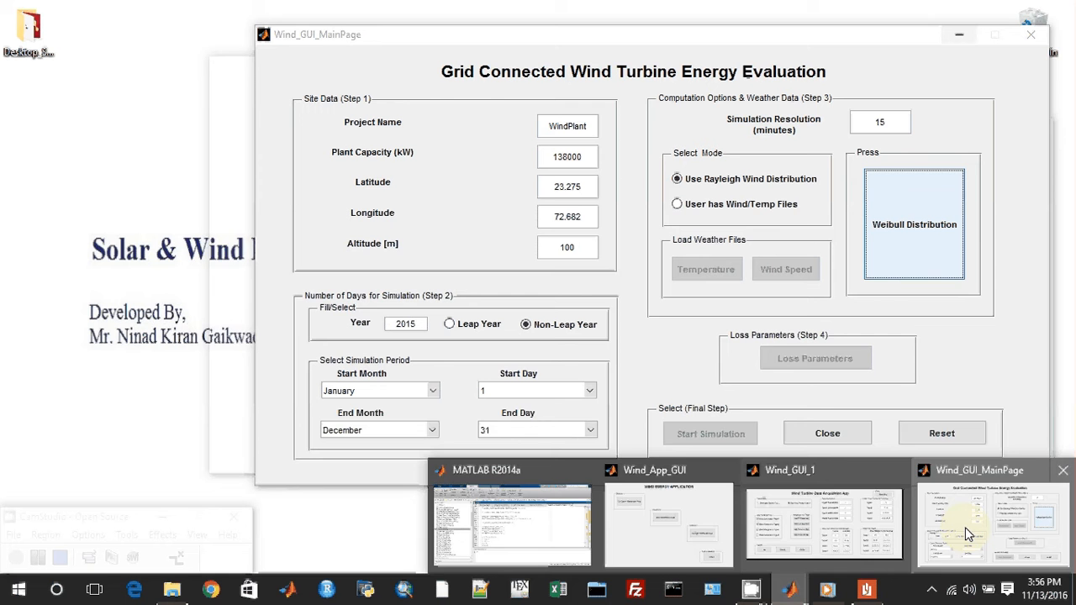
Bring the Wind_GUI_MainPage energy evaluation window to the front
{"action": "left_click", "coordinate": [992, 521]}
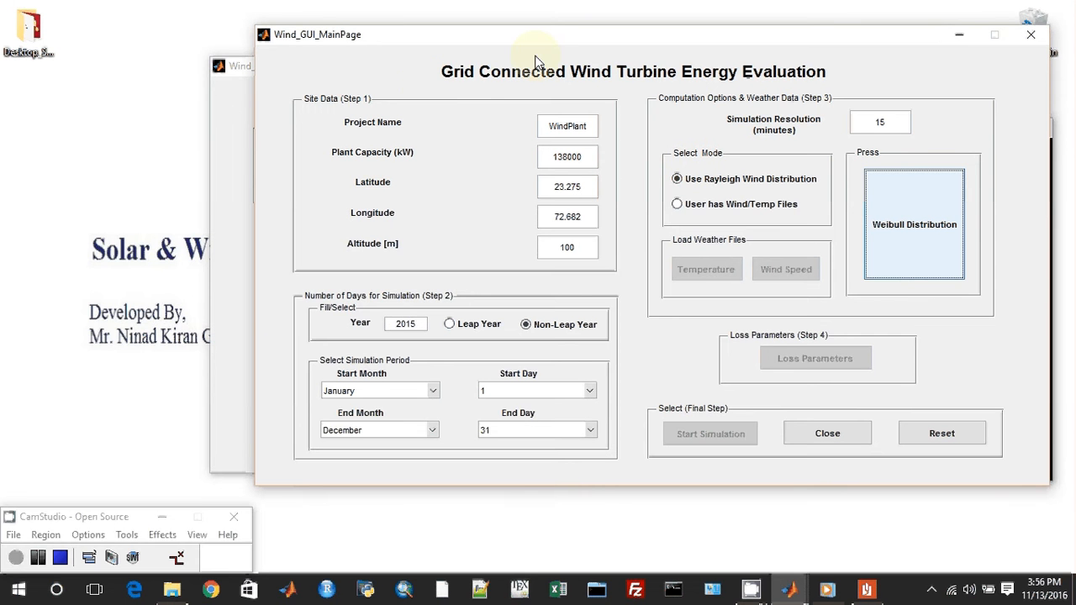
{"action": "mouse_move", "coordinate": [900, 33]}
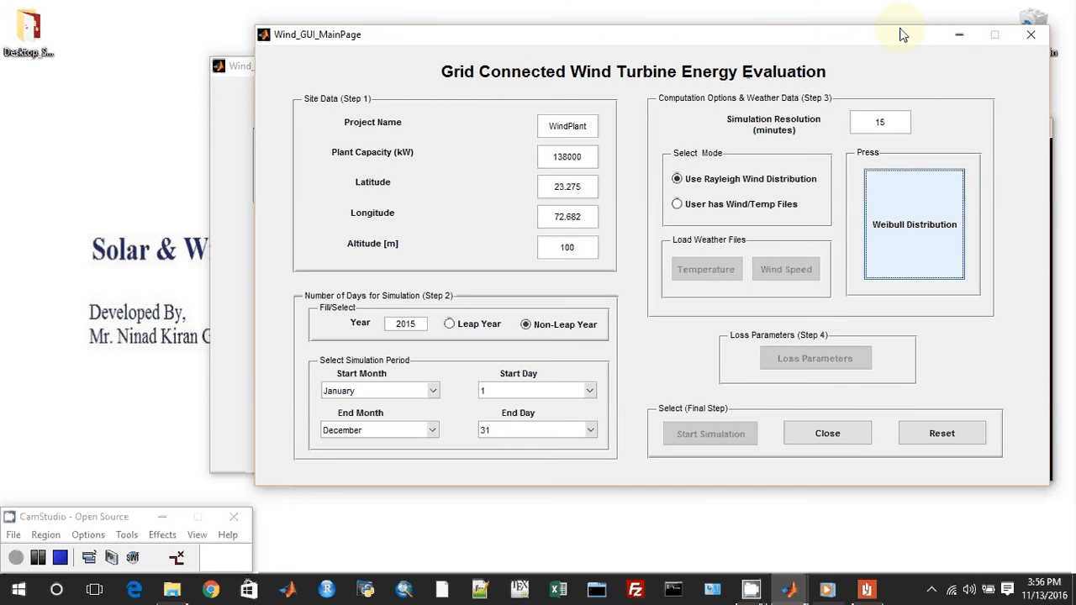
{"action": "mouse_move", "coordinate": [924, 49]}
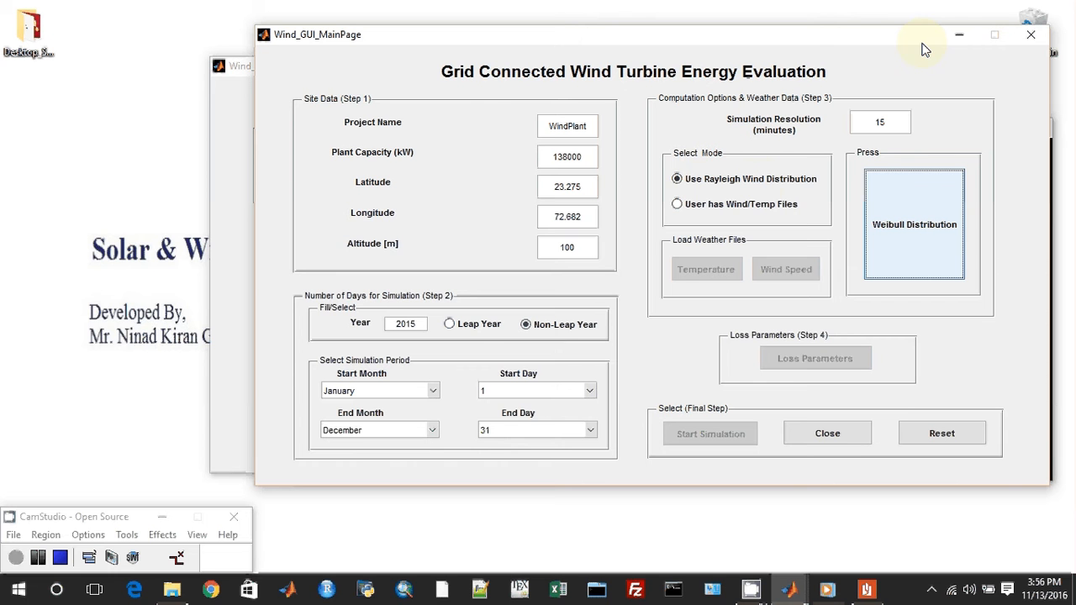
{"action": "mouse_move", "coordinate": [481, 95]}
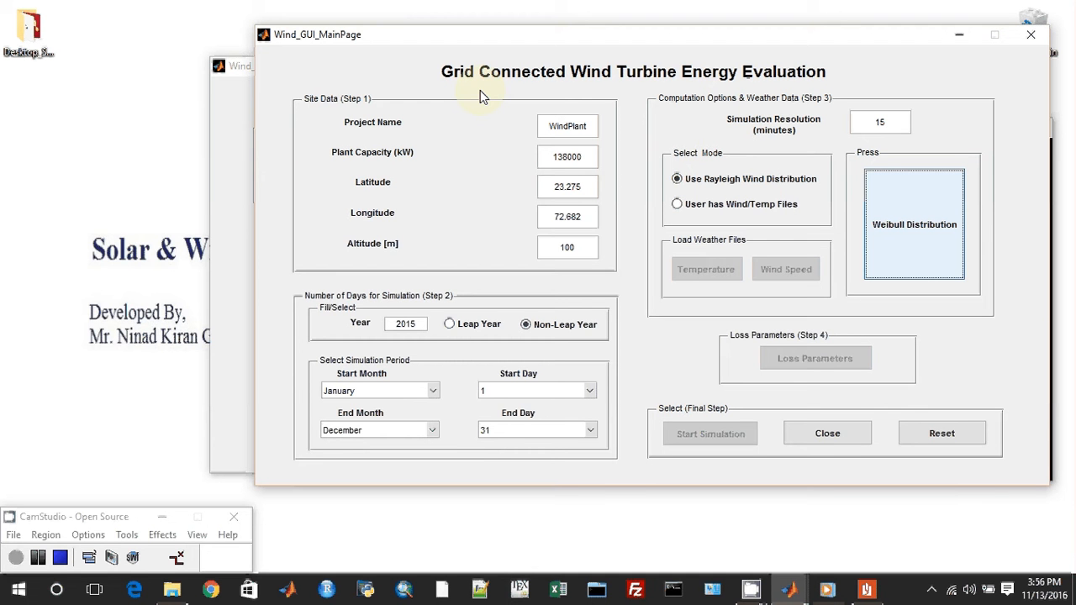
{"action": "mouse_move", "coordinate": [404, 91]}
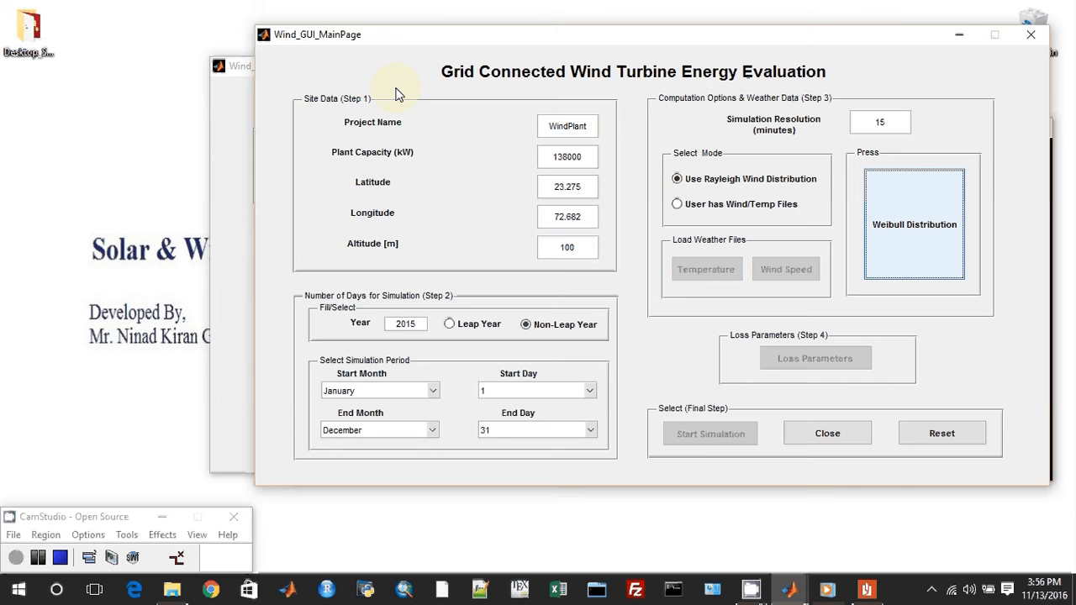
{"action": "mouse_move", "coordinate": [328, 111]}
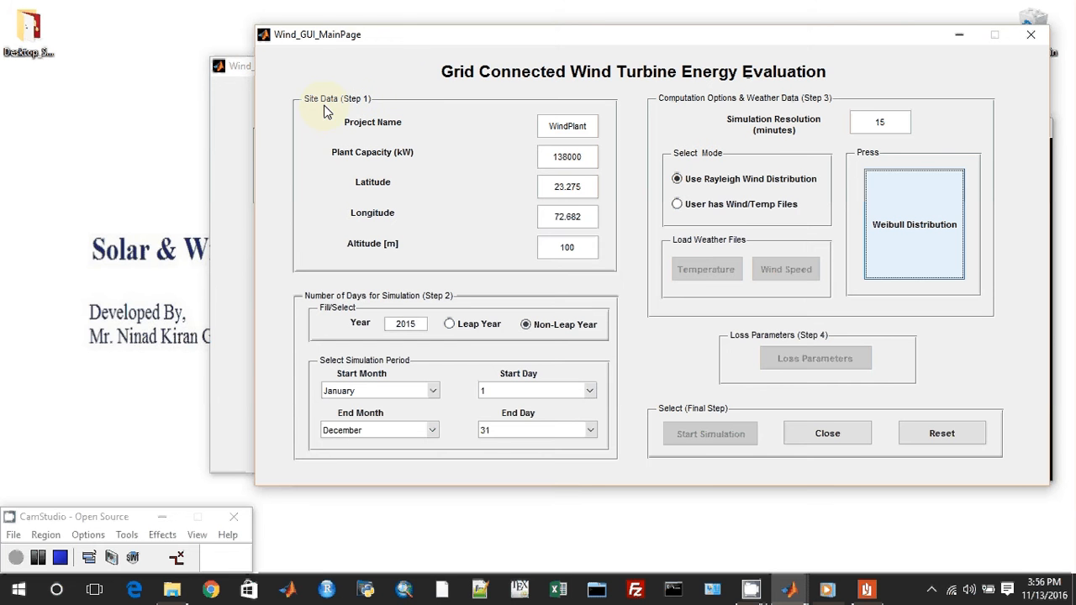
{"action": "mouse_move", "coordinate": [542, 121]}
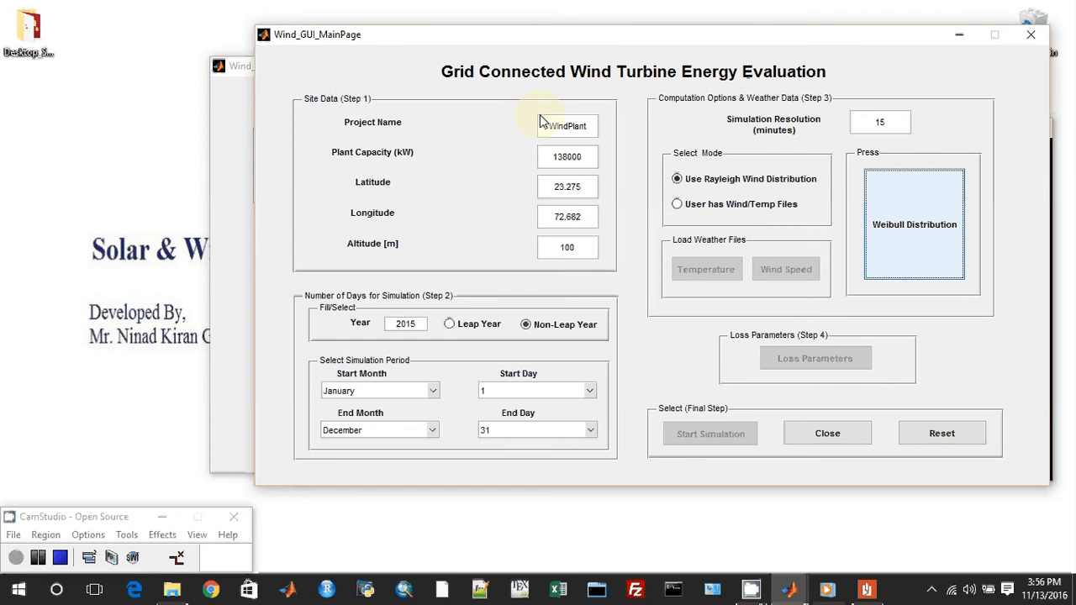
{"action": "mouse_move", "coordinate": [538, 205]}
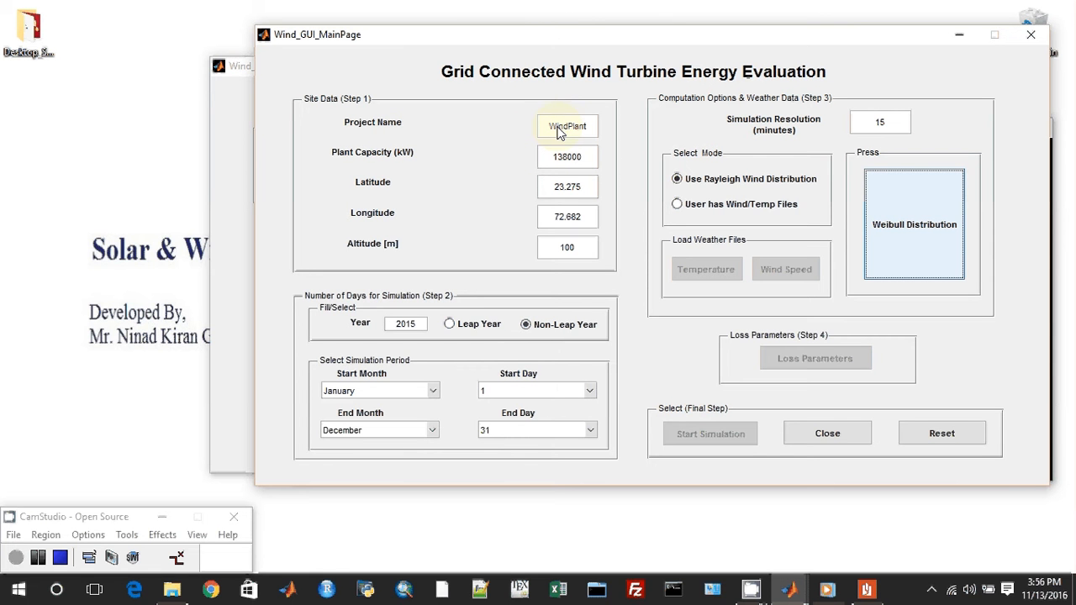
{"action": "mouse_move", "coordinate": [419, 164]}
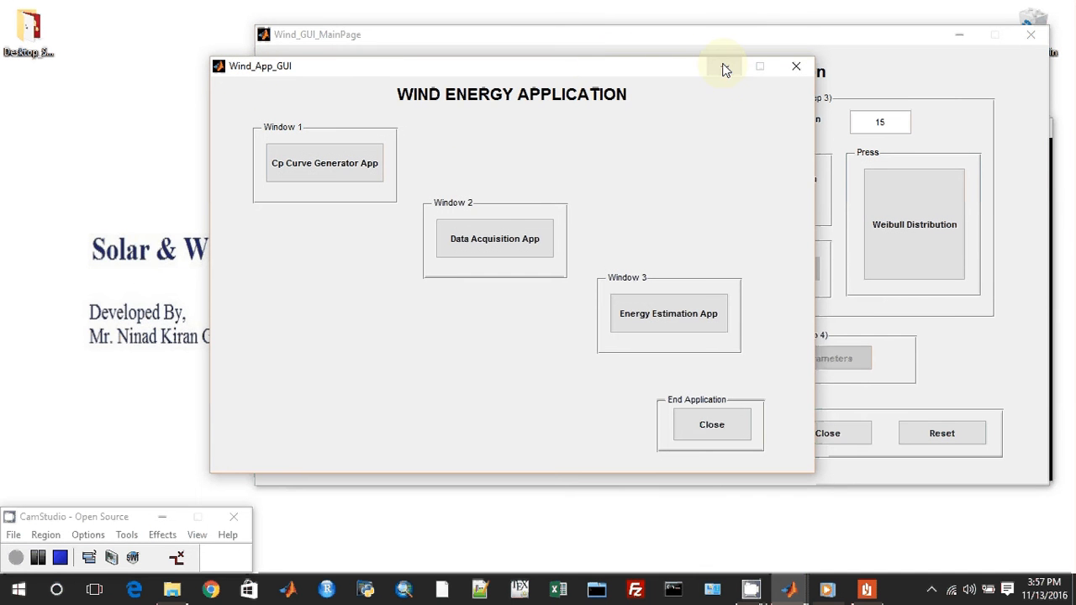
Return to the energy evaluation window showing latitude 23.275, longitude 72.682, altitude 100
{"action": "left_click", "coordinate": [795, 67]}
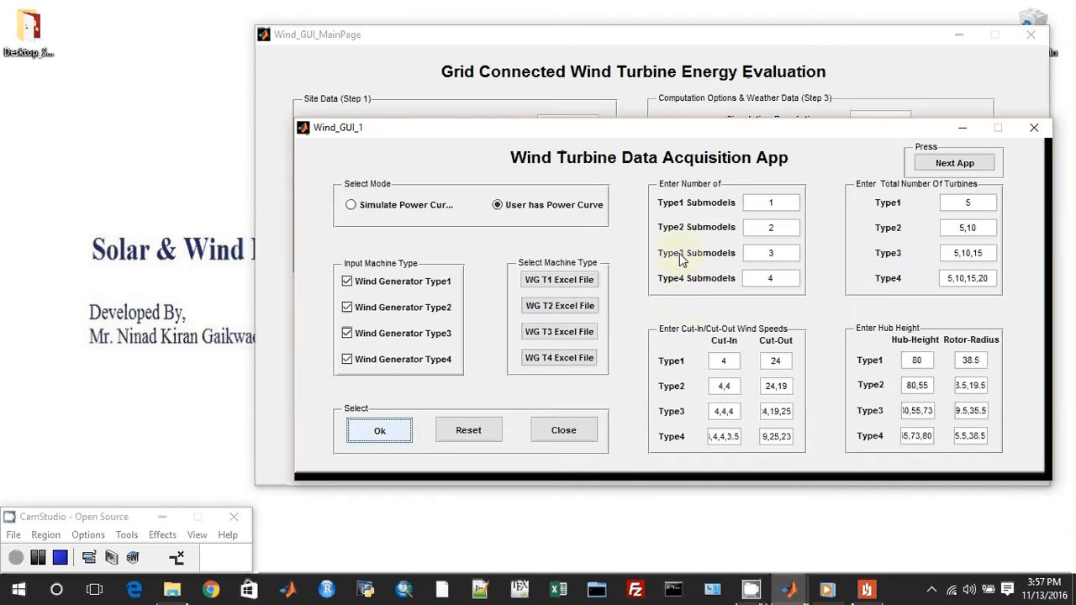
{"action": "left_click", "coordinate": [380, 431]}
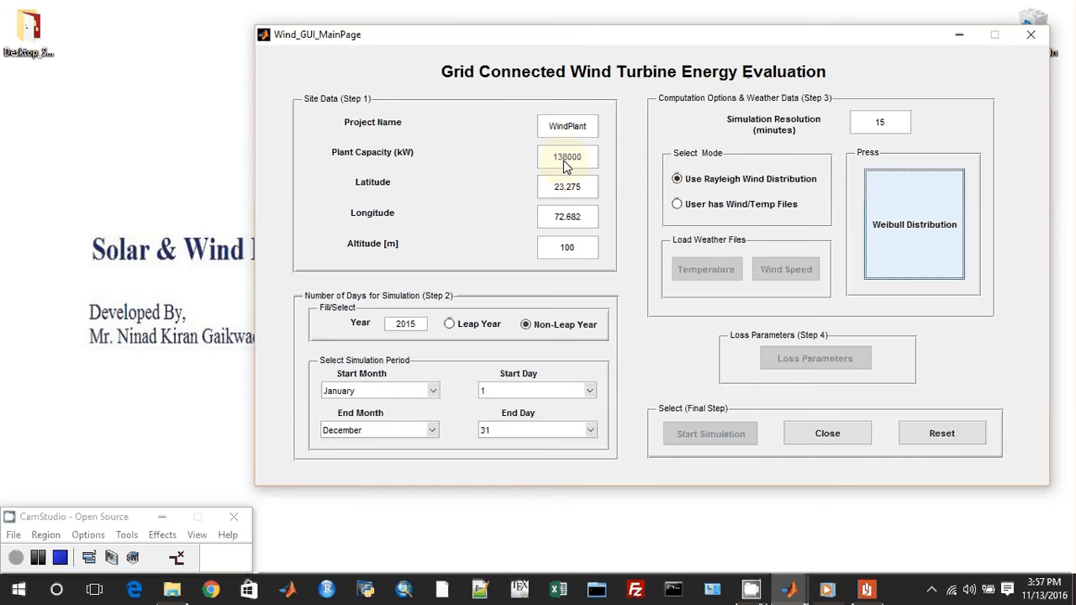
{"action": "mouse_move", "coordinate": [411, 166]}
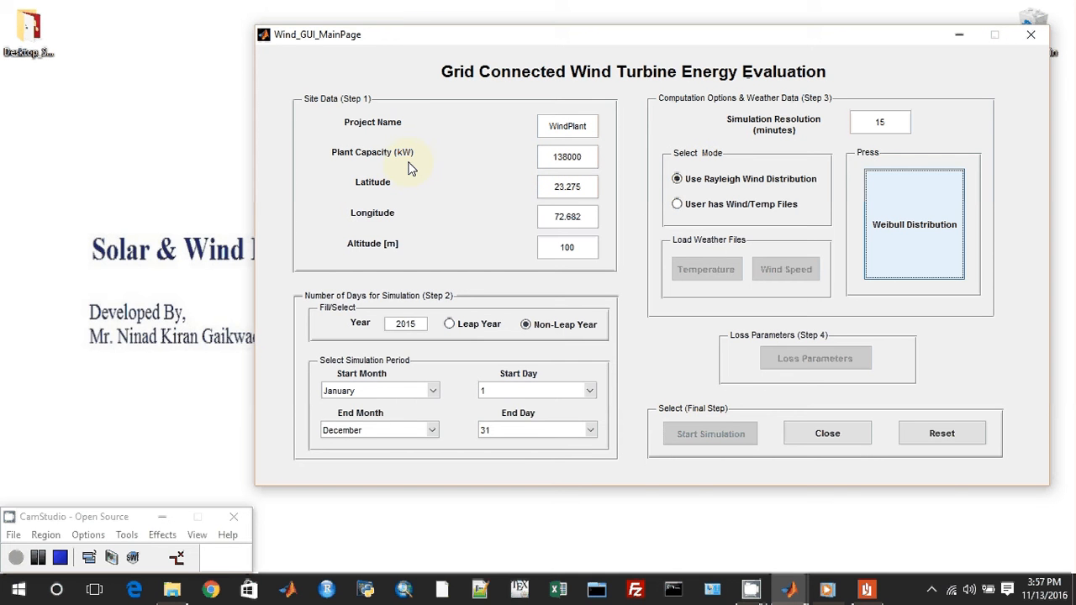
{"action": "mouse_move", "coordinate": [367, 195]}
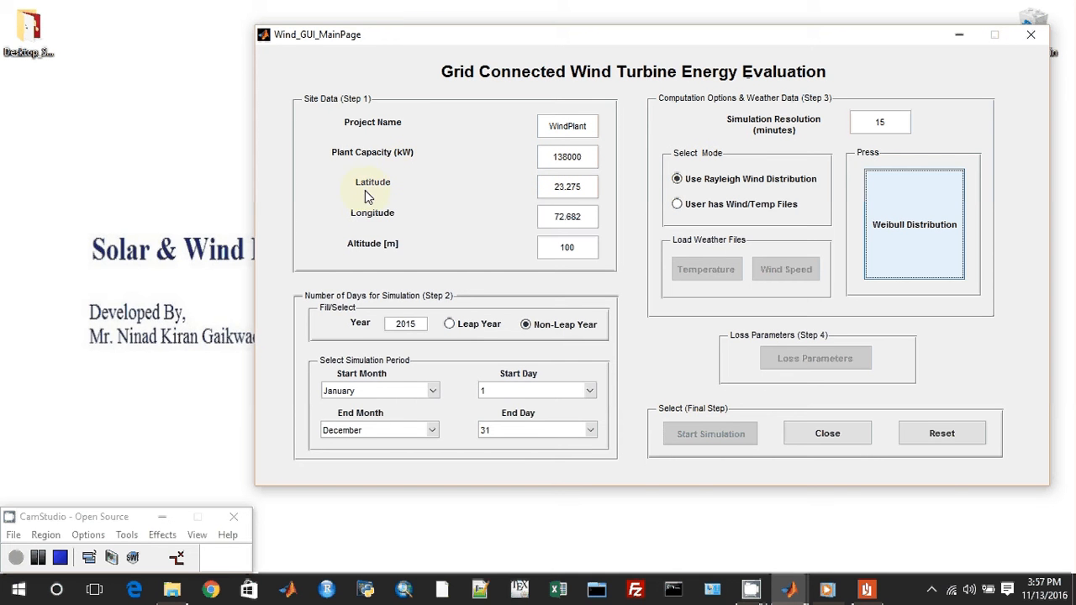
{"action": "mouse_move", "coordinate": [440, 210]}
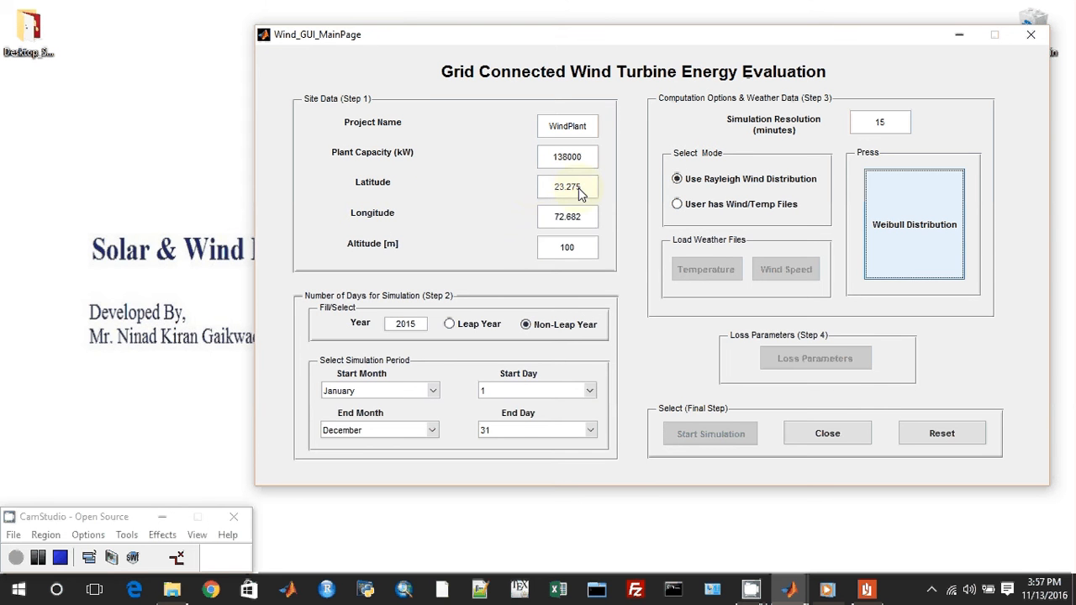
{"action": "left_click", "coordinate": [568, 157]}
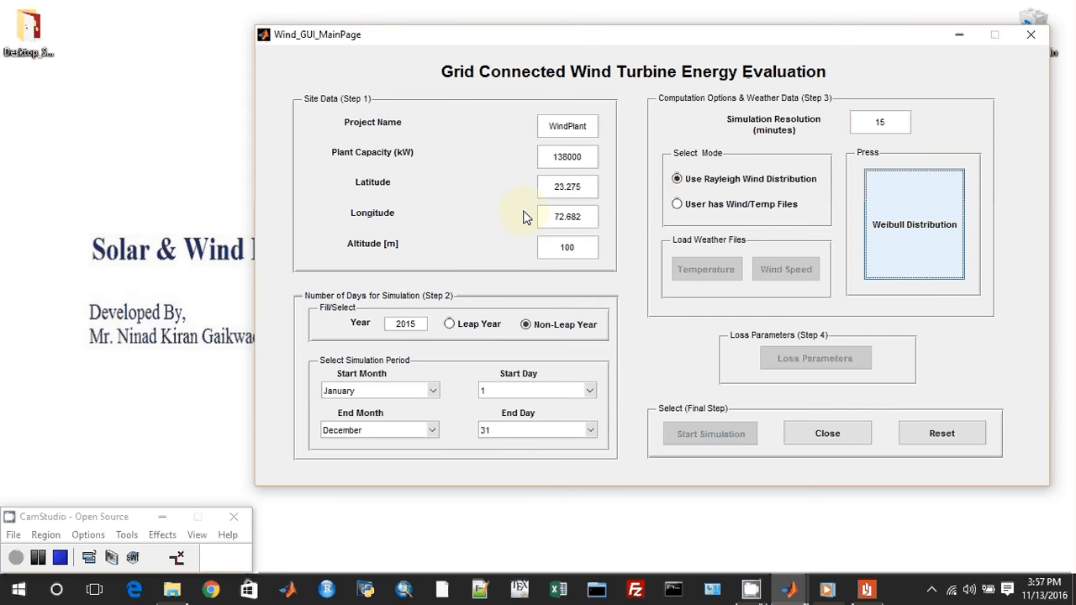
{"action": "mouse_move", "coordinate": [373, 254]}
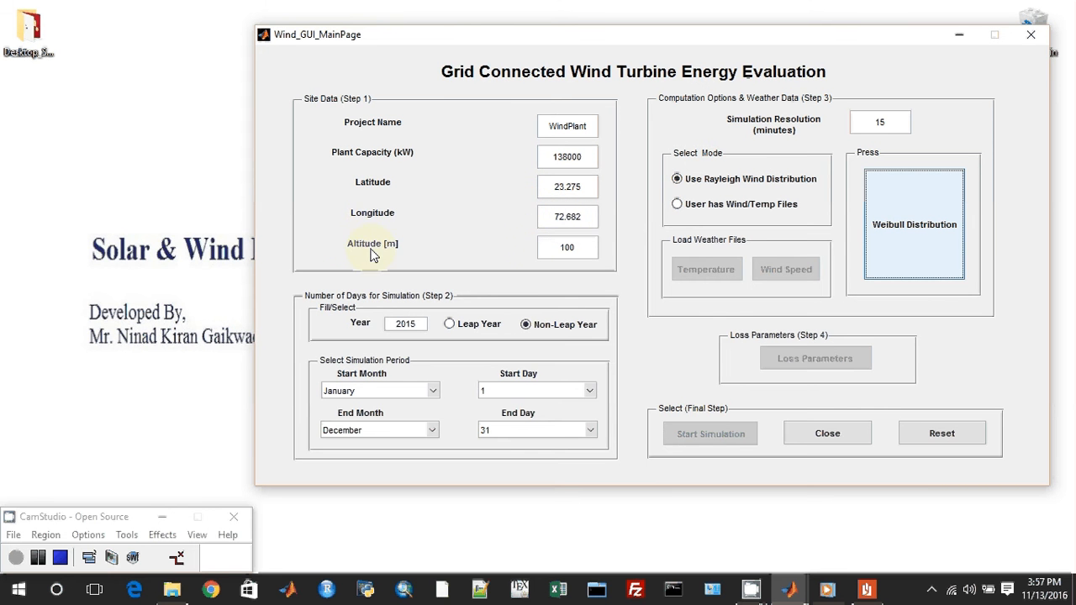
{"action": "mouse_move", "coordinate": [382, 305]}
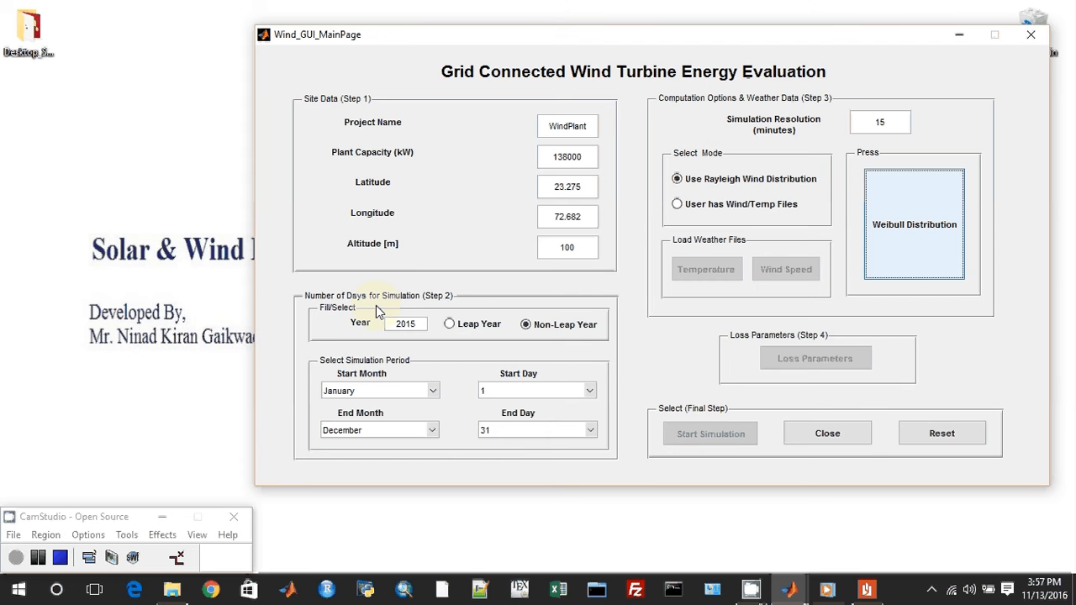
{"action": "mouse_move", "coordinate": [575, 376]}
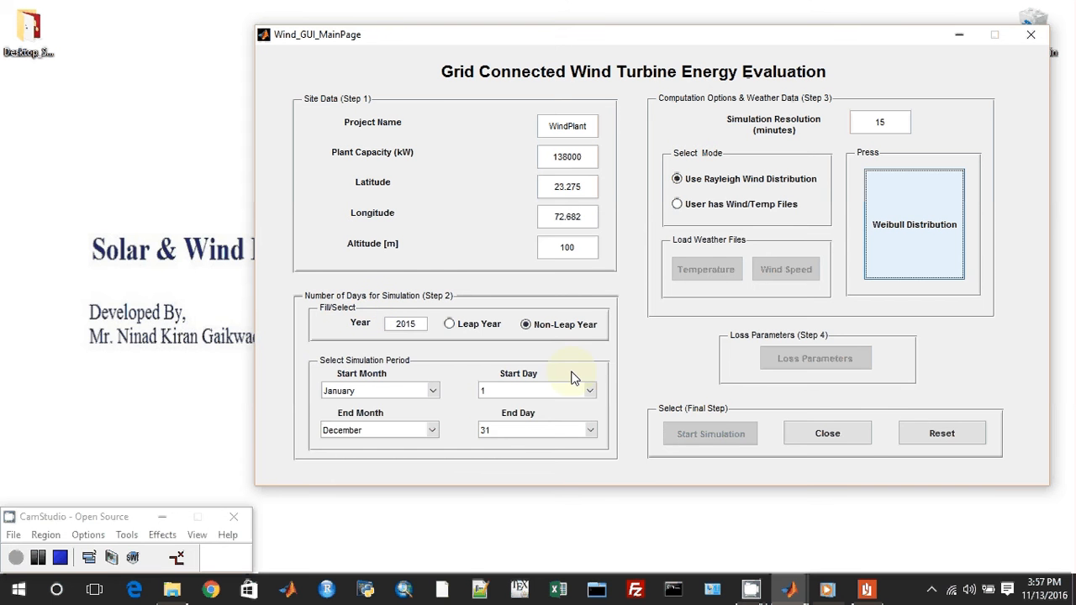
{"action": "mouse_move", "coordinate": [822, 196]}
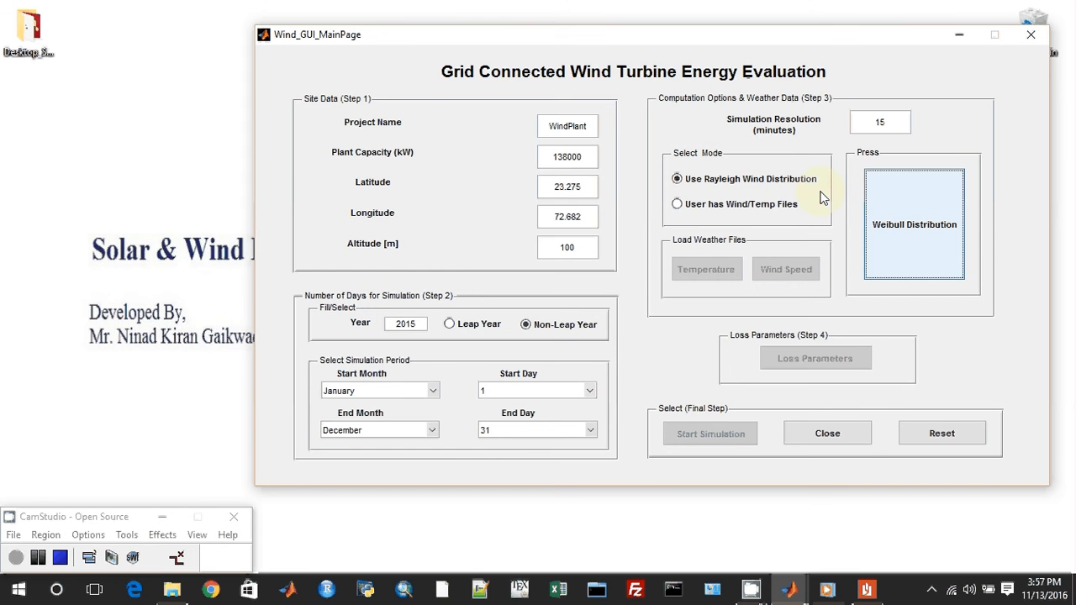
{"action": "mouse_move", "coordinate": [589, 370]}
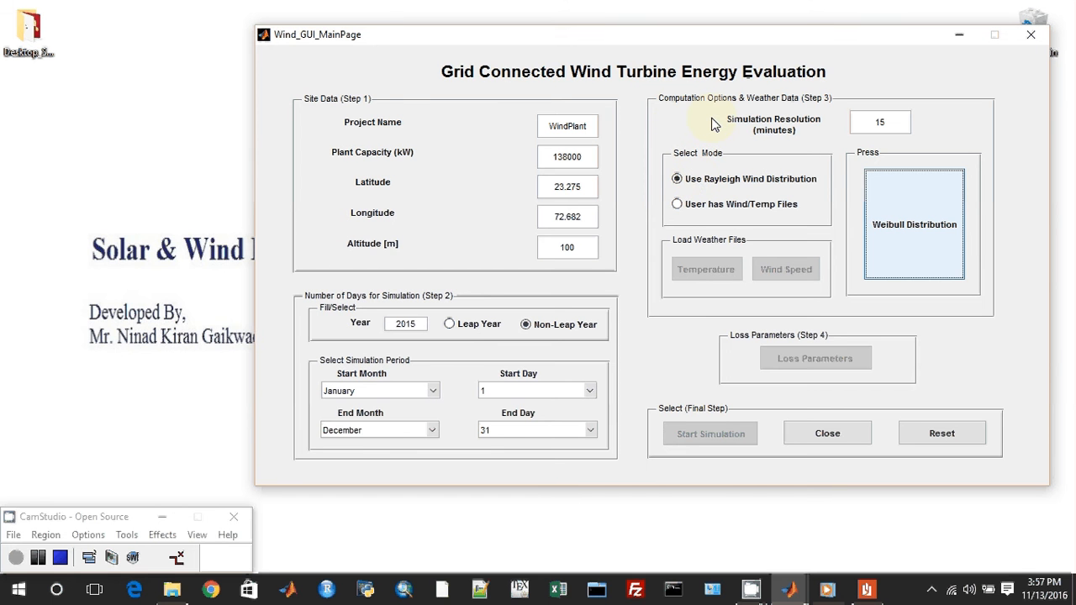
{"action": "mouse_move", "coordinate": [688, 114]}
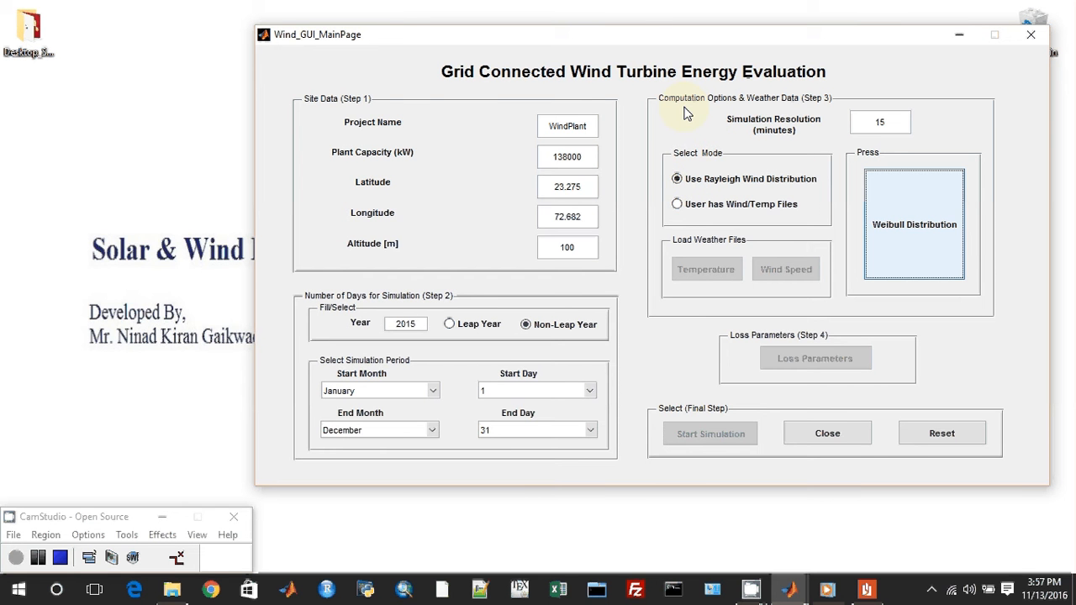
{"action": "mouse_move", "coordinate": [748, 111]}
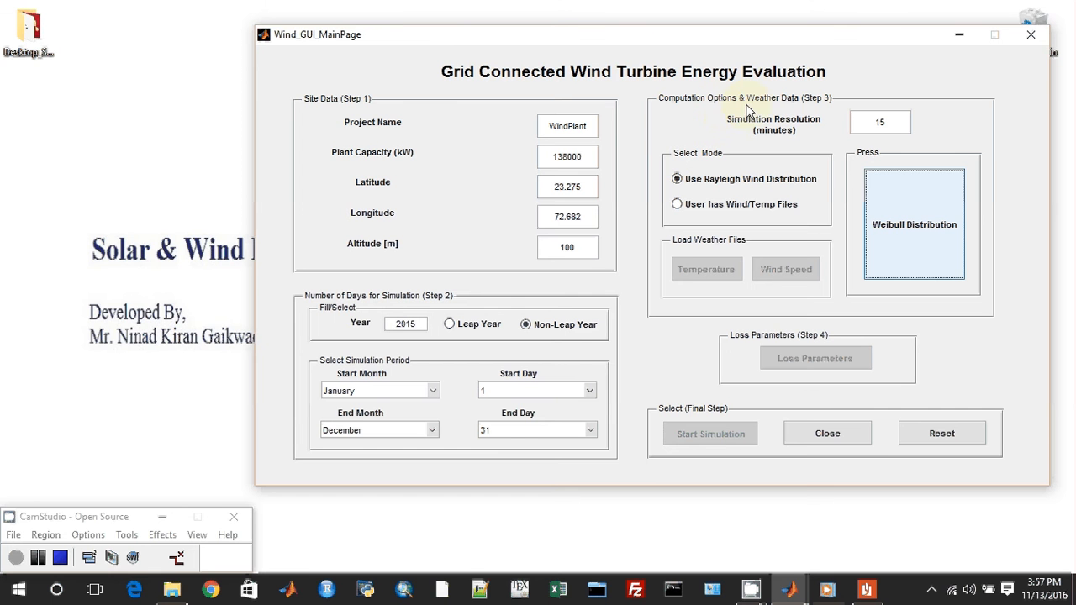
{"action": "mouse_move", "coordinate": [790, 136]}
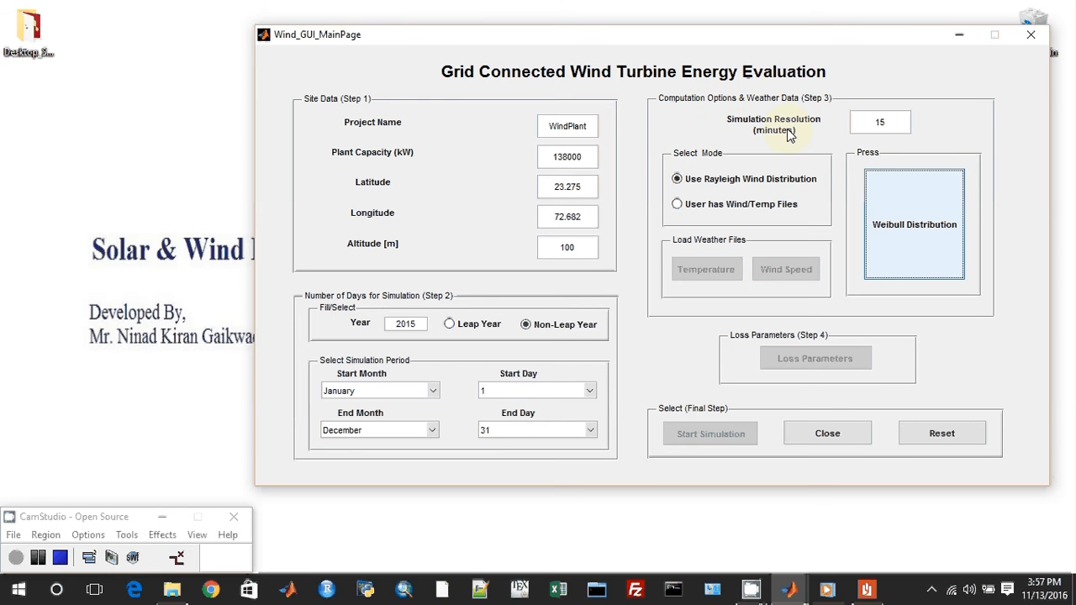
{"action": "mouse_move", "coordinate": [831, 134]}
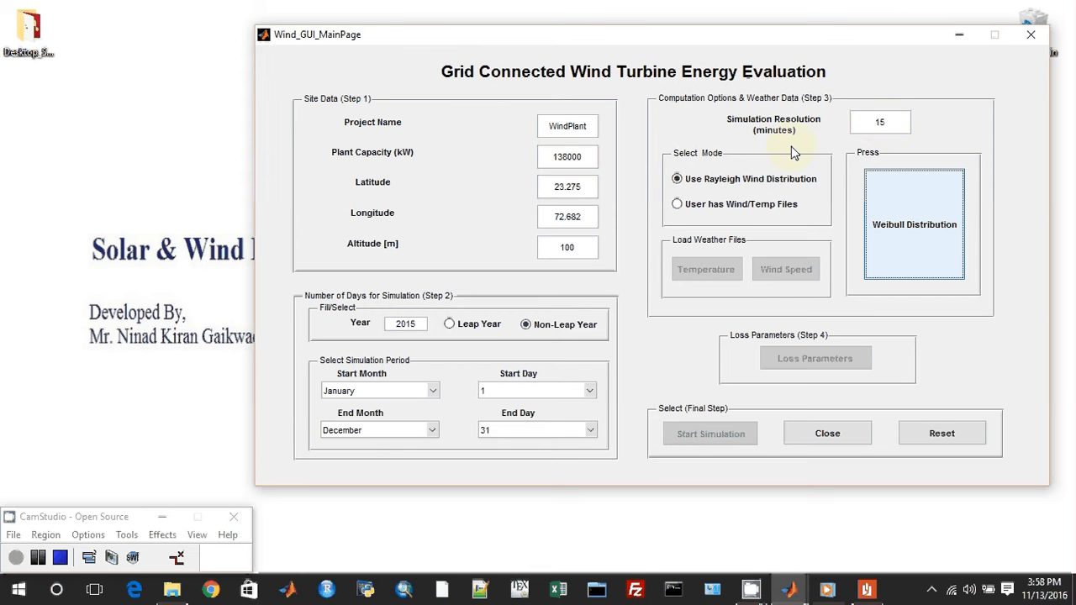
{"action": "mouse_move", "coordinate": [715, 169]}
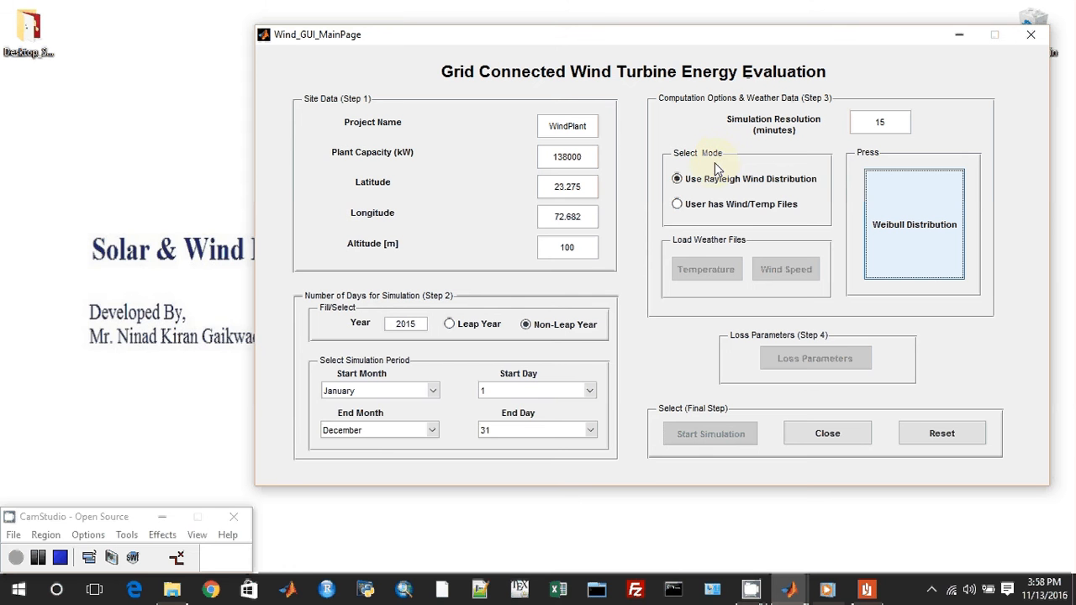
{"action": "mouse_move", "coordinate": [713, 175]}
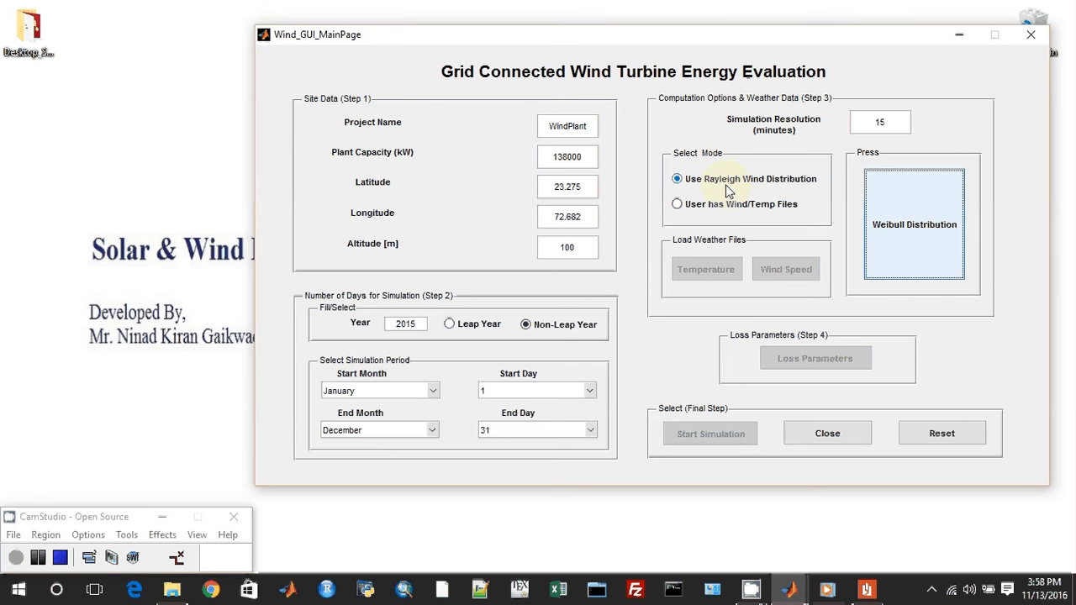
{"action": "mouse_move", "coordinate": [782, 222]}
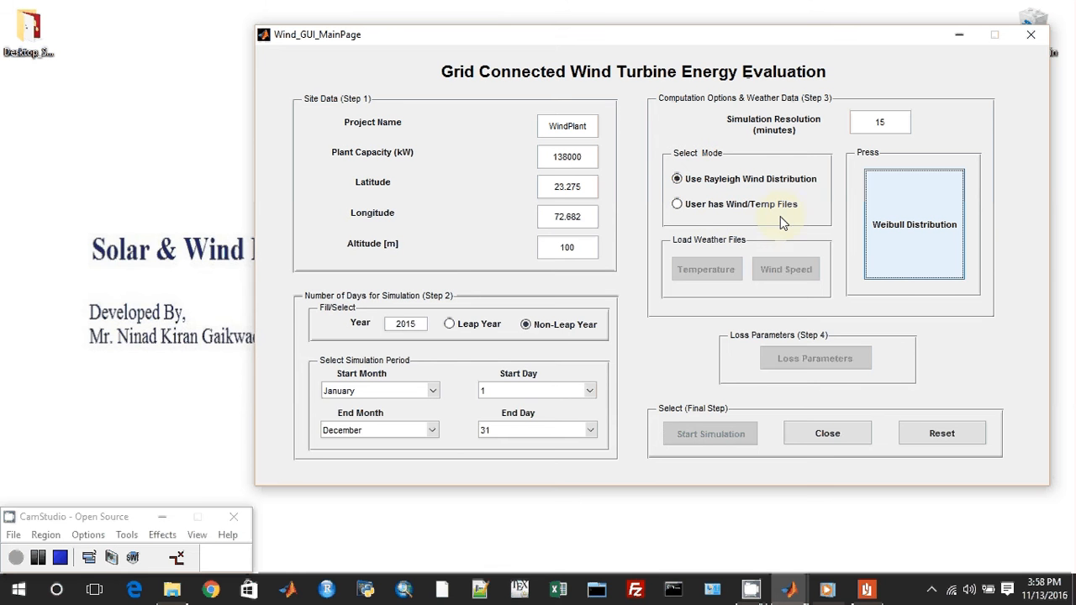
{"action": "mouse_move", "coordinate": [867, 135]}
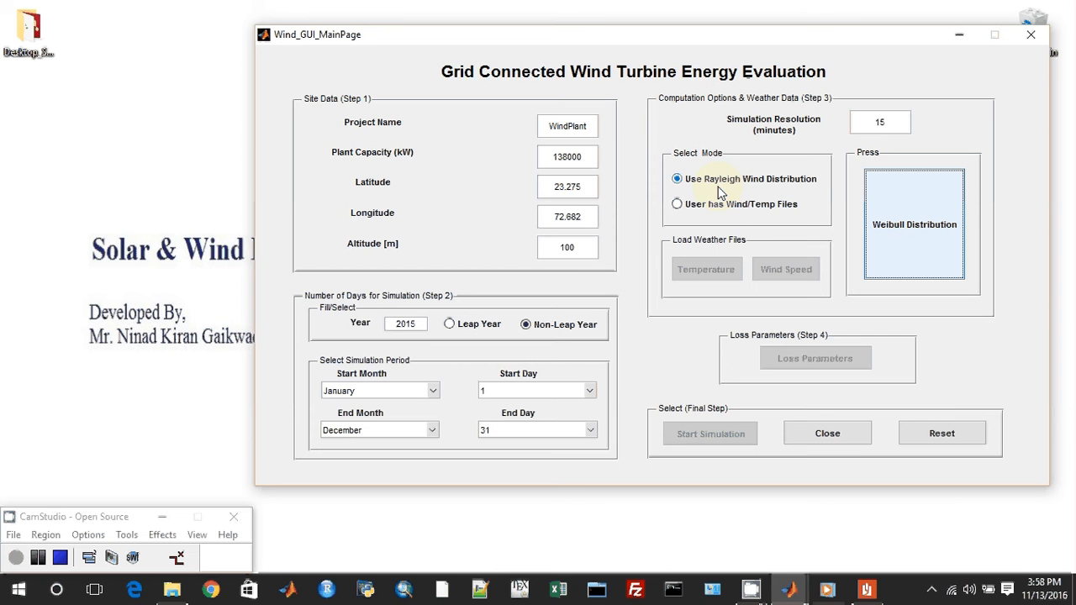
{"action": "mouse_move", "coordinate": [760, 173]}
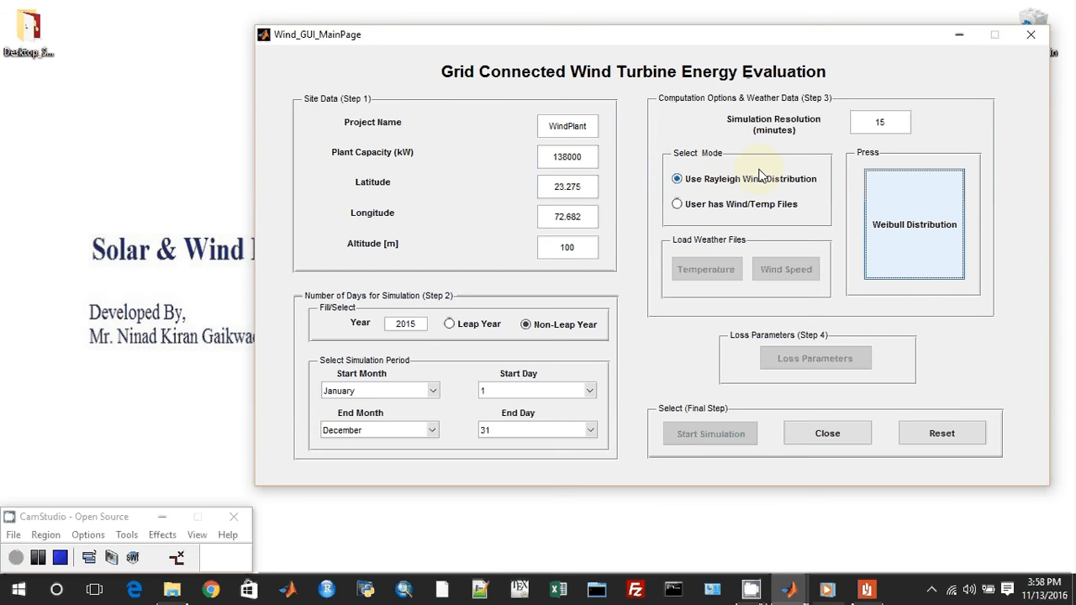
{"action": "mouse_move", "coordinate": [737, 195]}
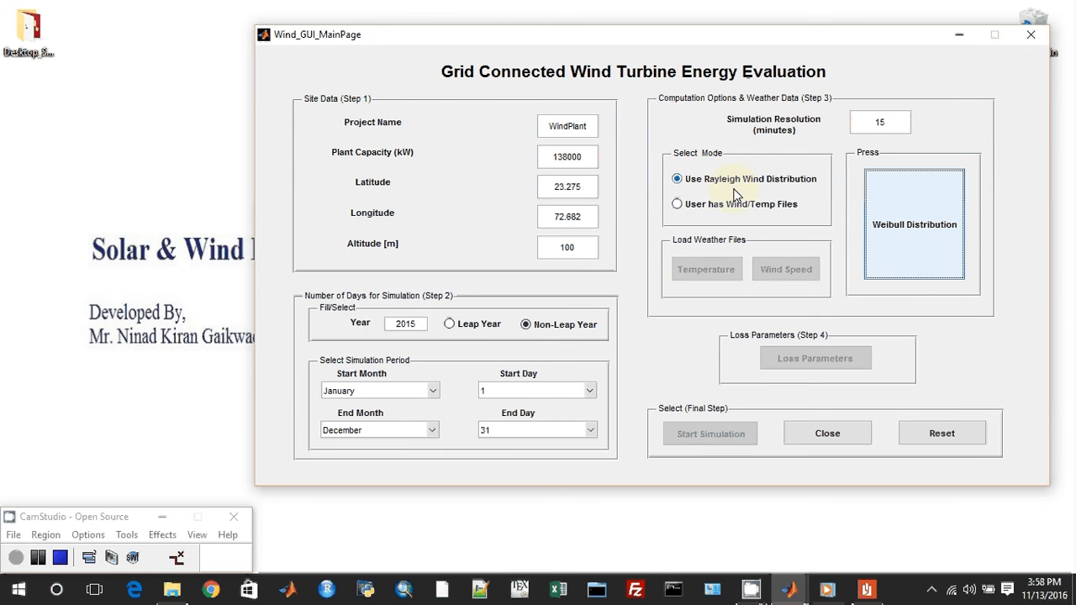
{"action": "mouse_move", "coordinate": [787, 195]}
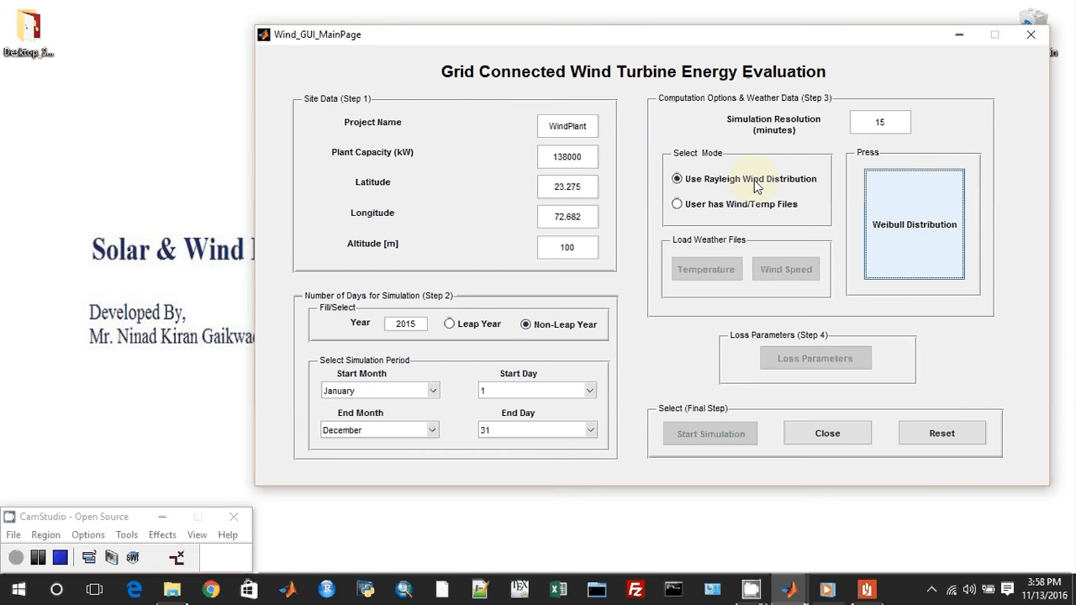
{"action": "mouse_move", "coordinate": [726, 206]}
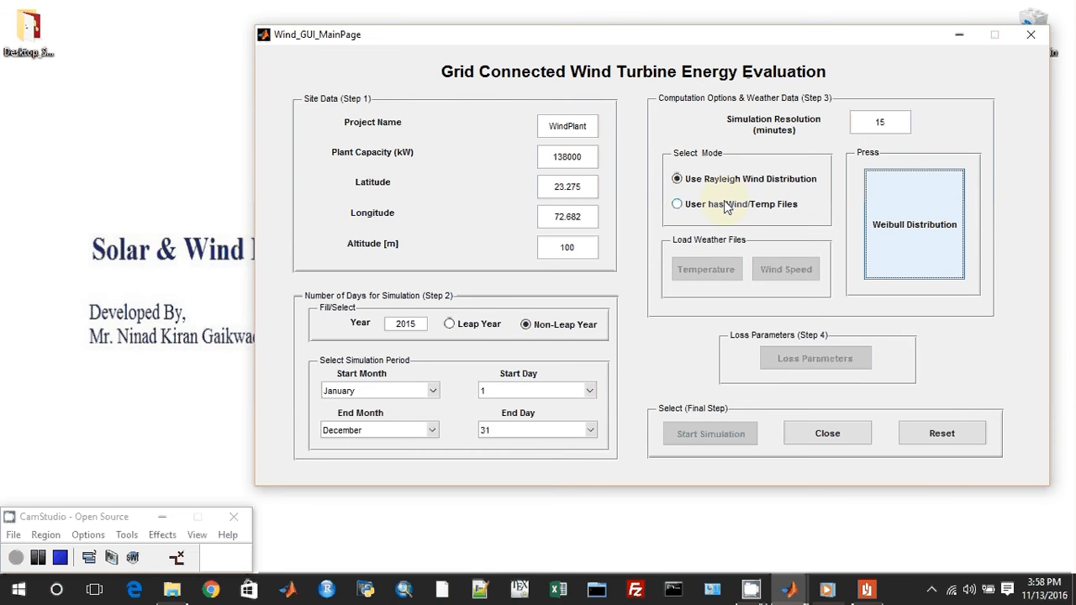
{"action": "left_click", "coordinate": [678, 204]}
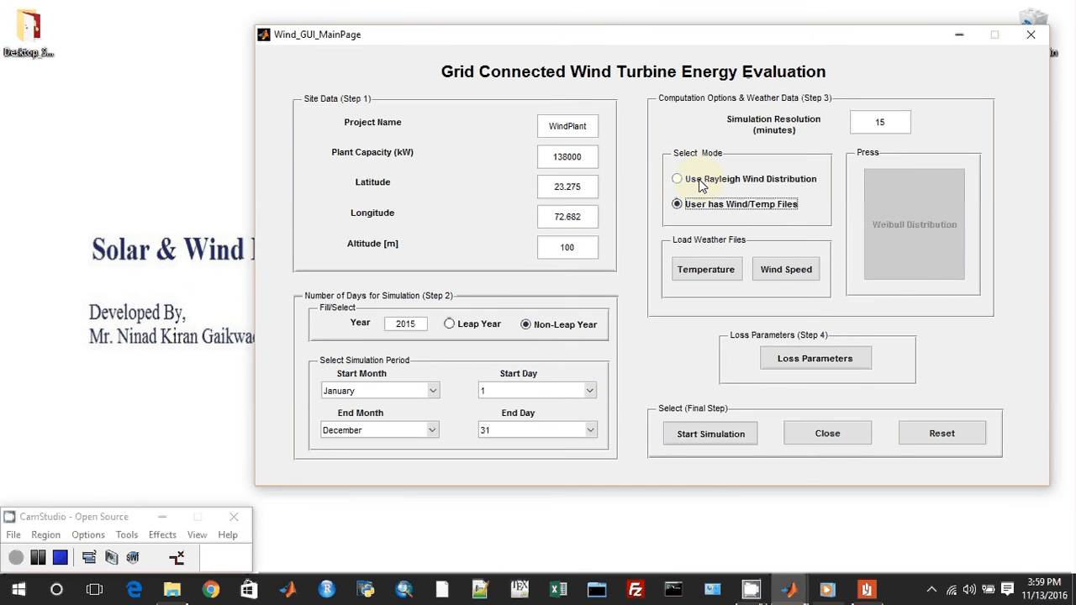
{"action": "left_click", "coordinate": [677, 179]}
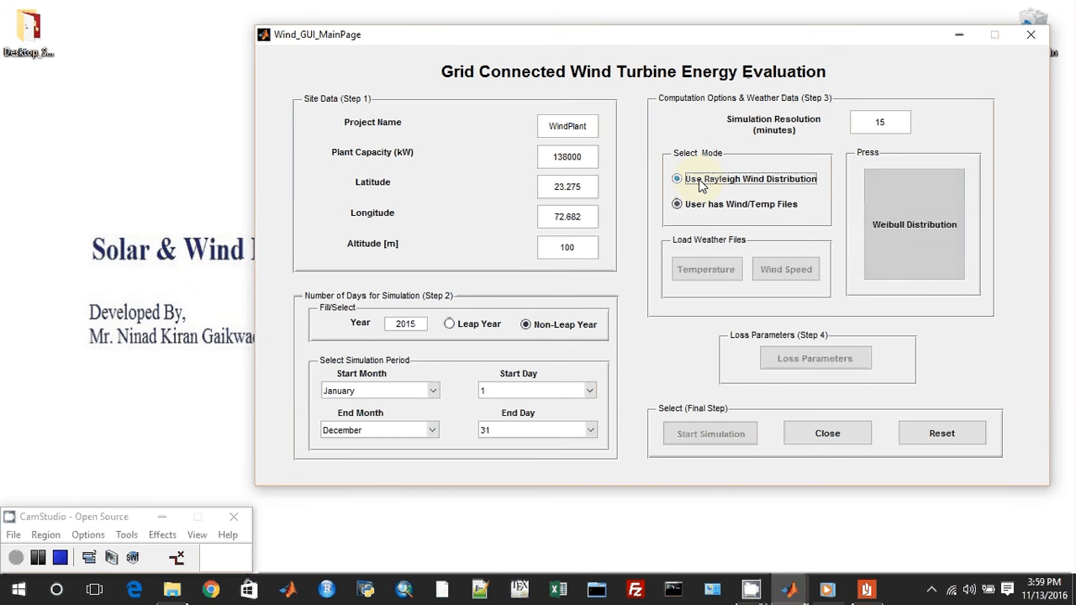
{"action": "mouse_move", "coordinate": [899, 210]}
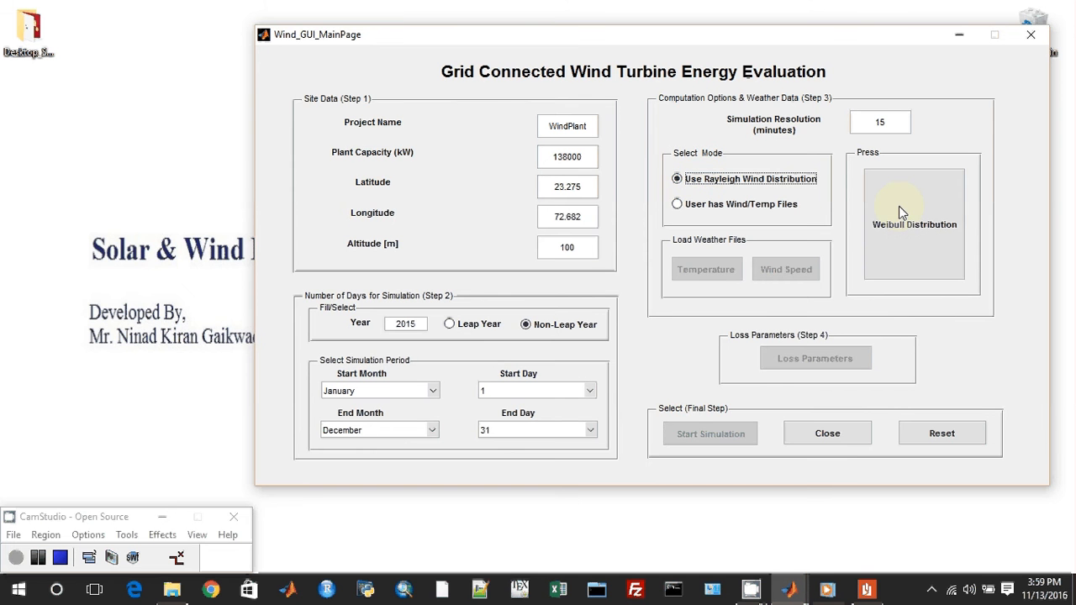
{"action": "left_click", "coordinate": [914, 222]}
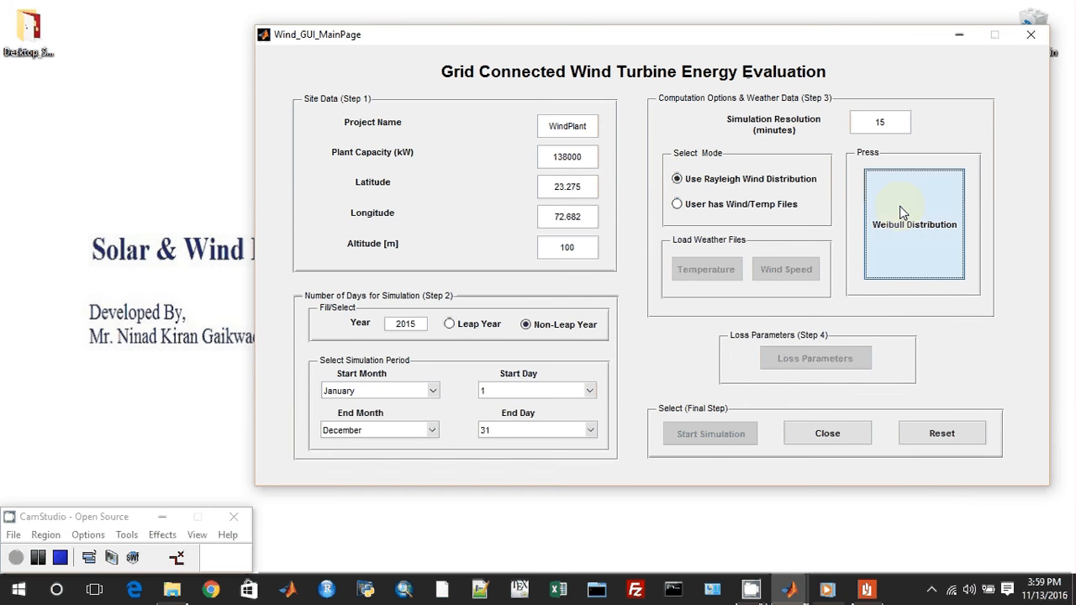
Enter wind speed resolution 0.1 m/s and Weibull shape factor 2 in the distribution window
{"action": "left_click", "coordinate": [915, 225]}
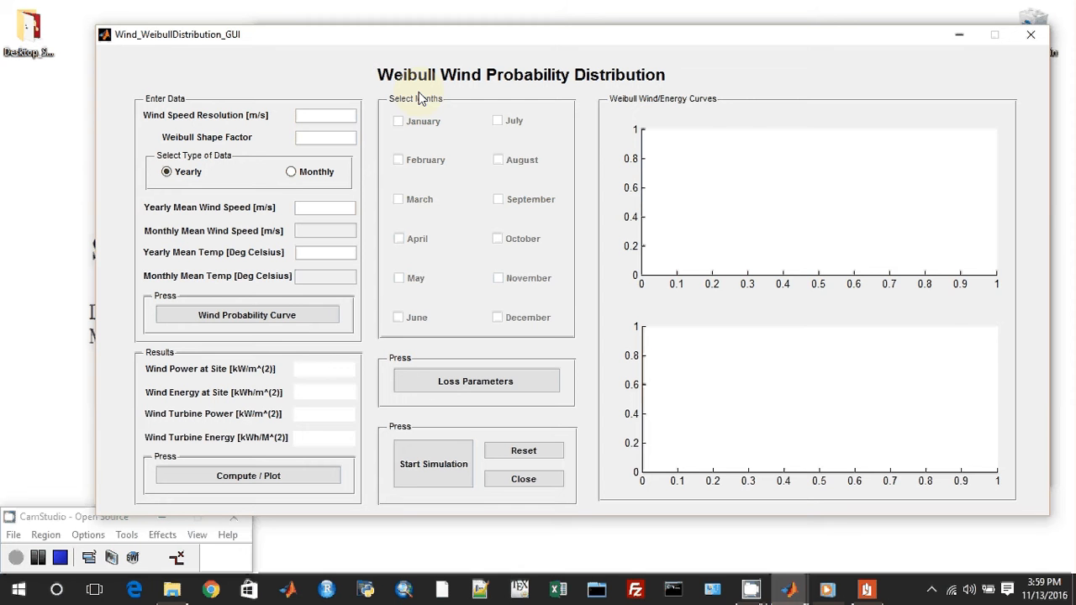
{"action": "mouse_move", "coordinate": [686, 84]}
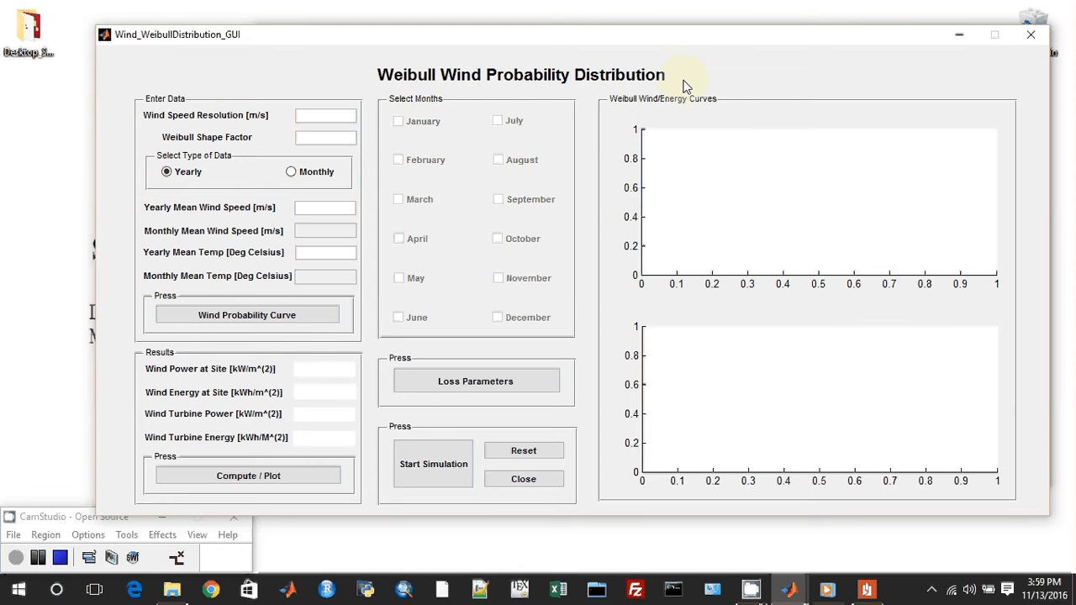
{"action": "left_click", "coordinate": [326, 115]}
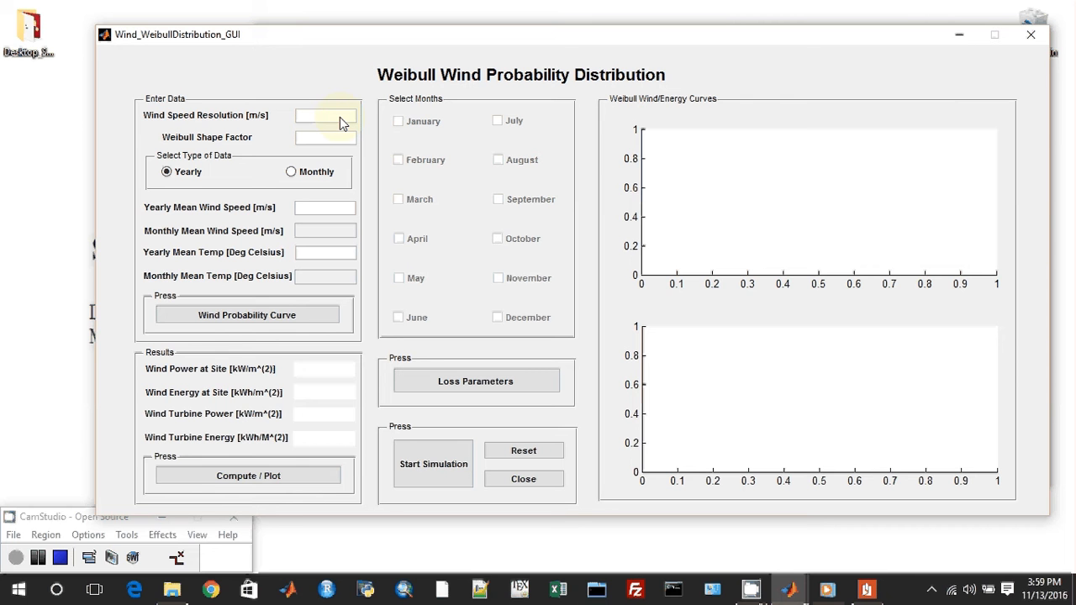
{"action": "left_click", "coordinate": [323, 115]}
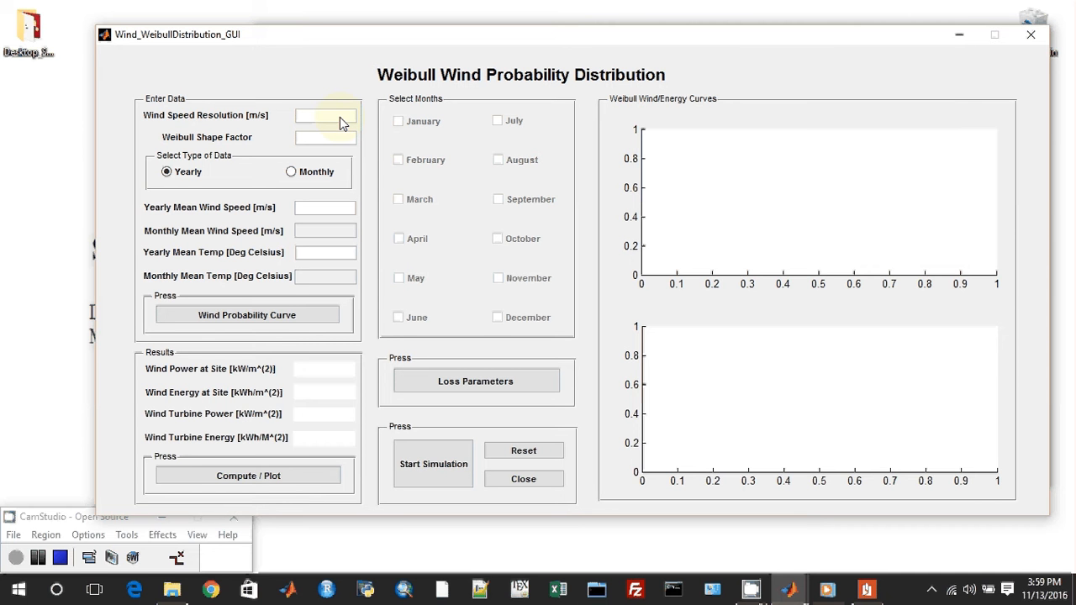
{"action": "type", "text": "0.1"}
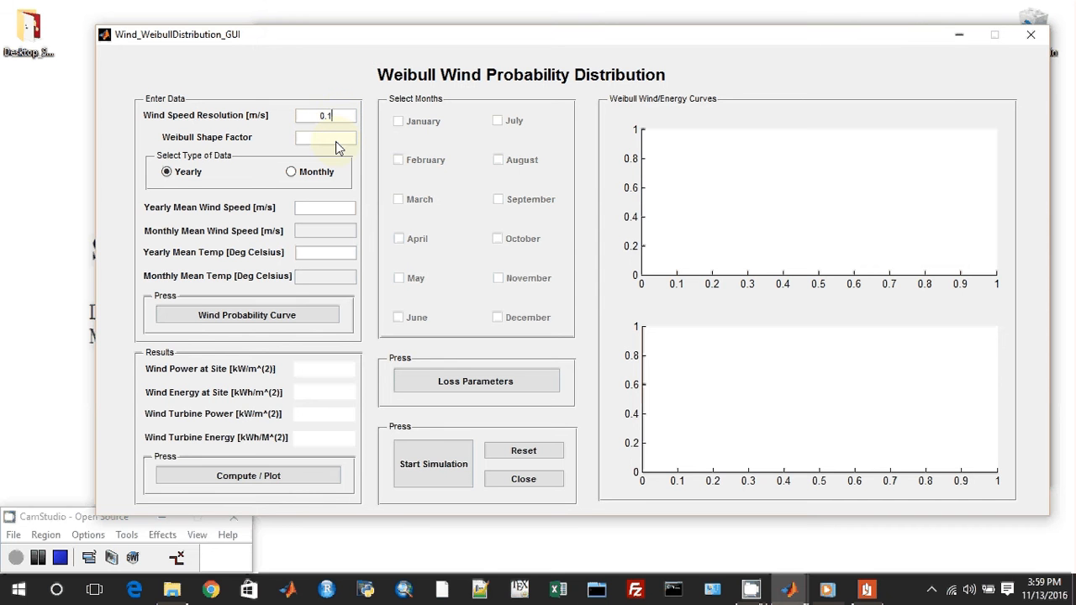
{"action": "left_click", "coordinate": [326, 138]}
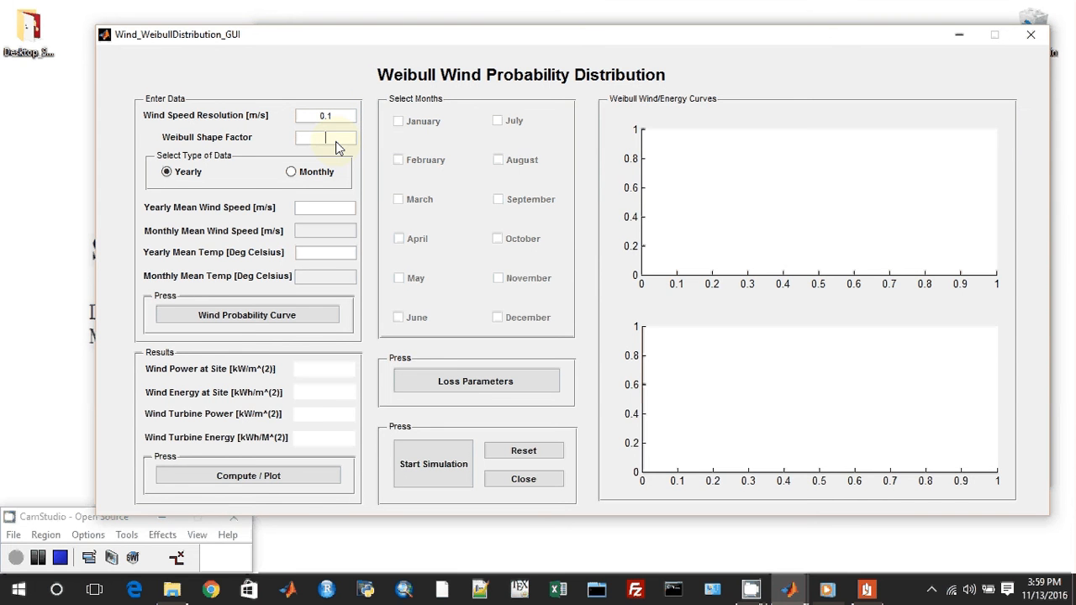
{"action": "type", "text": "2"}
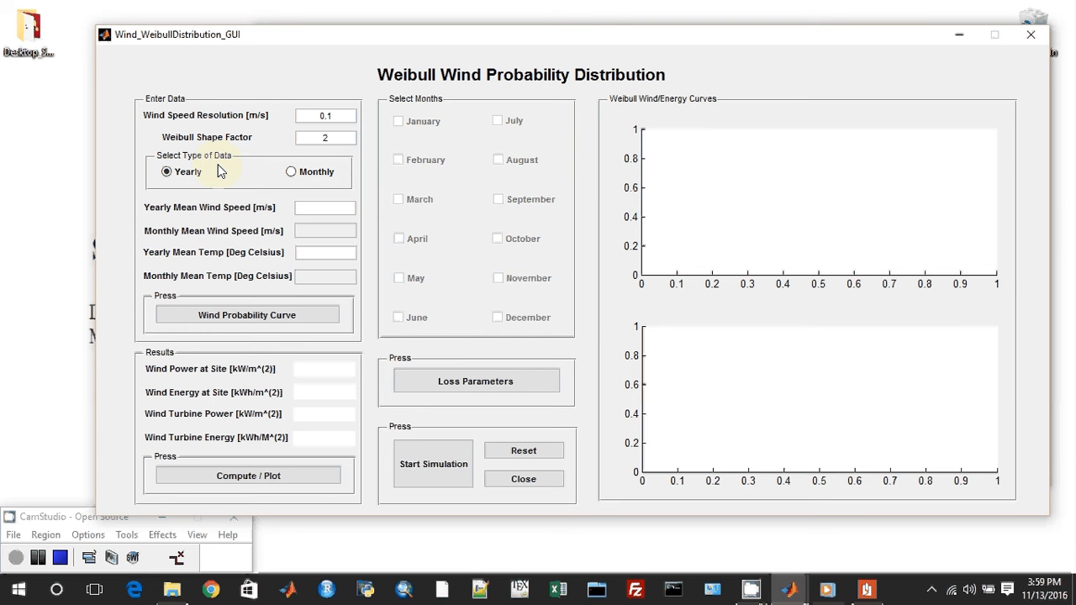
Choose yearly data with mean wind speed 12 m/s and mean temperature 30 °C
{"action": "left_click", "coordinate": [290, 172]}
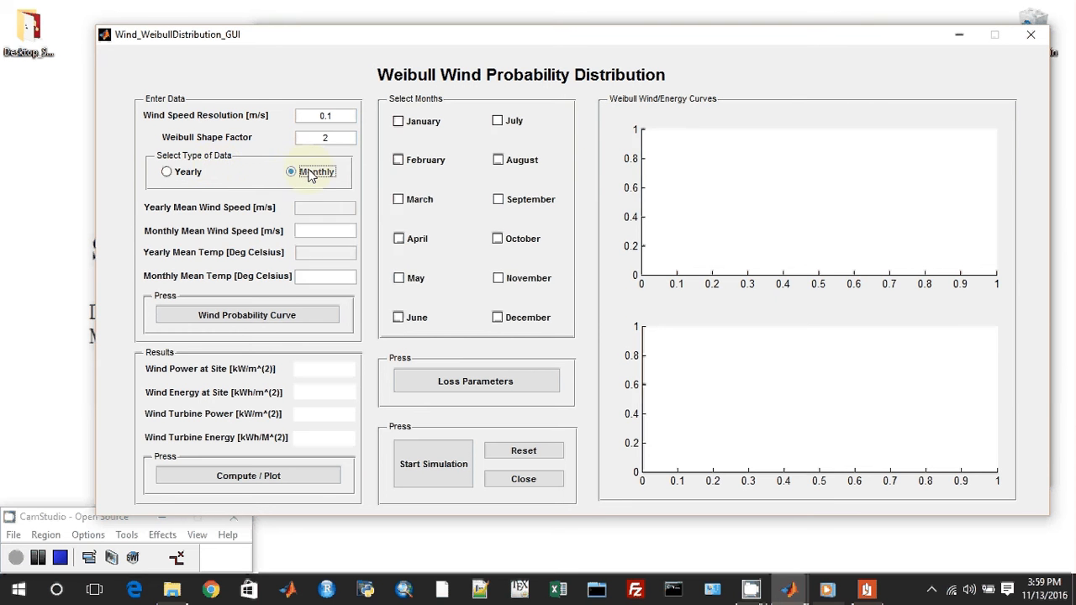
{"action": "mouse_move", "coordinate": [166, 172]}
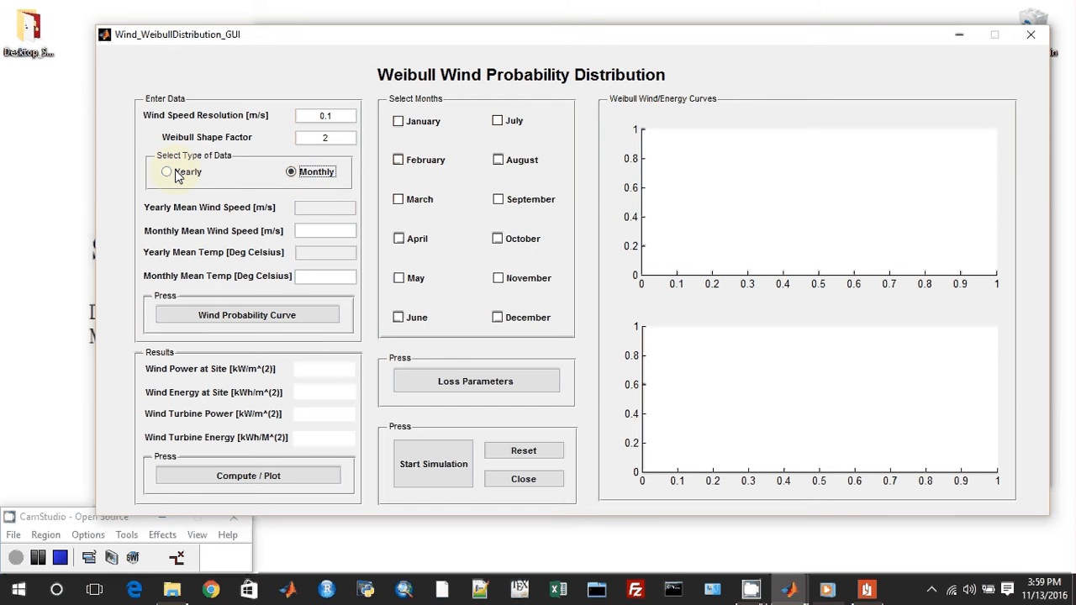
{"action": "left_click", "coordinate": [167, 172]}
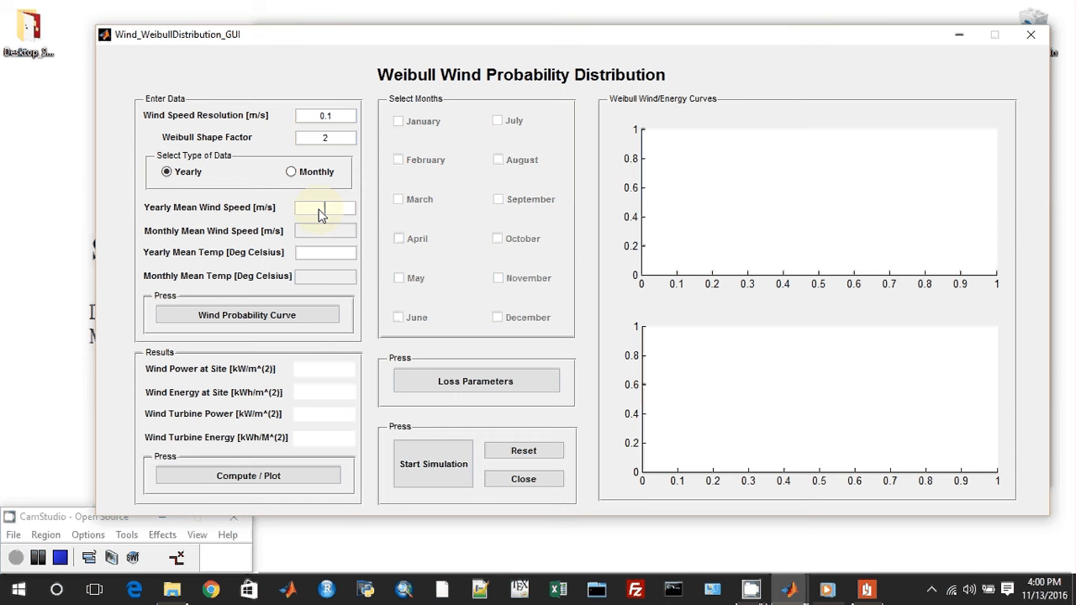
{"action": "type", "text": "2"}
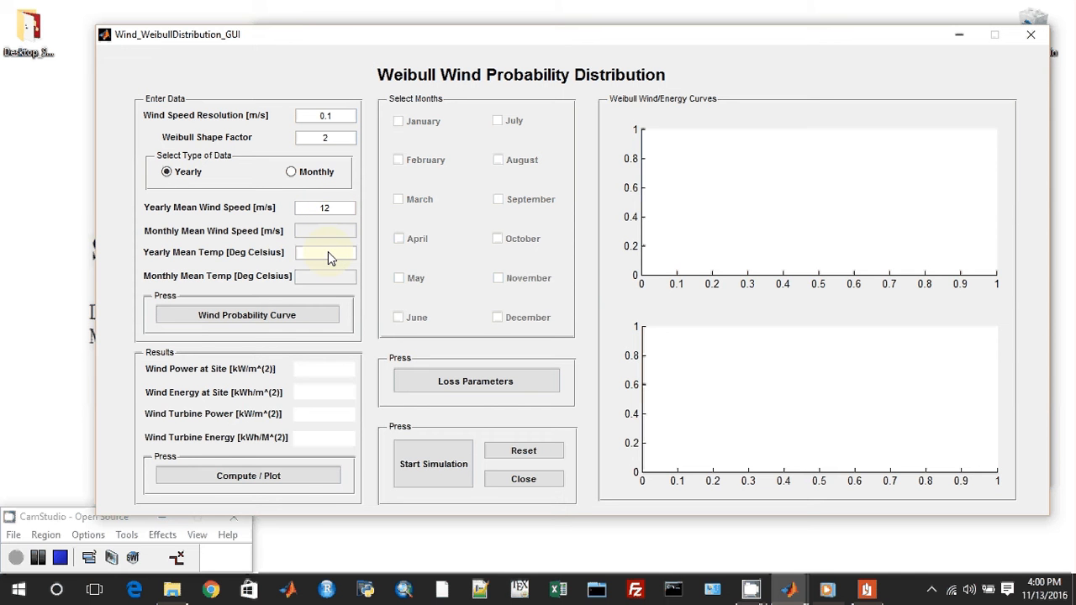
{"action": "type", "text": "30"}
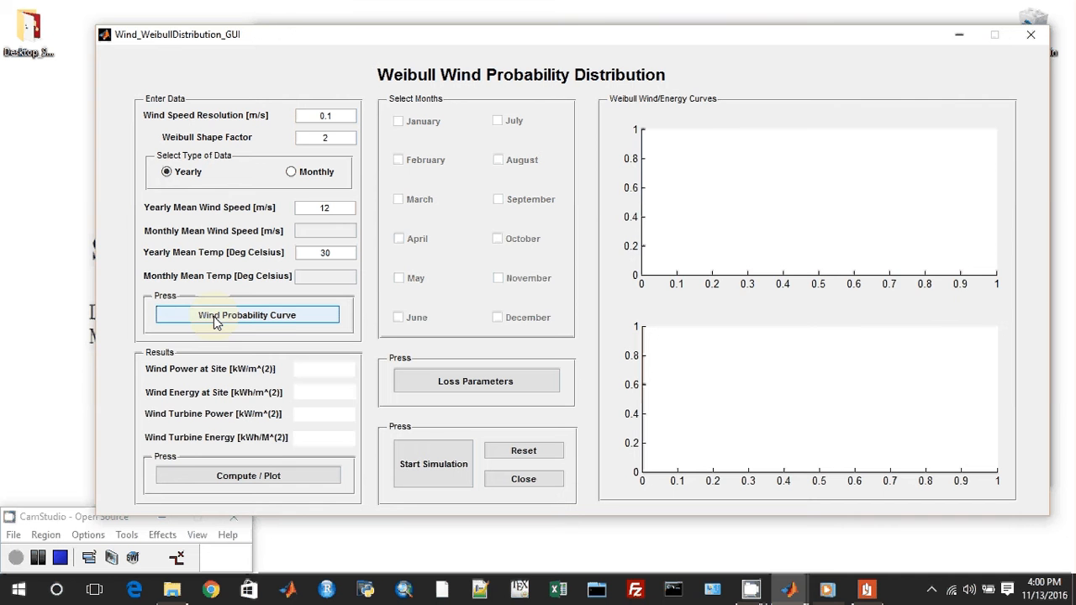
{"action": "left_click", "coordinate": [247, 315]}
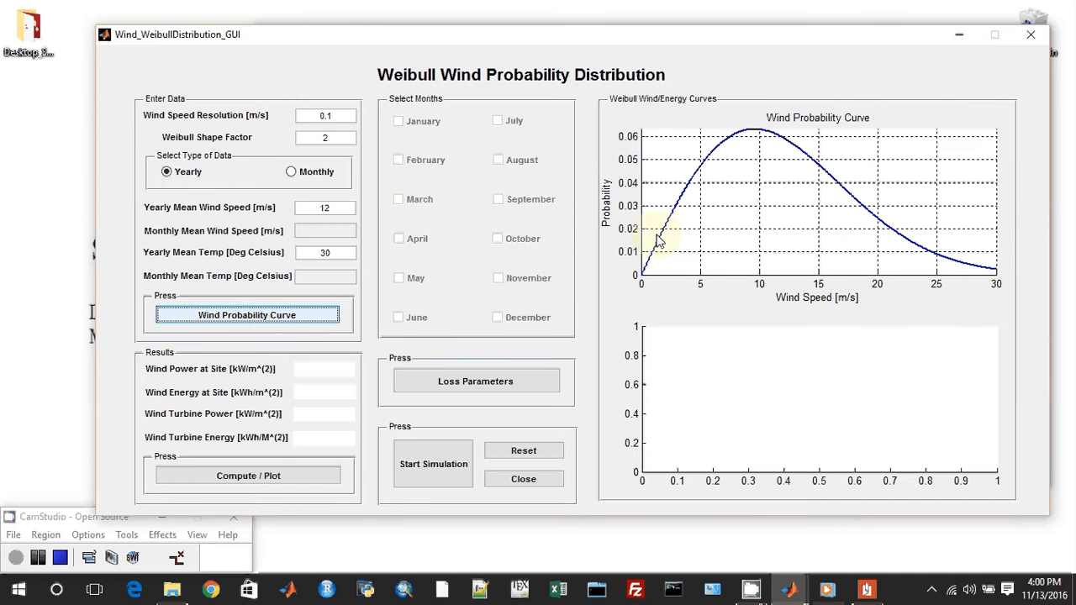
{"action": "mouse_move", "coordinate": [883, 210]}
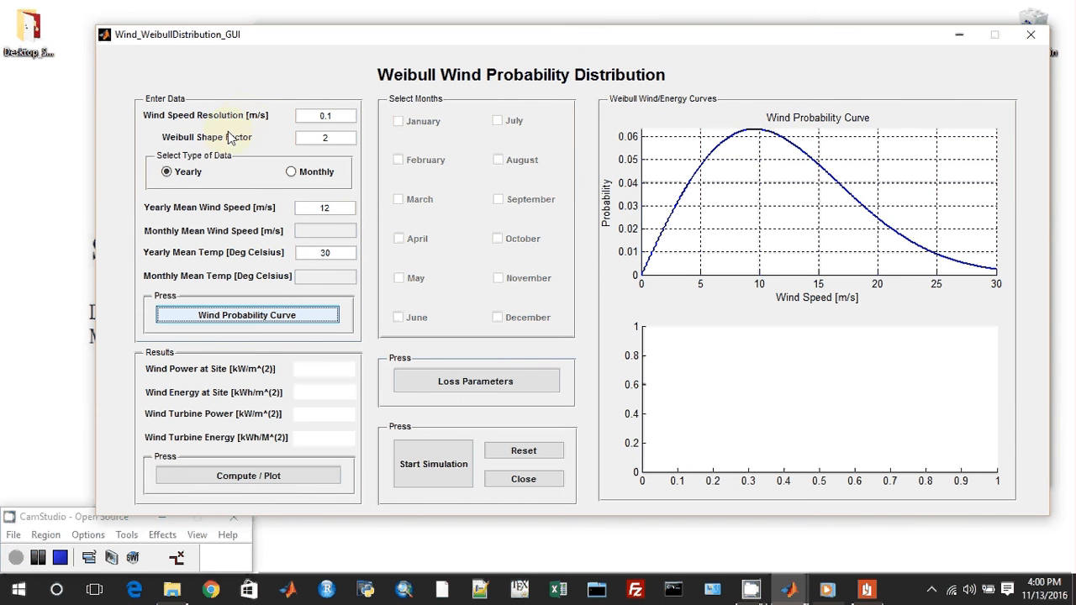
{"action": "mouse_move", "coordinate": [575, 228]}
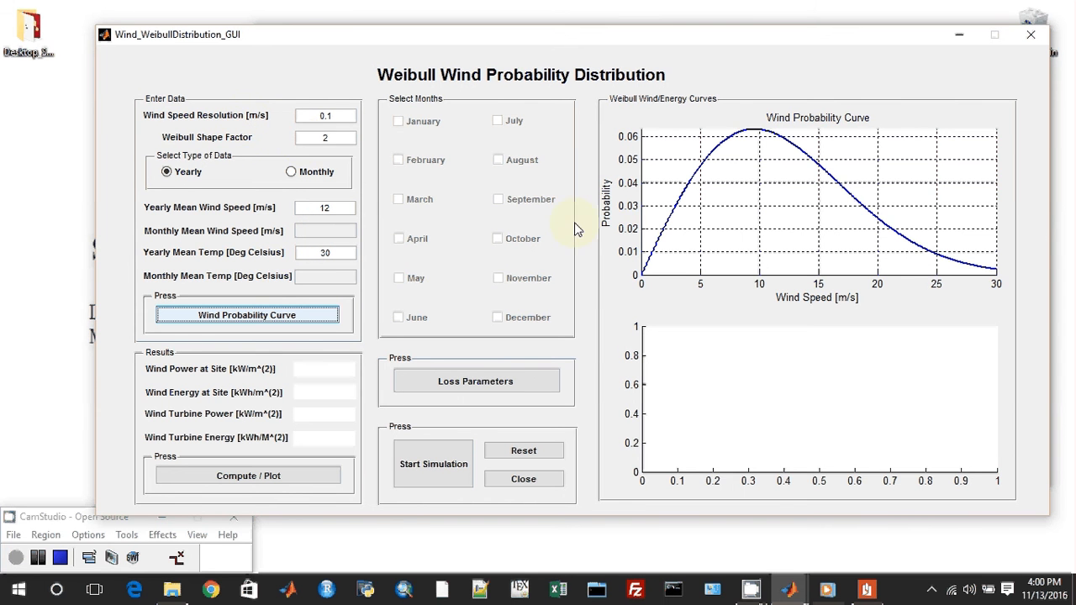
{"action": "mouse_move", "coordinate": [782, 153]}
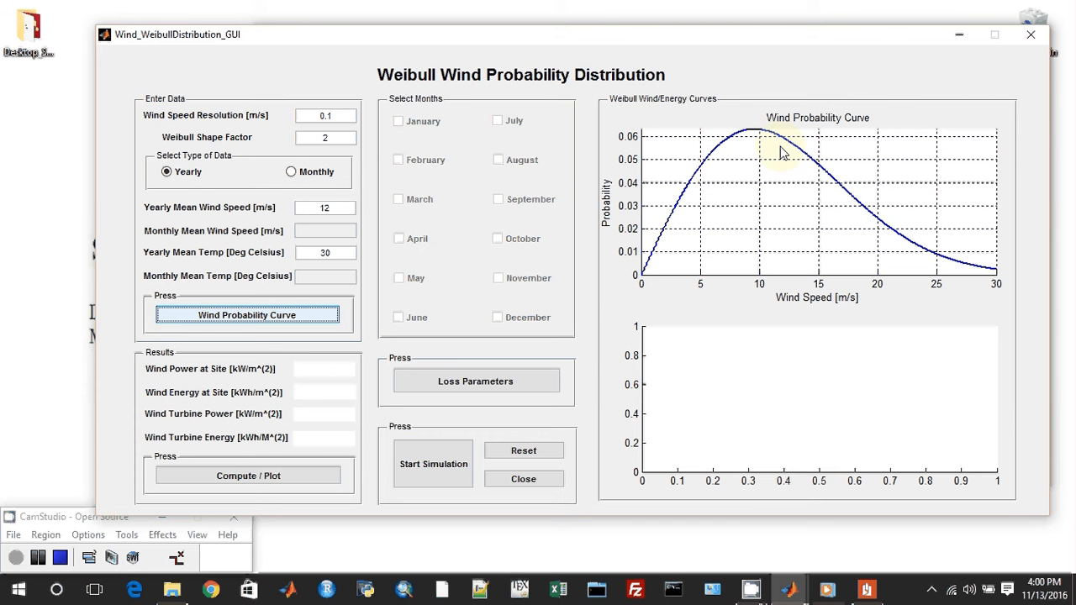
{"action": "mouse_move", "coordinate": [266, 243]}
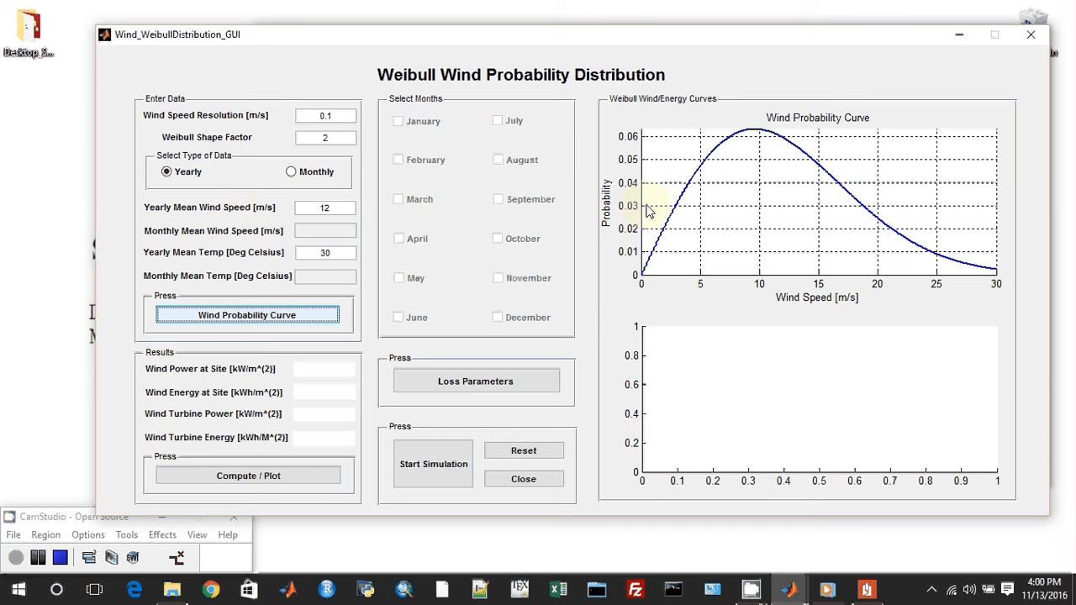
{"action": "mouse_move", "coordinate": [619, 215]}
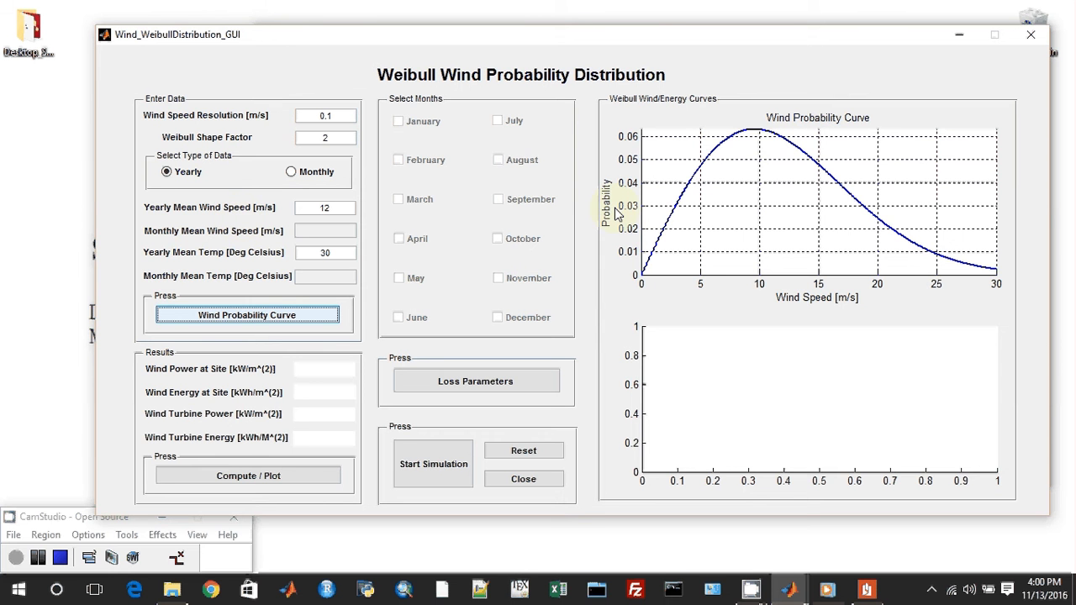
{"action": "mouse_move", "coordinate": [340, 245]}
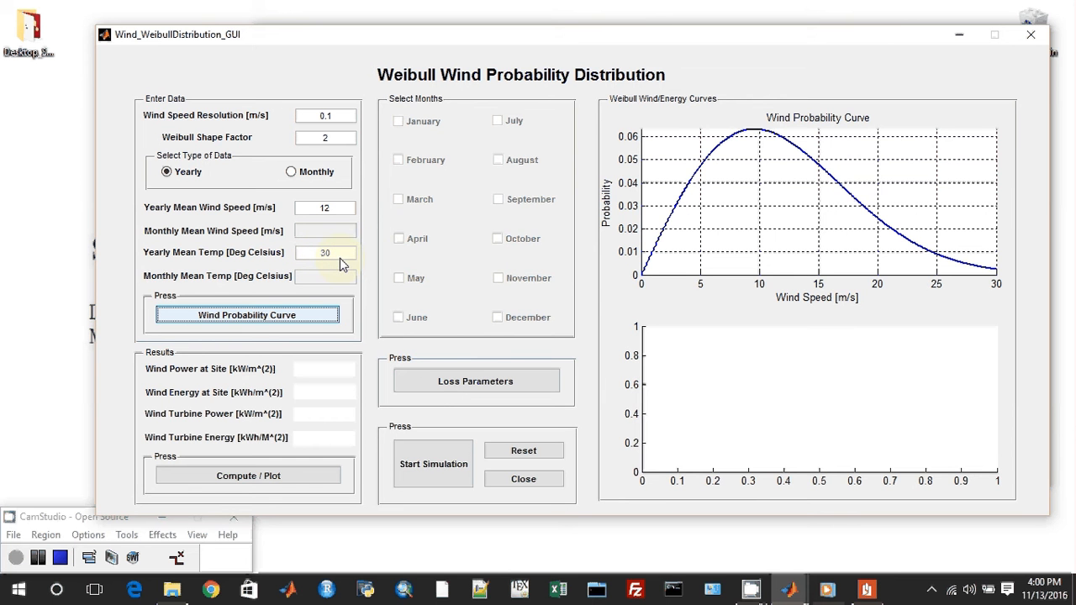
{"action": "mouse_move", "coordinate": [357, 256]}
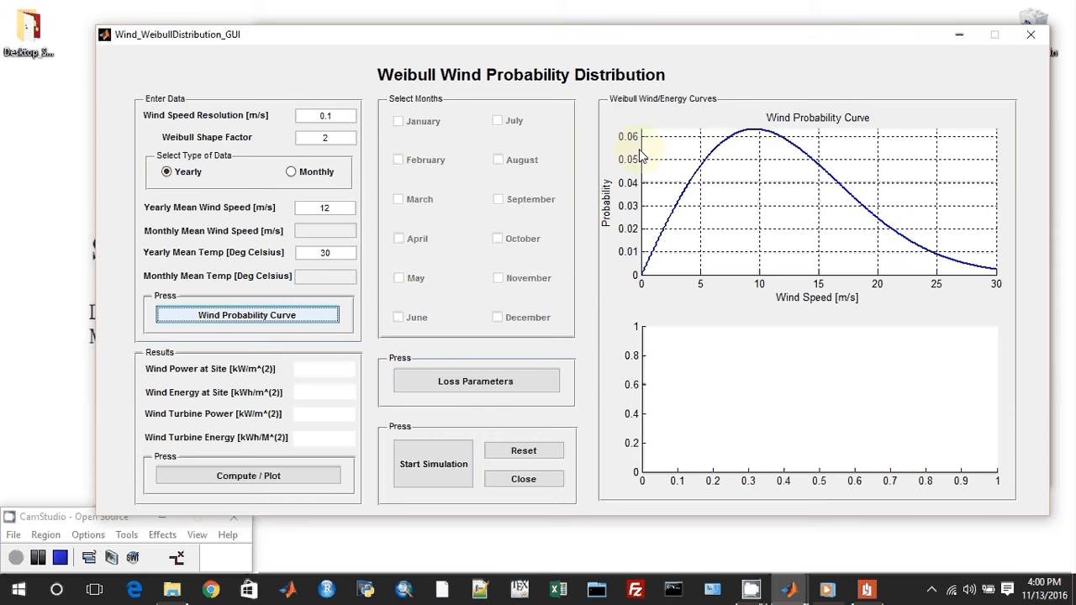
{"action": "mouse_move", "coordinate": [700, 301]}
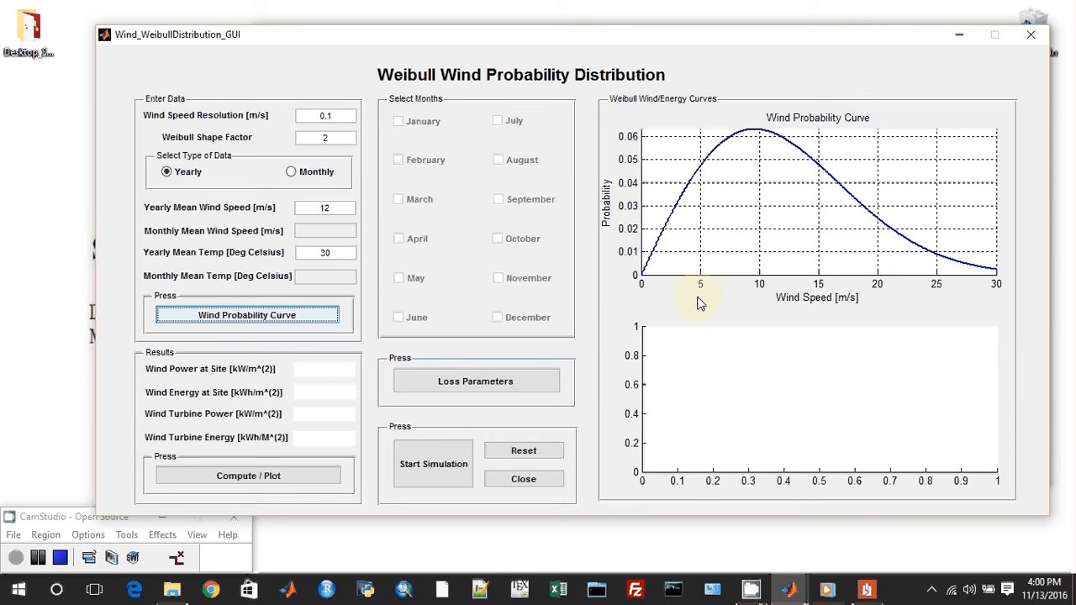
{"action": "mouse_move", "coordinate": [973, 292]}
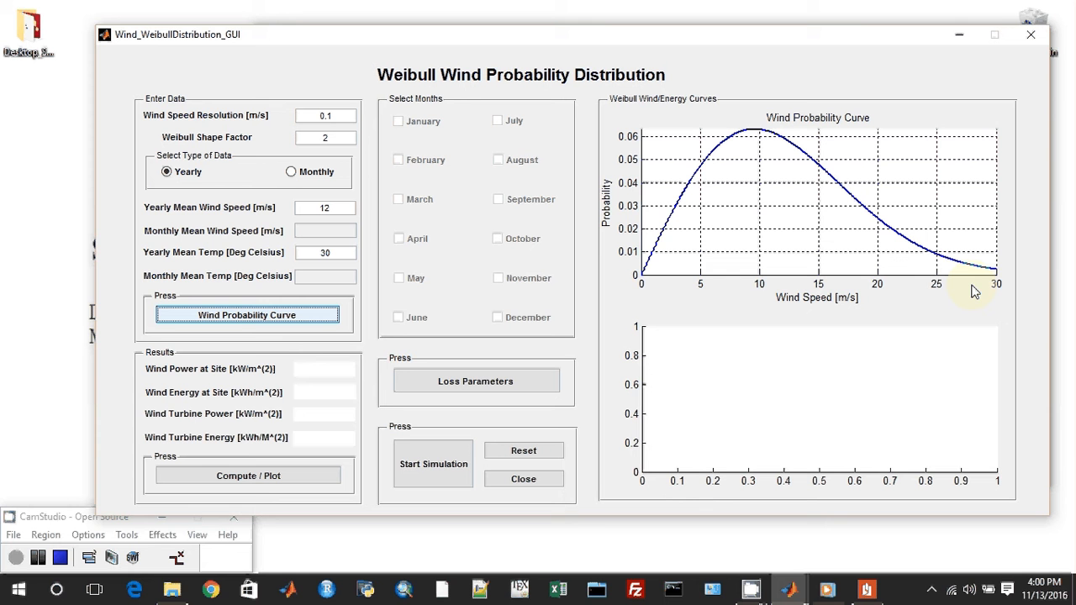
{"action": "mouse_move", "coordinate": [575, 296]}
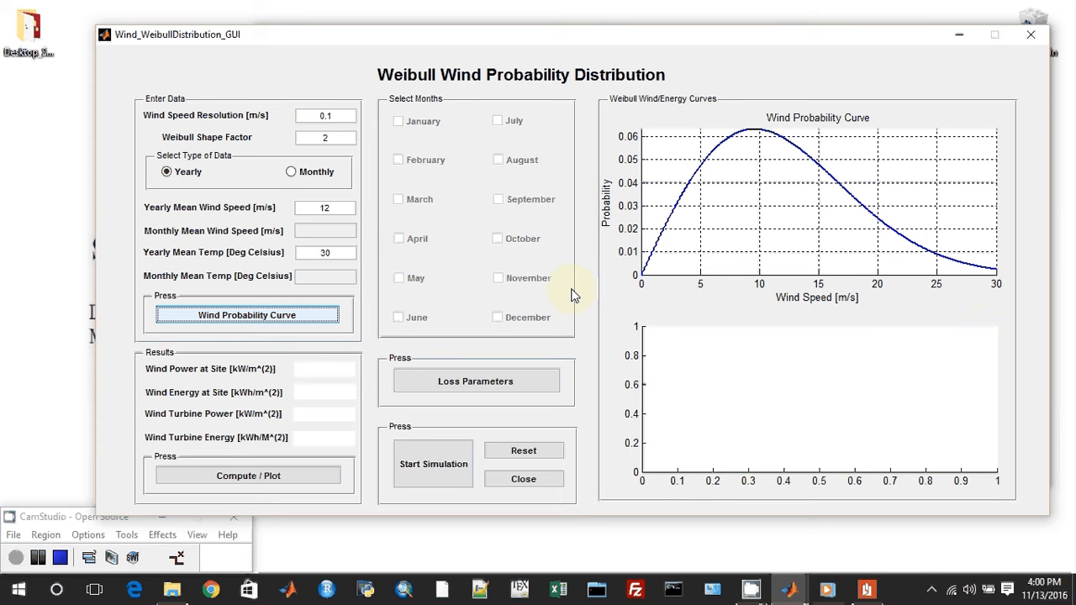
{"action": "mouse_move", "coordinate": [715, 180]}
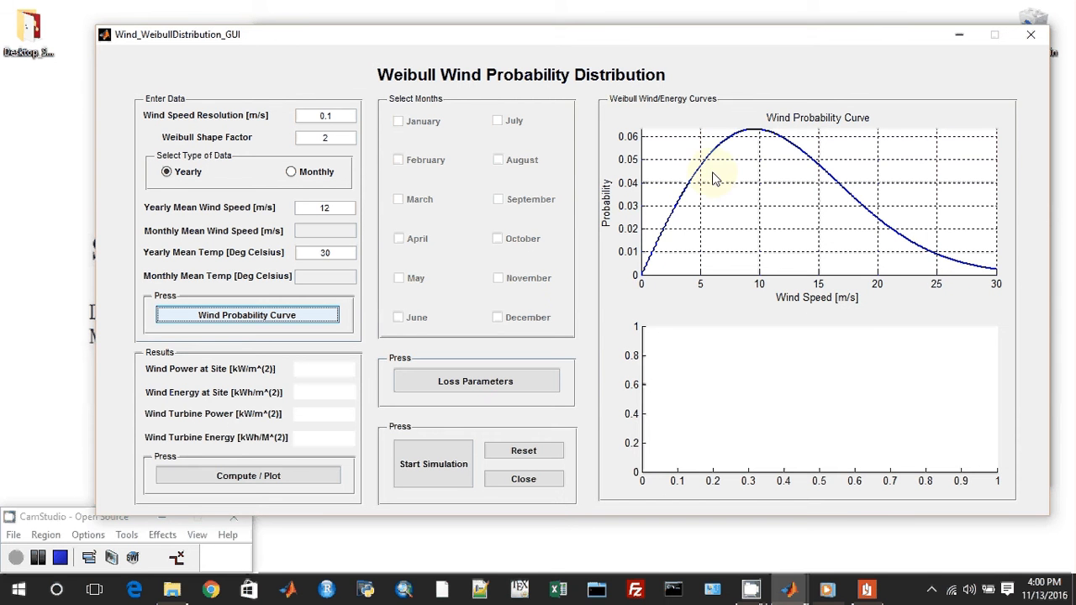
{"action": "mouse_move", "coordinate": [820, 178]}
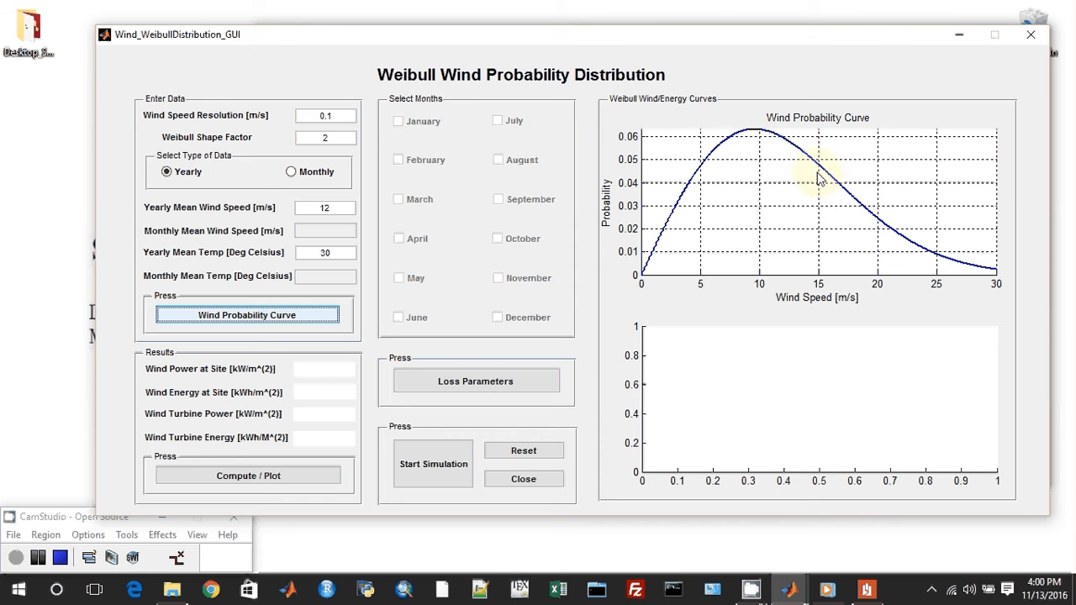
{"action": "mouse_move", "coordinate": [361, 286]}
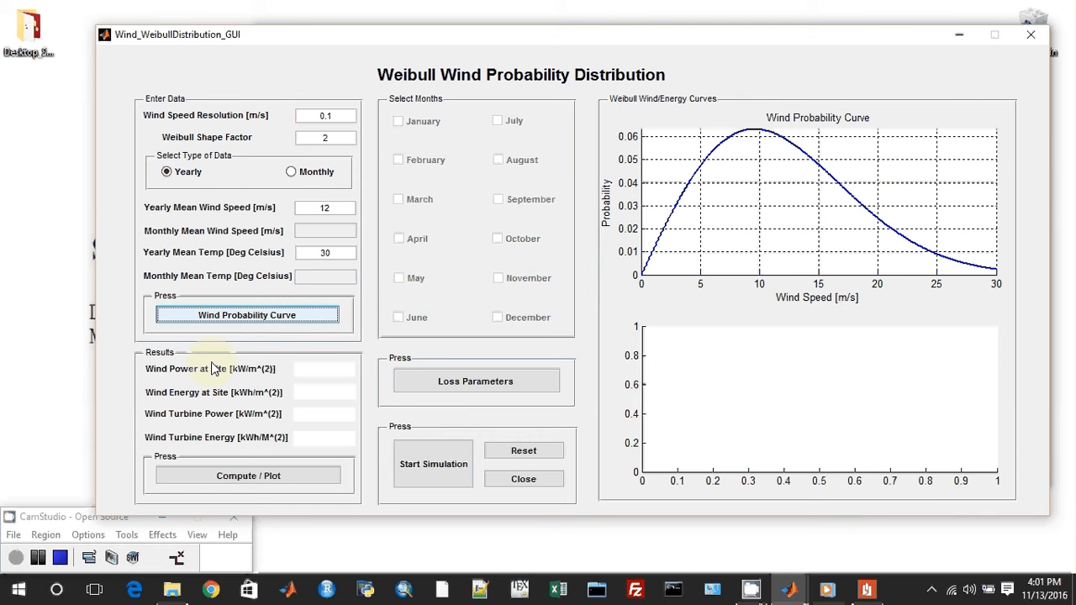
{"action": "mouse_move", "coordinate": [294, 359]}
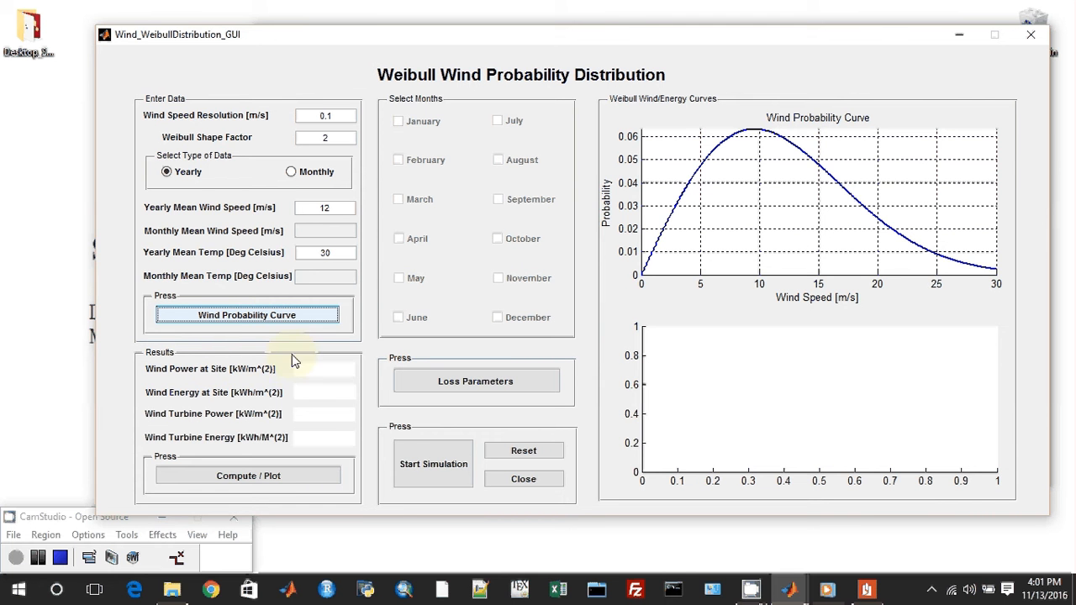
{"action": "mouse_move", "coordinate": [253, 460]}
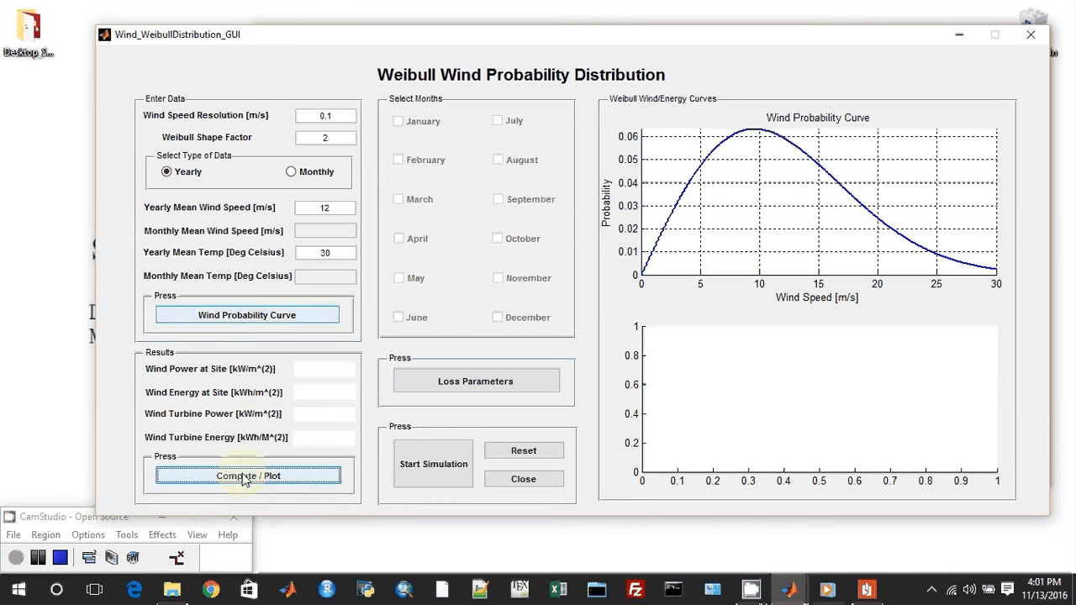
Compute the power and energy results and draw the probability-energy plot
{"action": "left_click", "coordinate": [248, 475]}
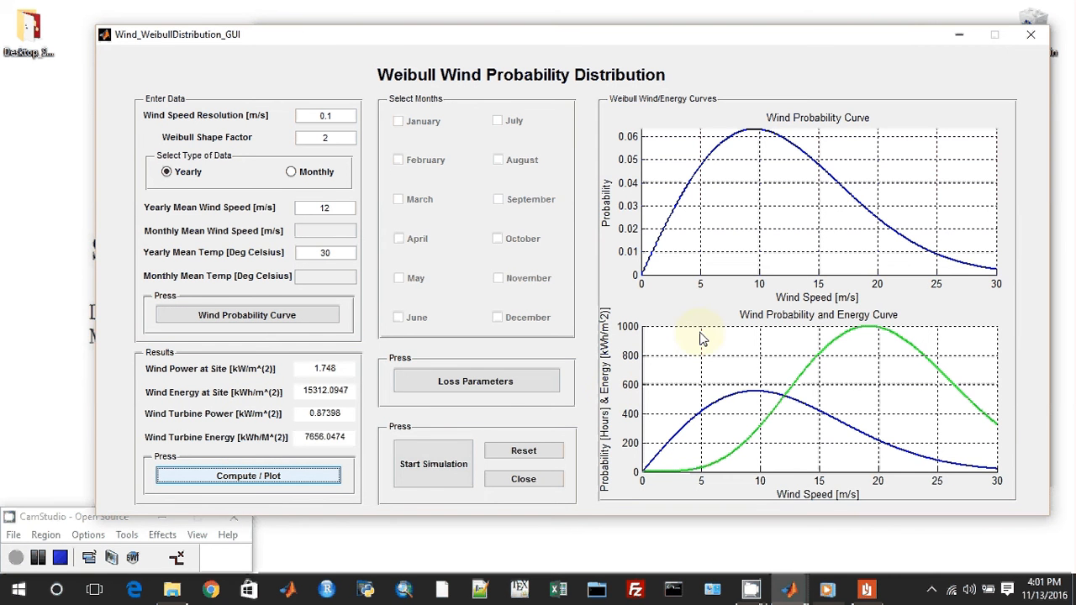
{"action": "mouse_move", "coordinate": [714, 477]}
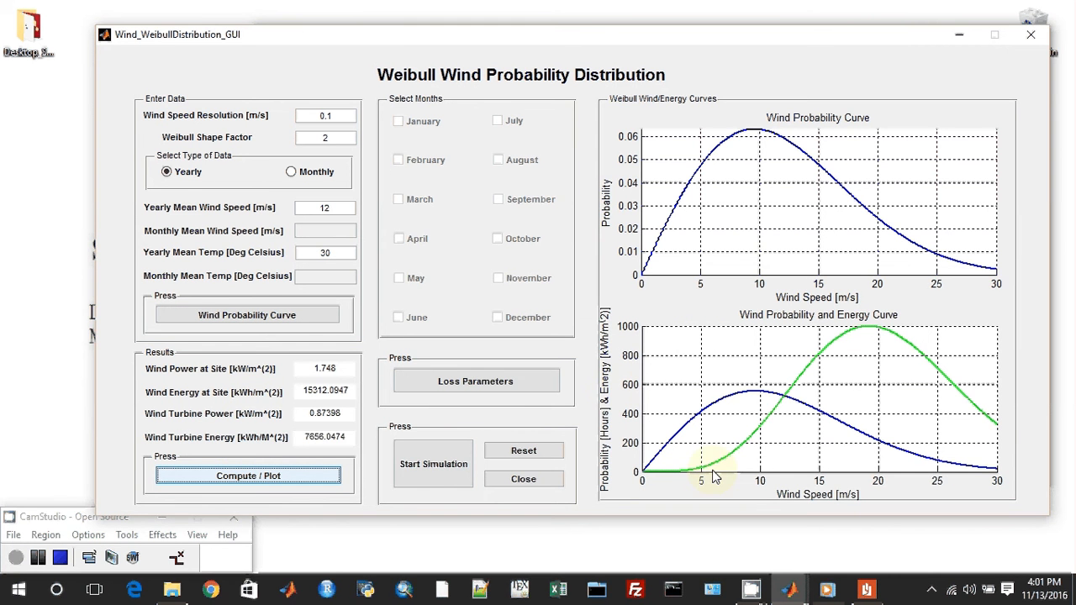
{"action": "mouse_move", "coordinate": [793, 402]}
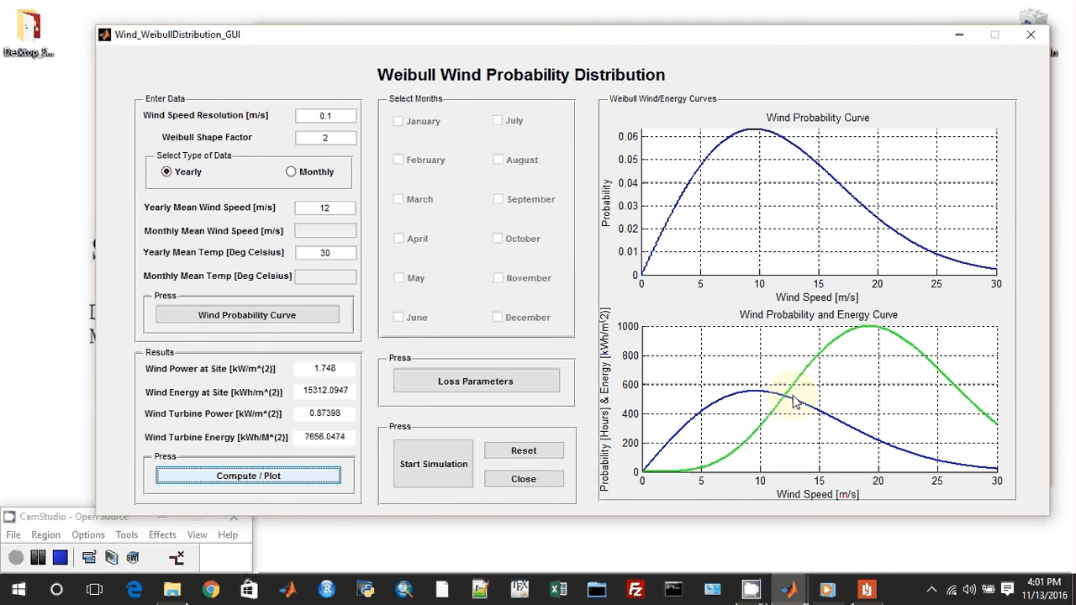
{"action": "mouse_move", "coordinate": [743, 415]}
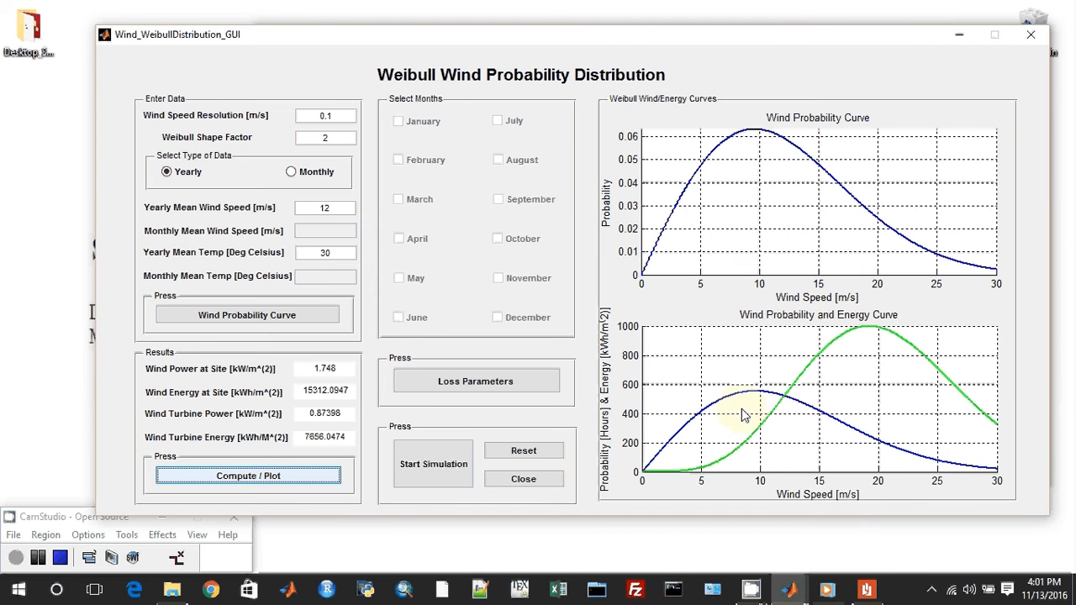
{"action": "mouse_move", "coordinate": [714, 402]}
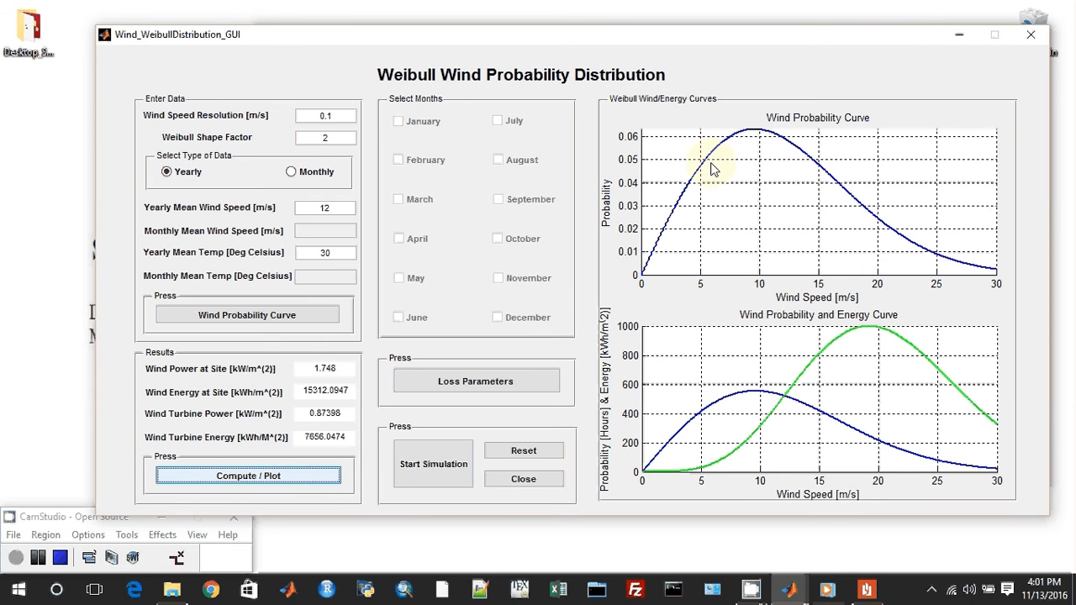
{"action": "mouse_move", "coordinate": [643, 313]}
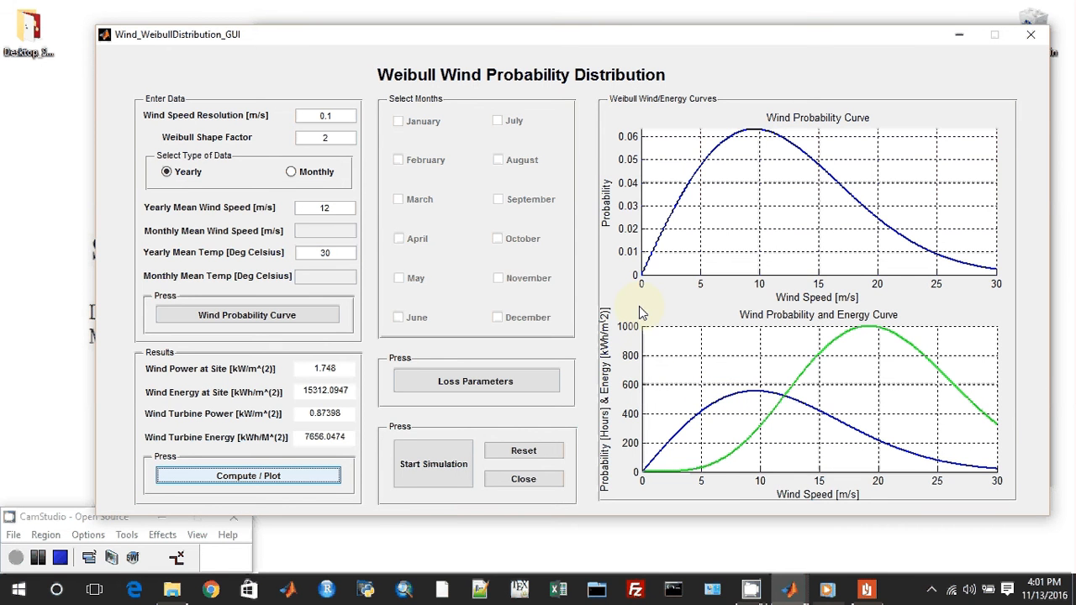
{"action": "mouse_move", "coordinate": [647, 408]}
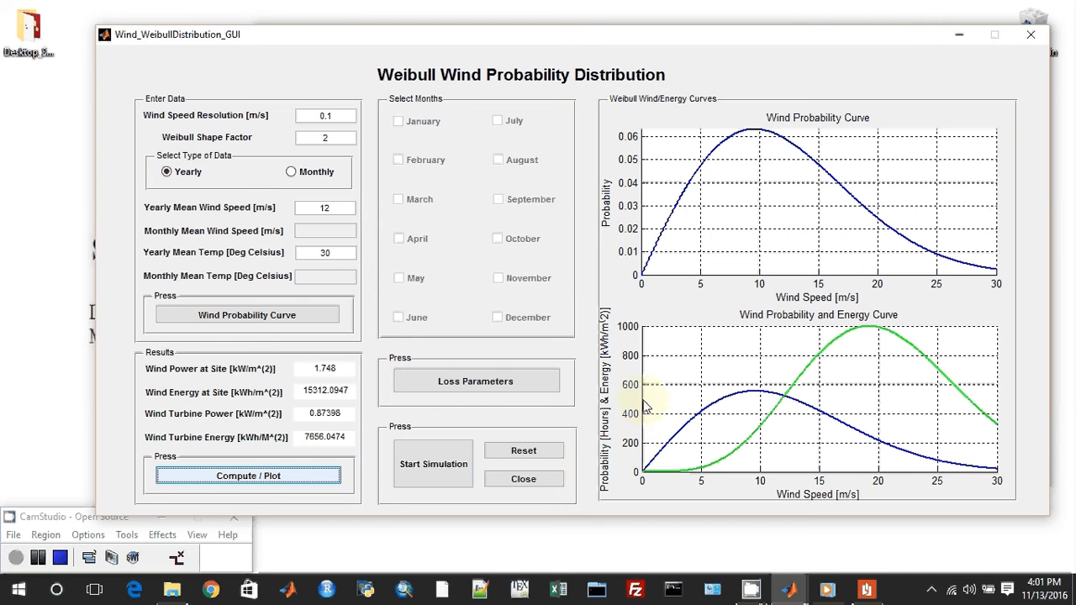
{"action": "mouse_move", "coordinate": [669, 464]}
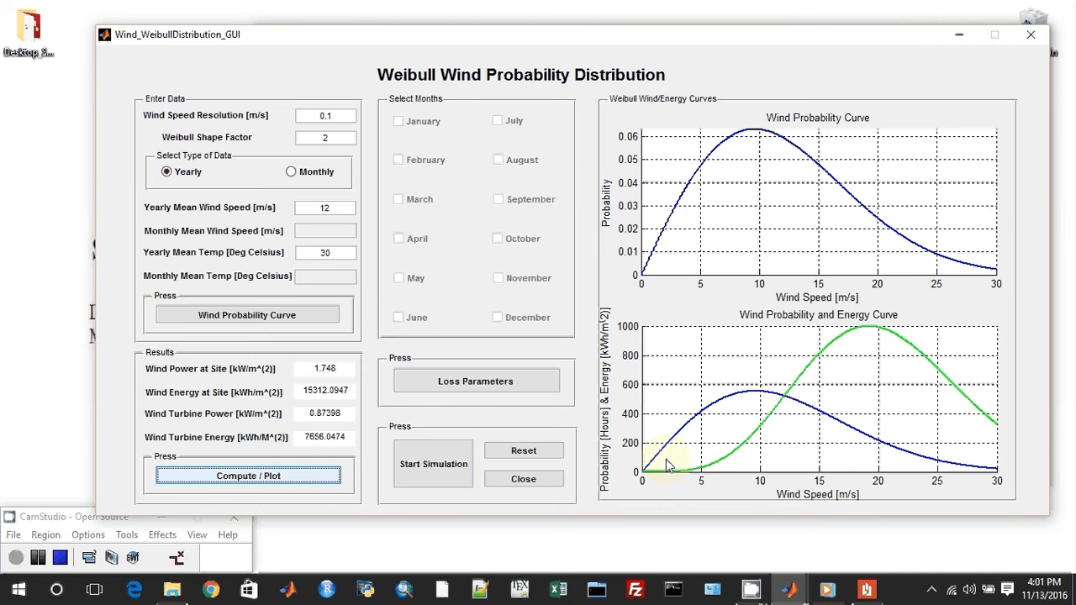
{"action": "mouse_move", "coordinate": [933, 380]}
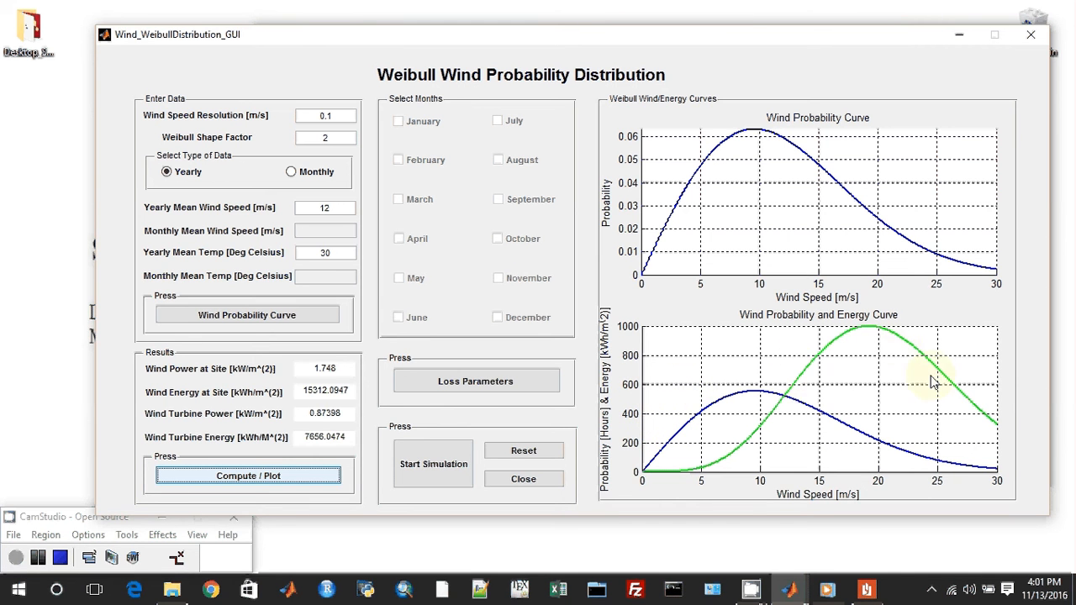
{"action": "mouse_move", "coordinate": [787, 396]}
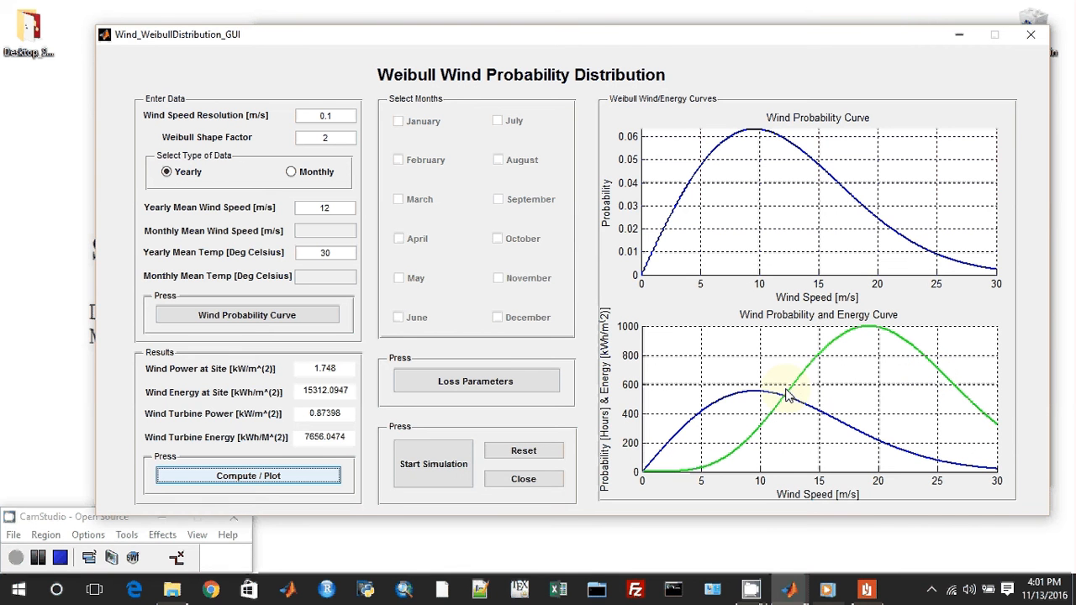
{"action": "mouse_move", "coordinate": [613, 340]}
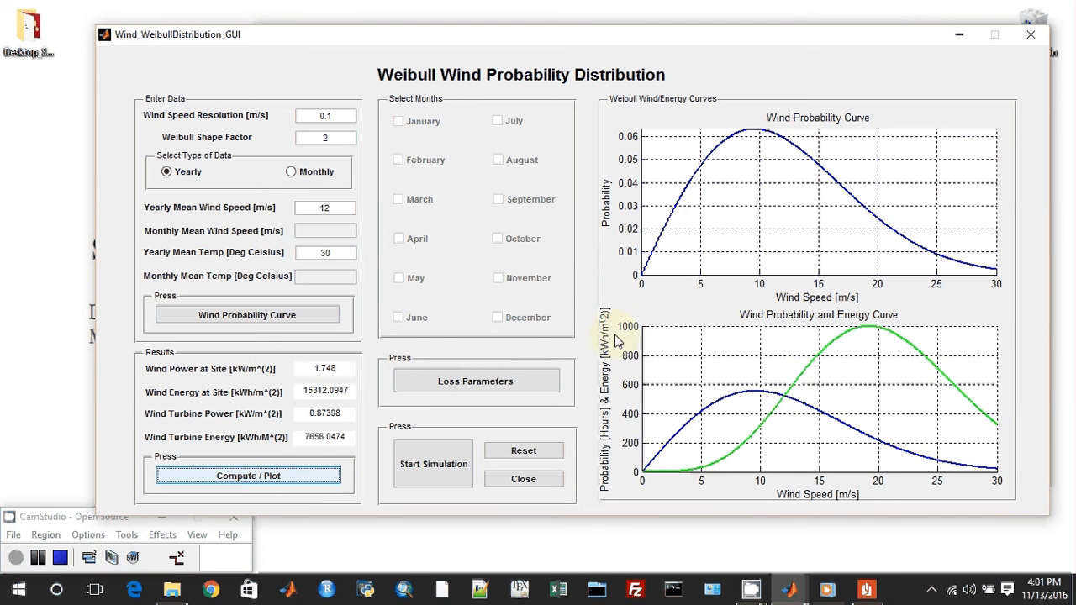
{"action": "mouse_move", "coordinate": [649, 452]}
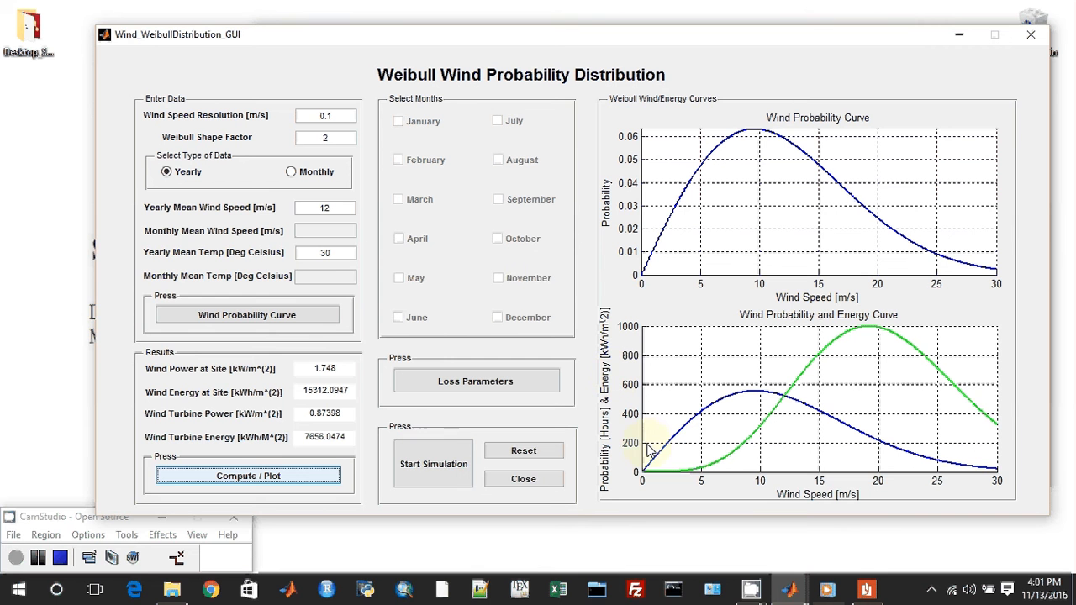
{"action": "mouse_move", "coordinate": [618, 474]}
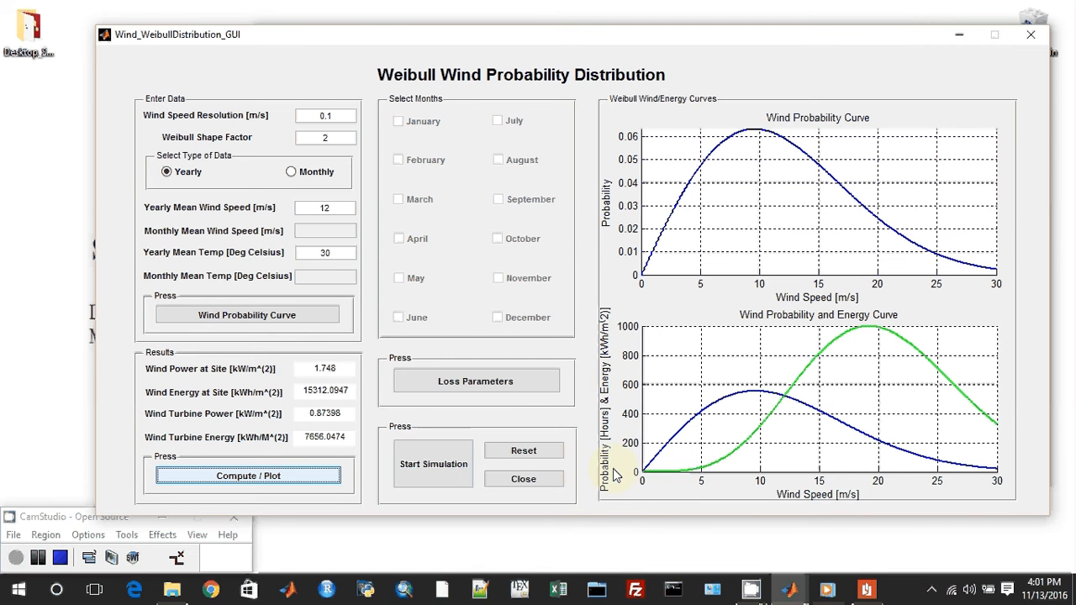
{"action": "mouse_move", "coordinate": [672, 484]}
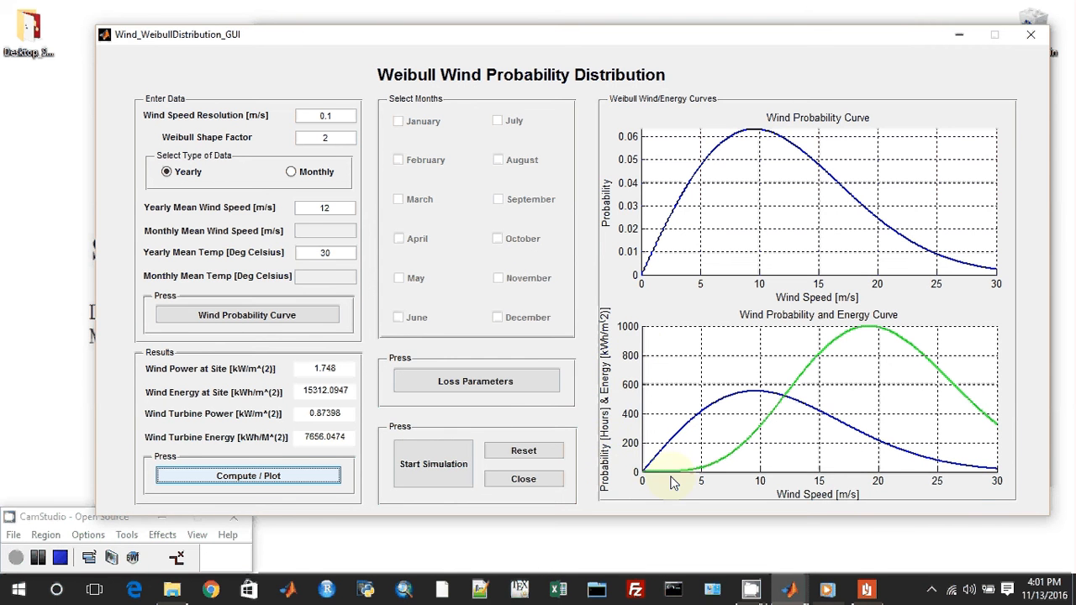
{"action": "mouse_move", "coordinate": [777, 412]}
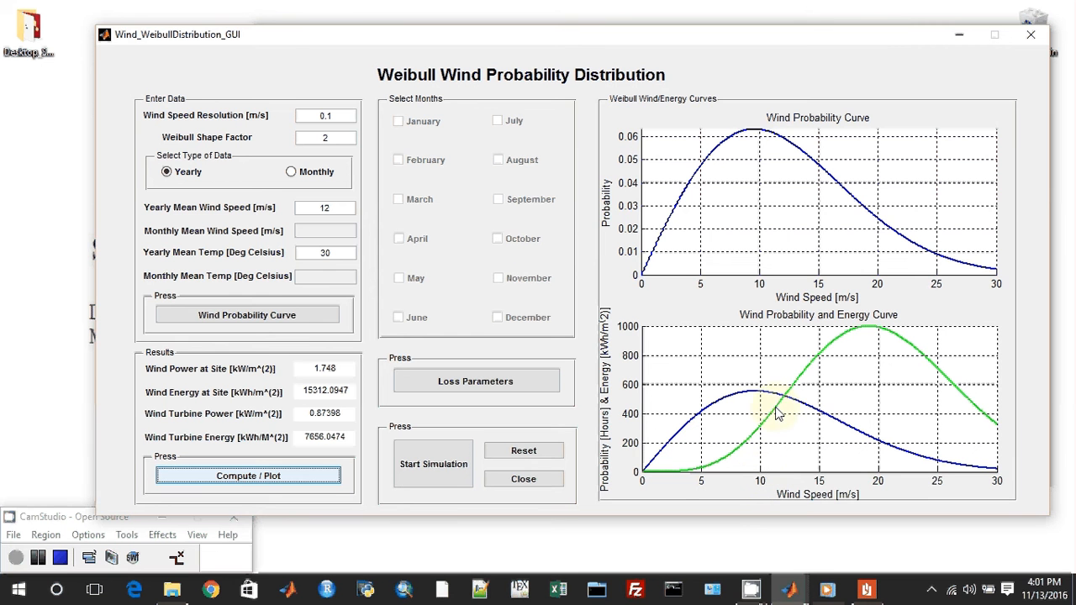
{"action": "mouse_move", "coordinate": [845, 491]}
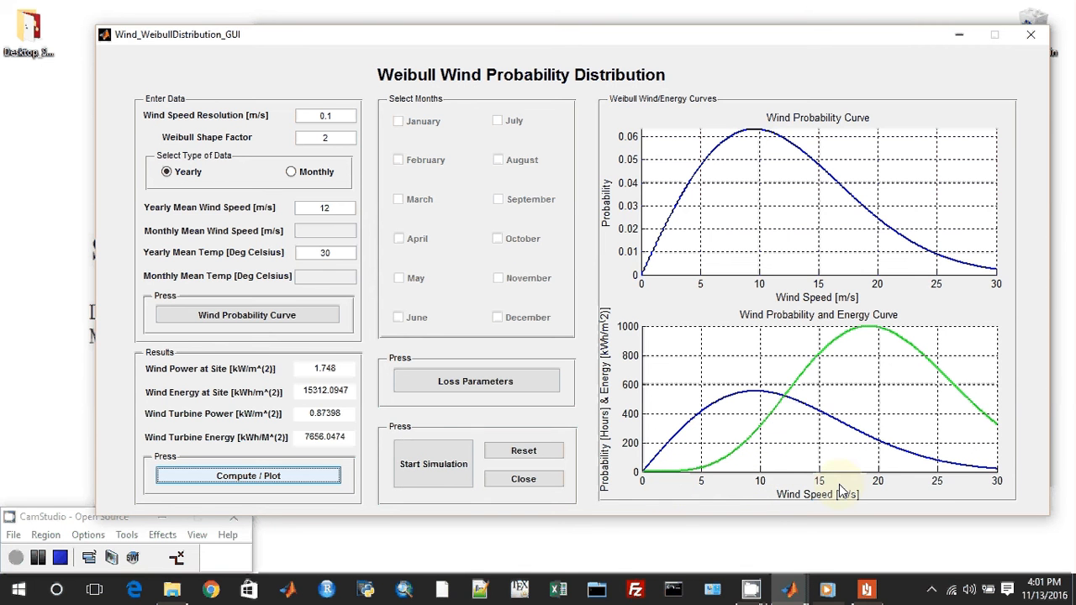
{"action": "mouse_move", "coordinate": [955, 496]}
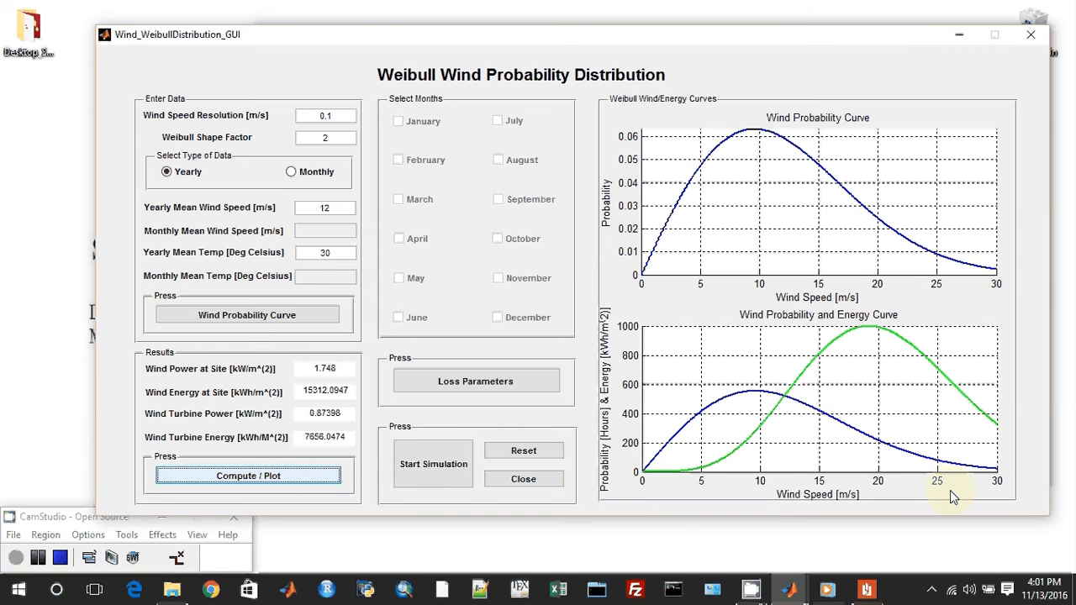
{"action": "mouse_move", "coordinate": [434, 464]}
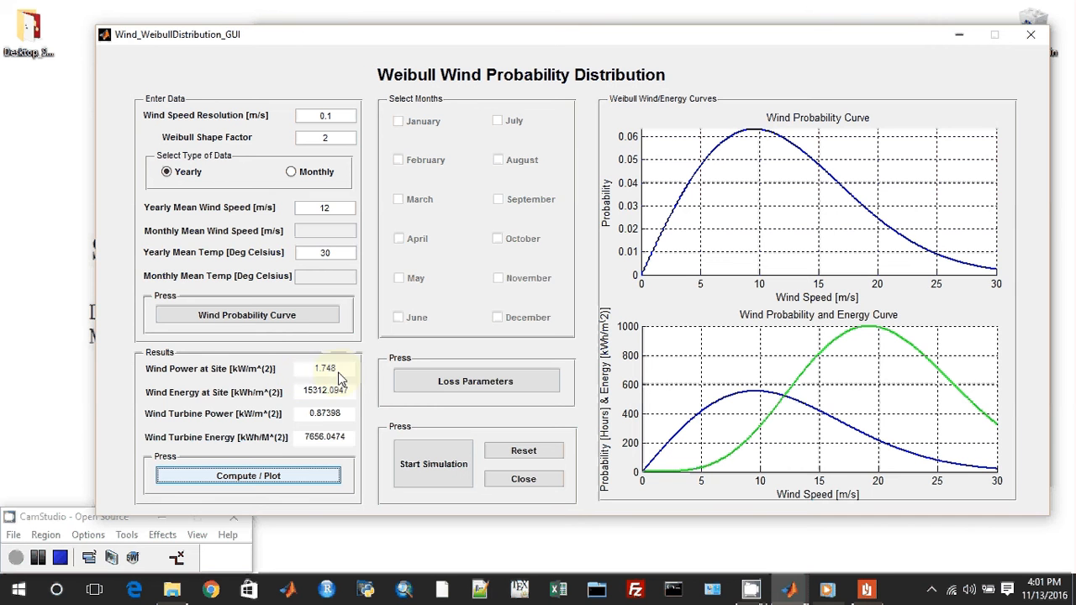
{"action": "mouse_move", "coordinate": [199, 385]}
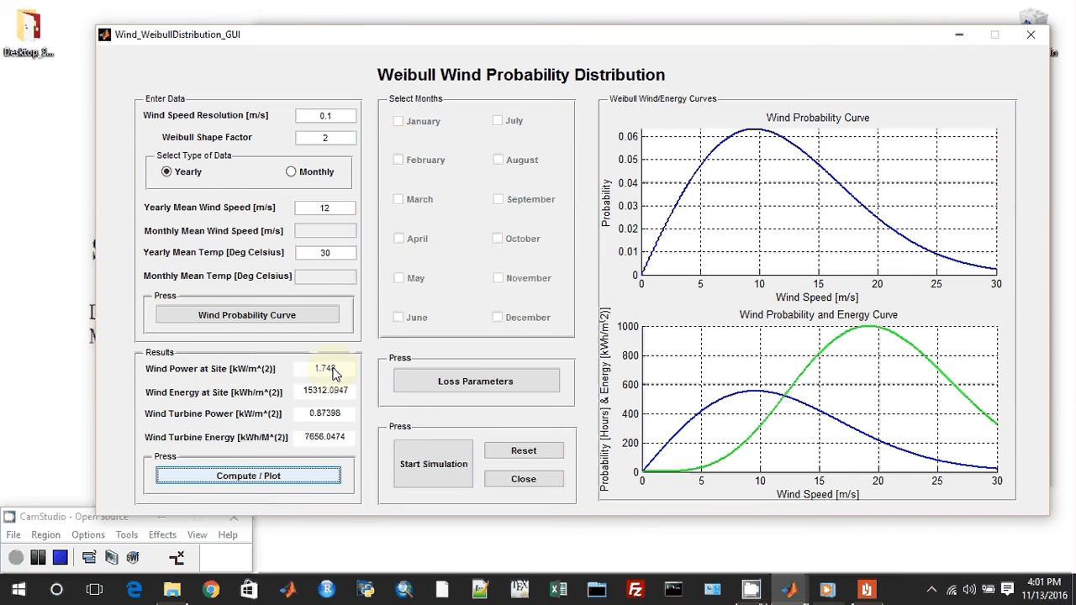
{"action": "mouse_move", "coordinate": [310, 390]}
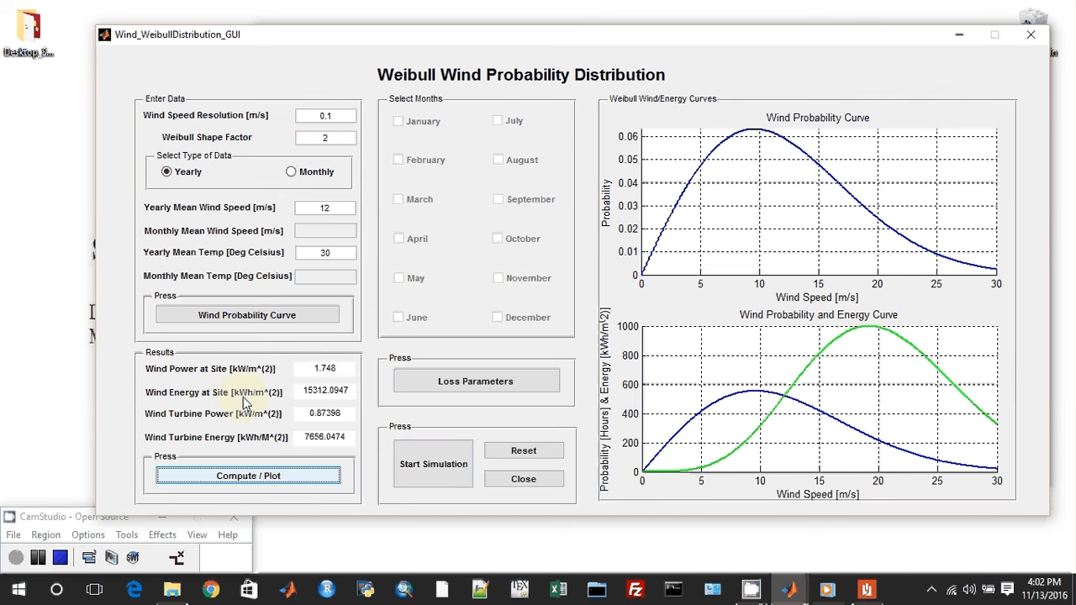
{"action": "mouse_move", "coordinate": [276, 400]}
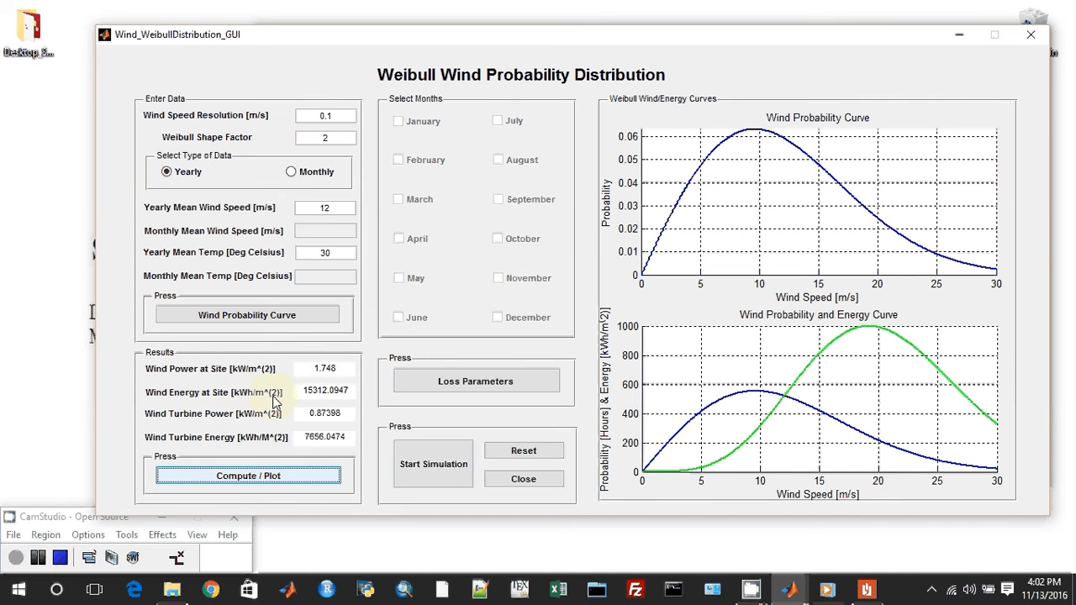
{"action": "mouse_move", "coordinate": [283, 400]}
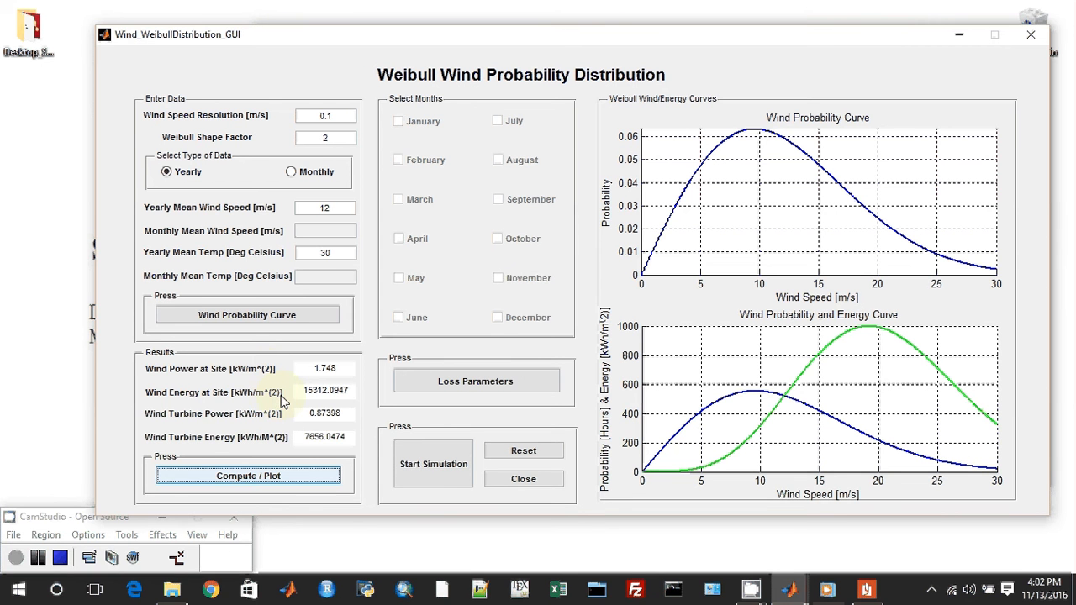
{"action": "mouse_move", "coordinate": [267, 380]}
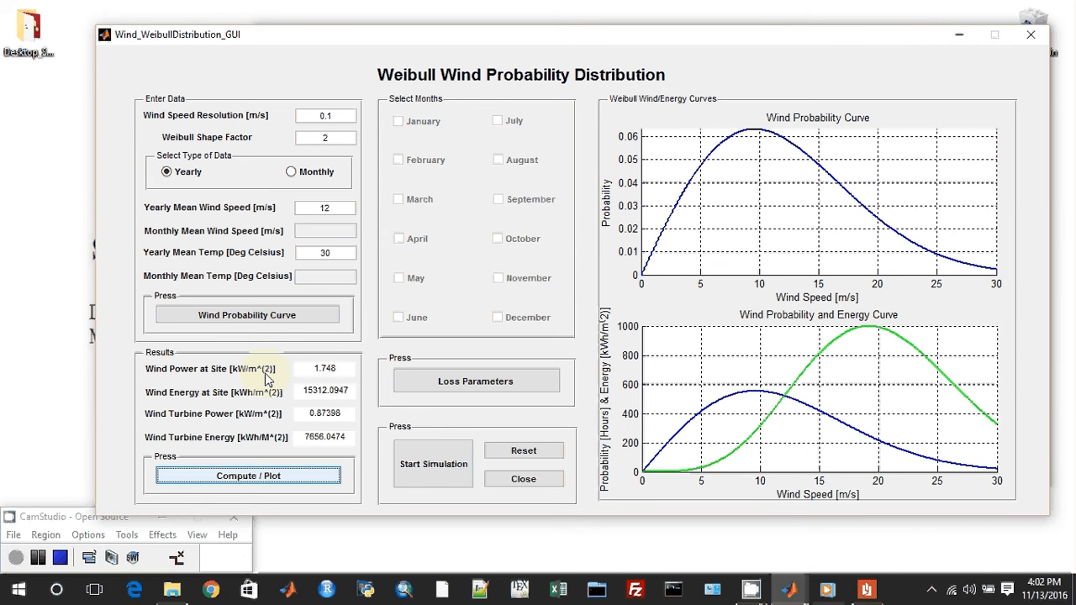
{"action": "mouse_move", "coordinate": [212, 397]}
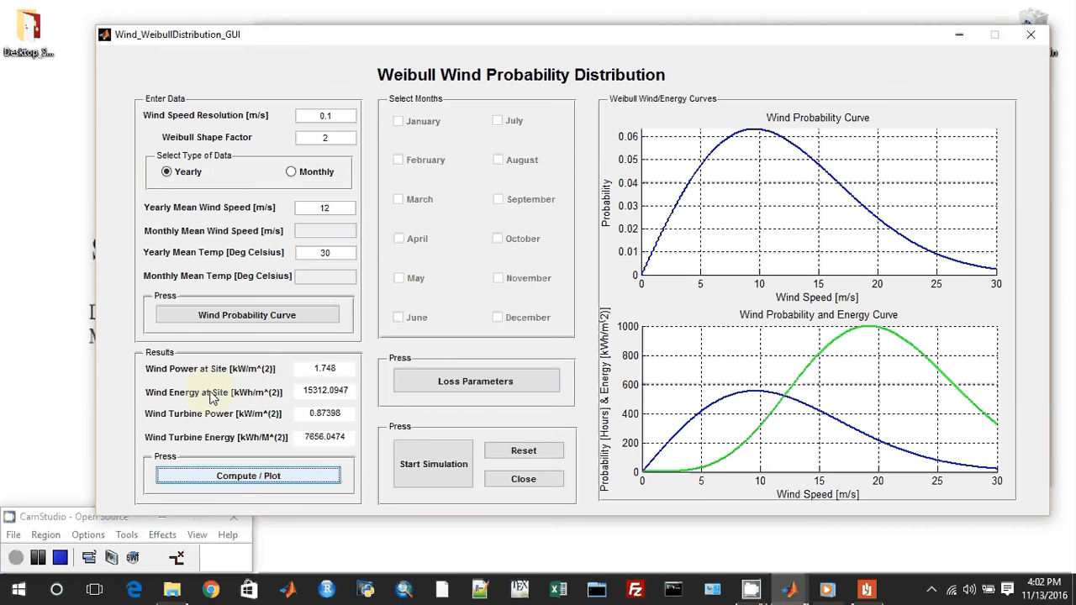
{"action": "mouse_move", "coordinate": [185, 429]}
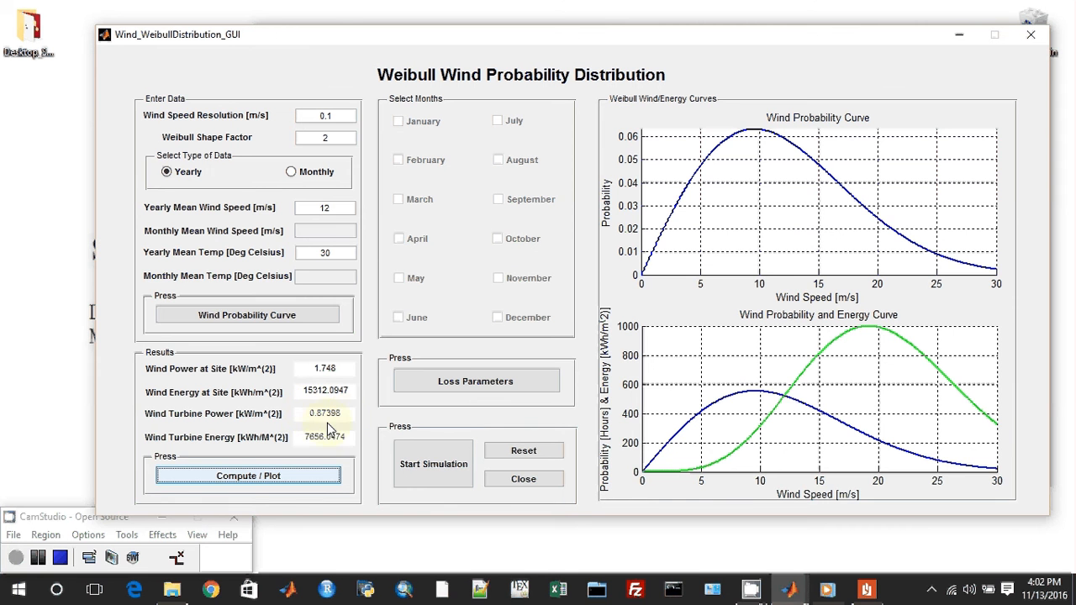
{"action": "mouse_move", "coordinate": [339, 417]}
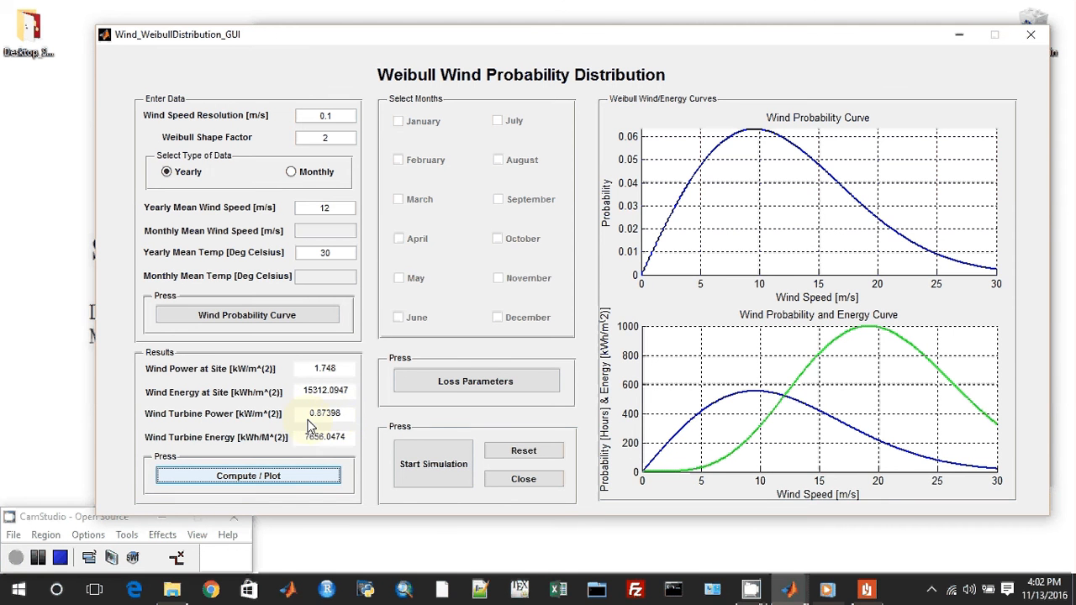
{"action": "mouse_move", "coordinate": [217, 444]}
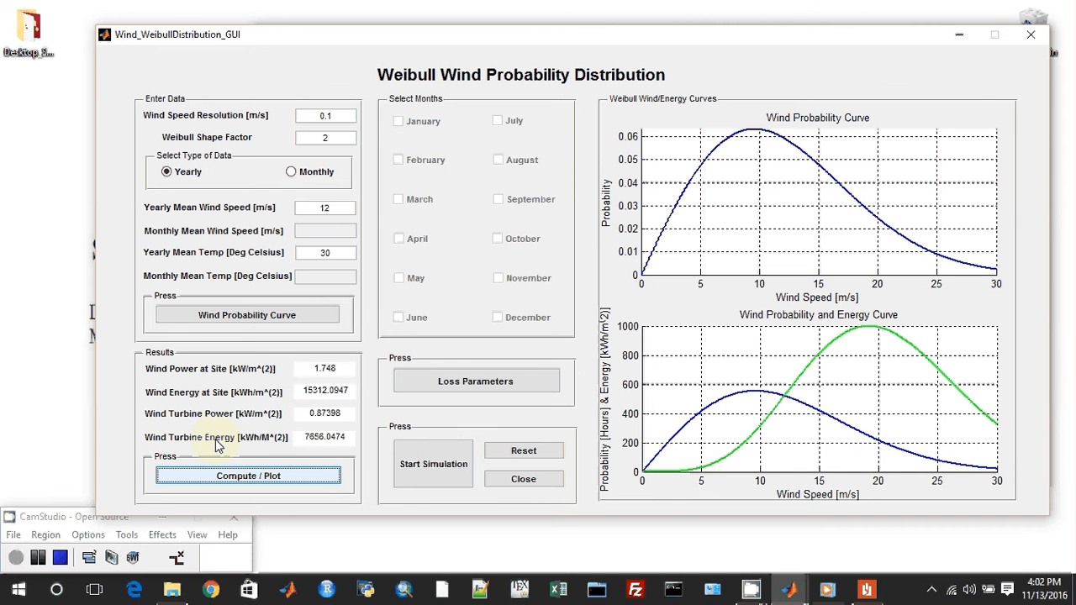
{"action": "mouse_move", "coordinate": [262, 444]}
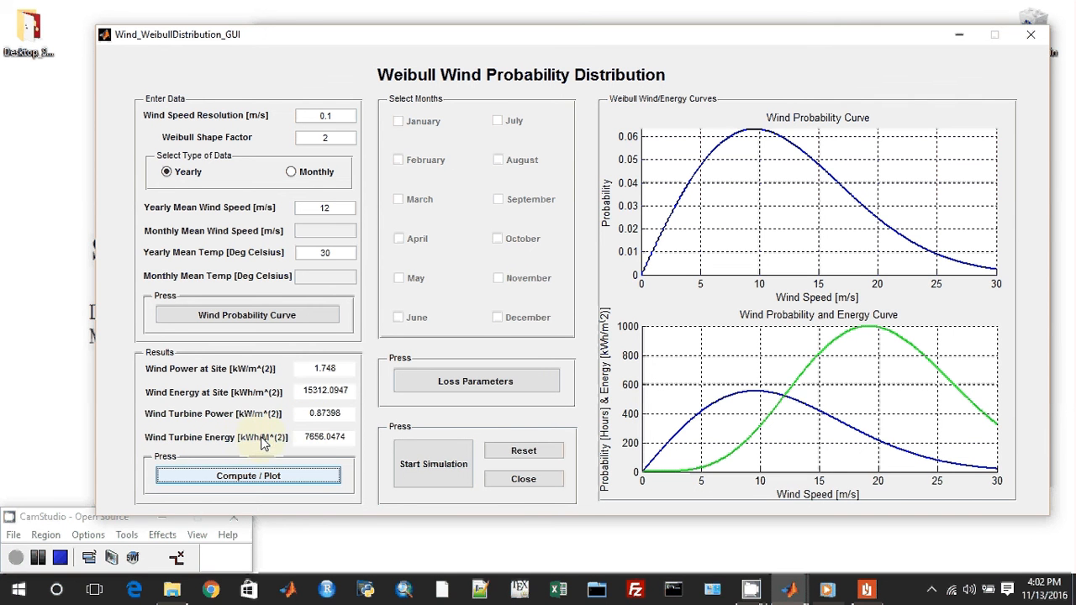
{"action": "mouse_move", "coordinate": [273, 444]}
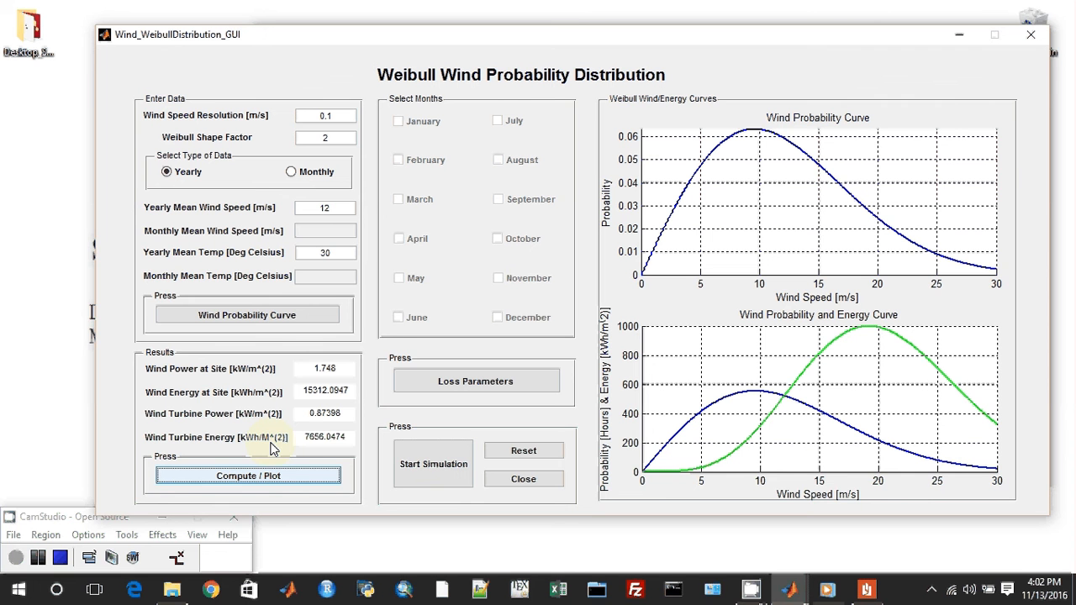
{"action": "mouse_move", "coordinate": [343, 370]}
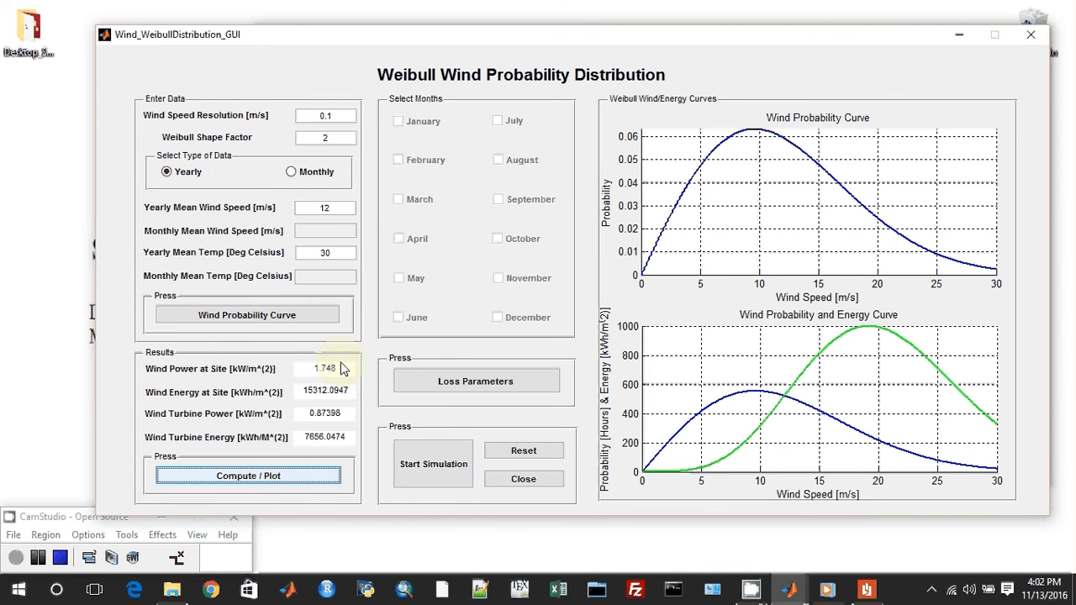
{"action": "mouse_move", "coordinate": [303, 380]}
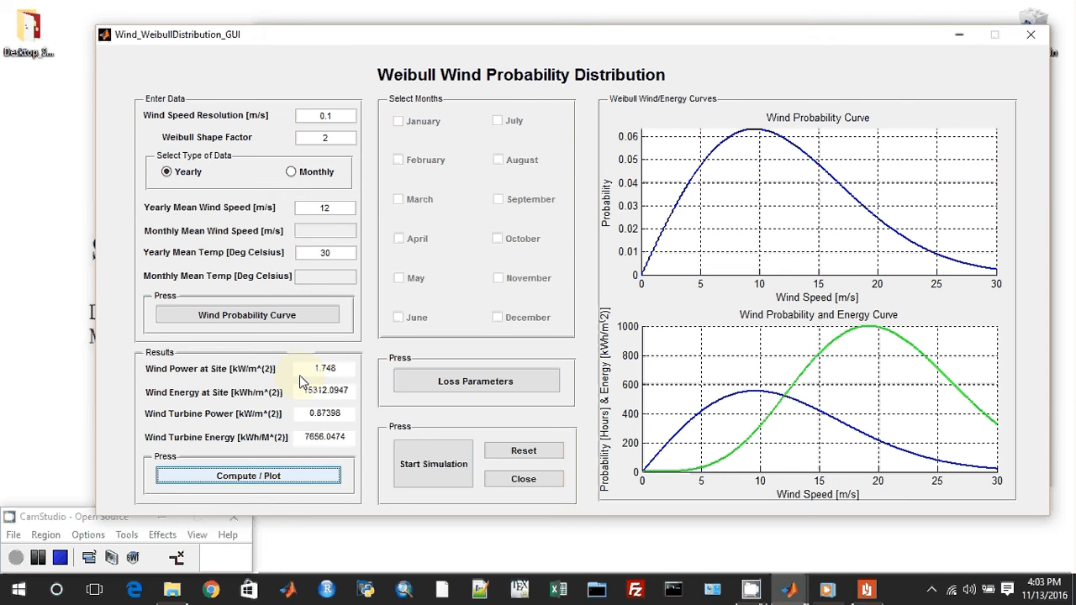
{"action": "mouse_move", "coordinate": [317, 380]}
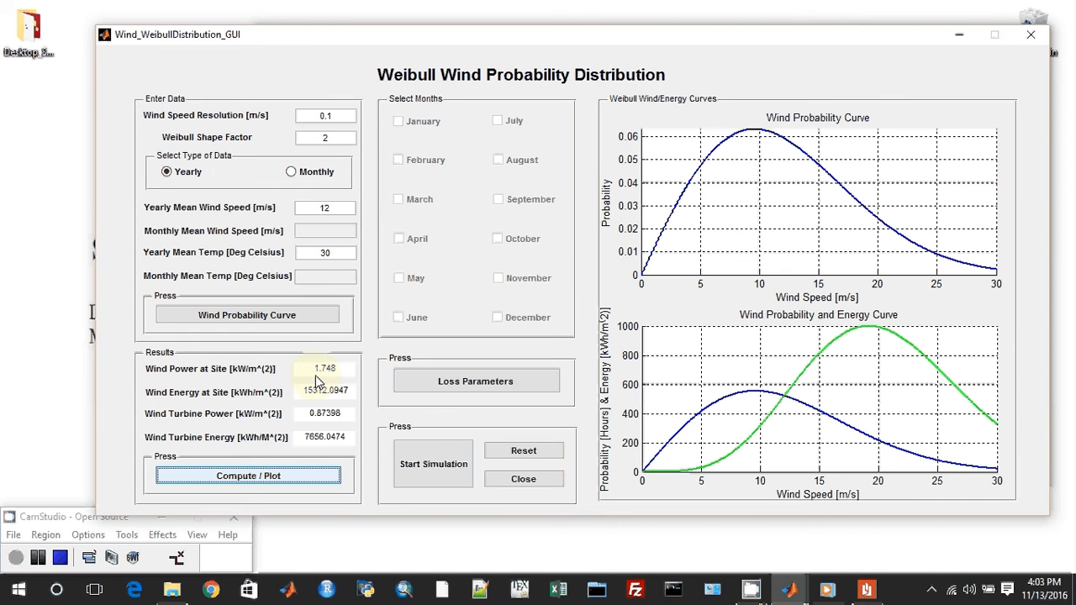
{"action": "mouse_move", "coordinate": [360, 414]}
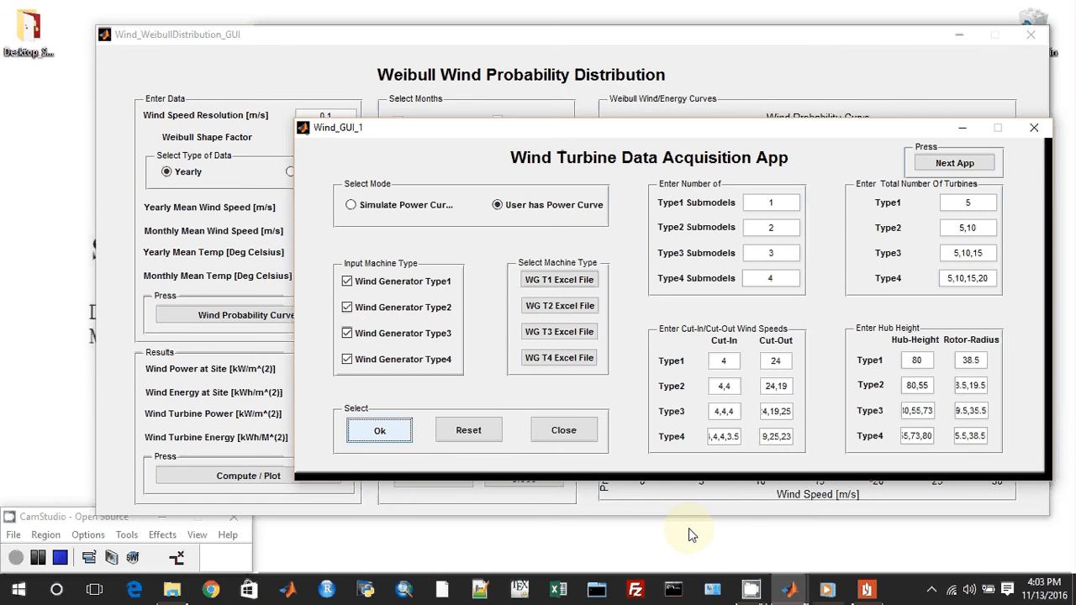
{"action": "mouse_move", "coordinate": [962, 138]}
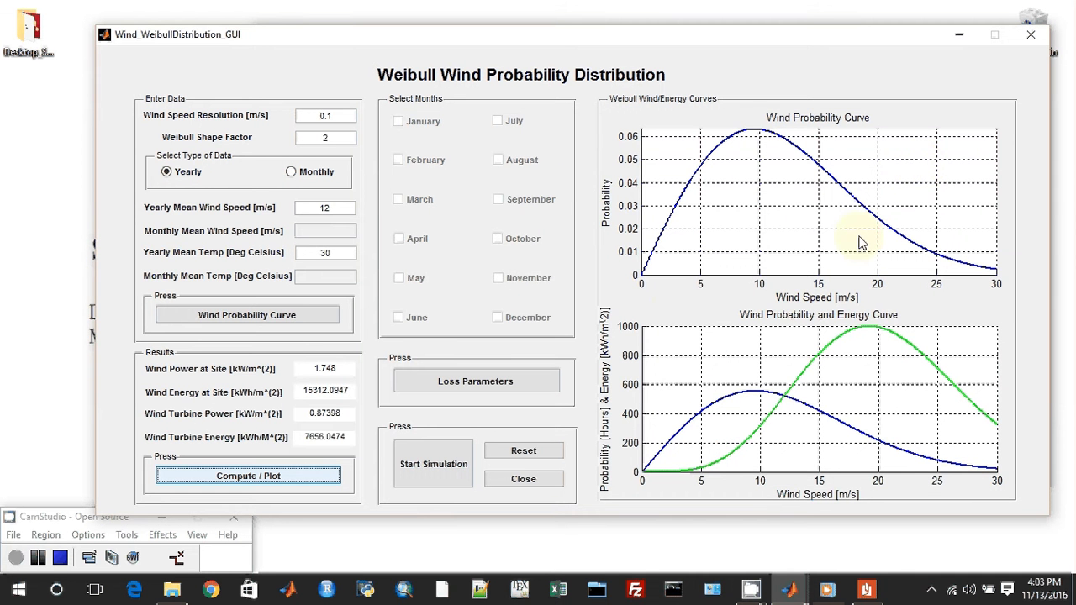
{"action": "mouse_move", "coordinate": [656, 335]}
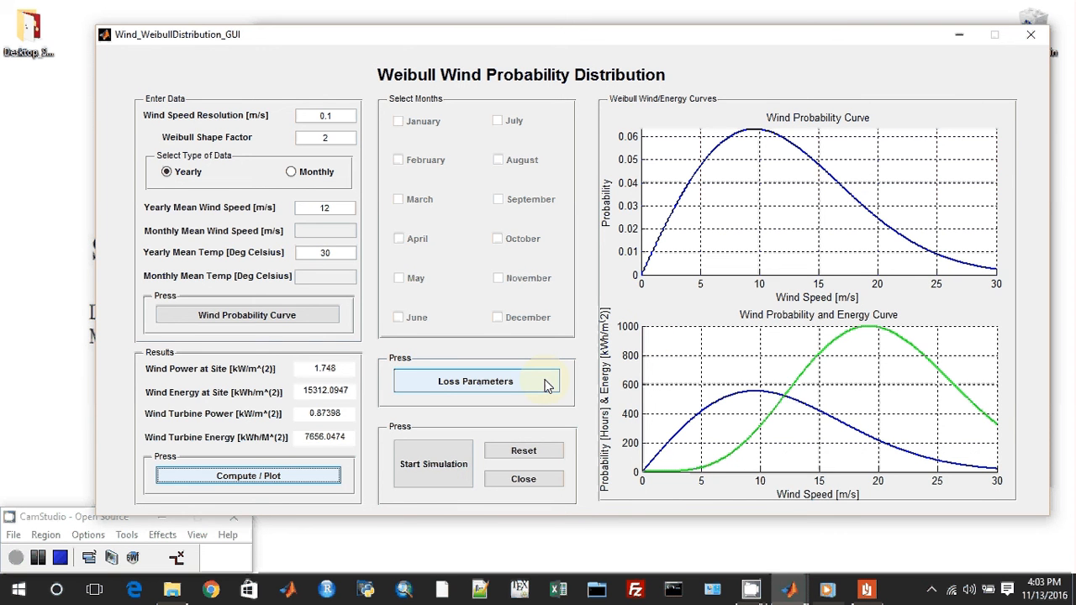
In Loss Parameters, try User-Defined, revert to Default Values and accept them
{"action": "left_click", "coordinate": [476, 380]}
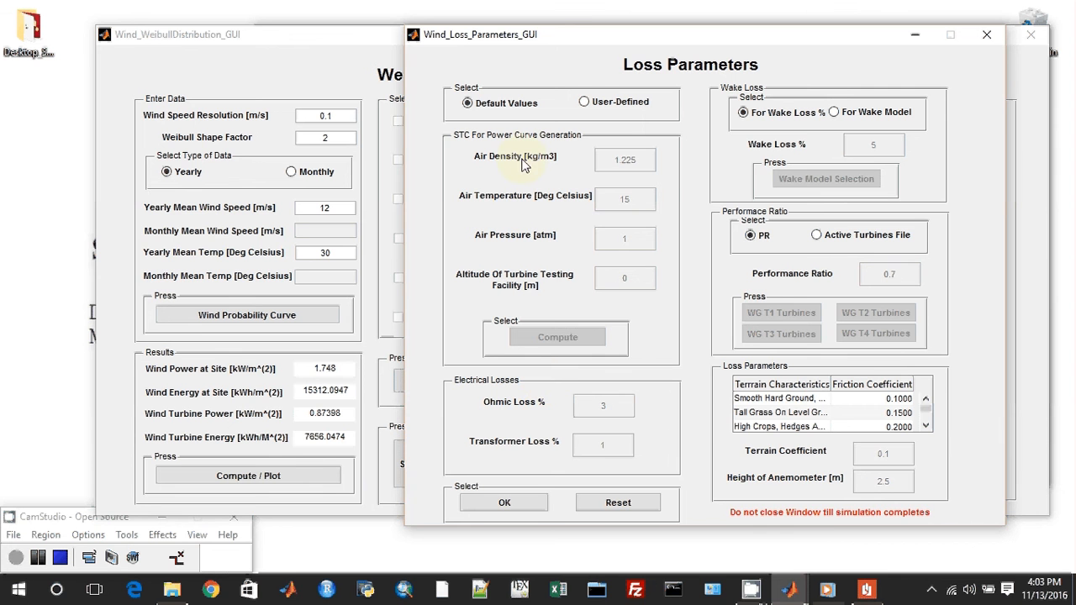
{"action": "mouse_move", "coordinate": [597, 81]}
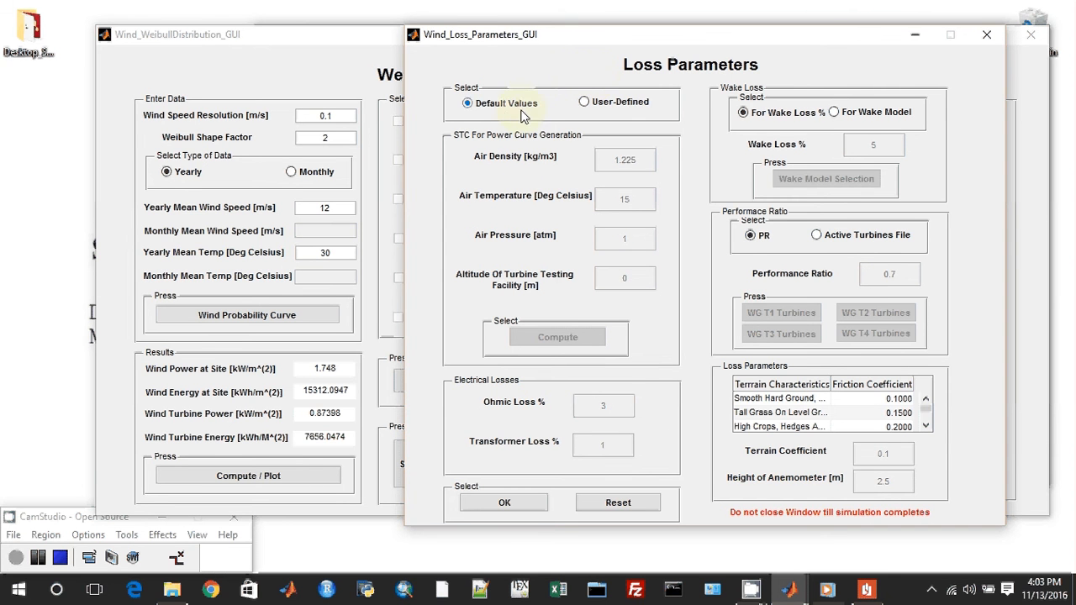
{"action": "mouse_move", "coordinate": [619, 501]}
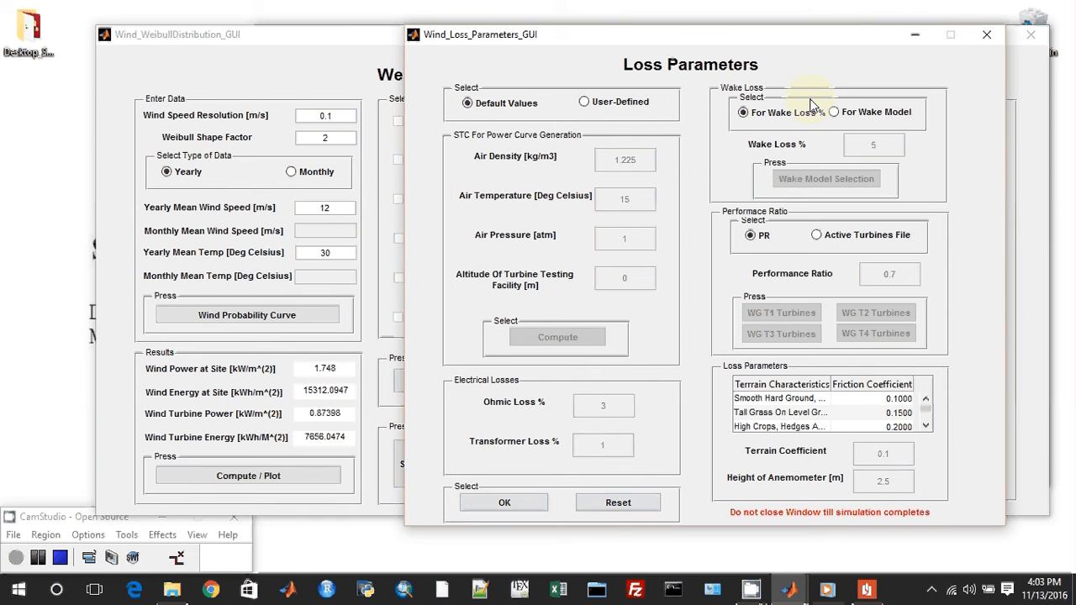
{"action": "mouse_move", "coordinate": [790, 104]}
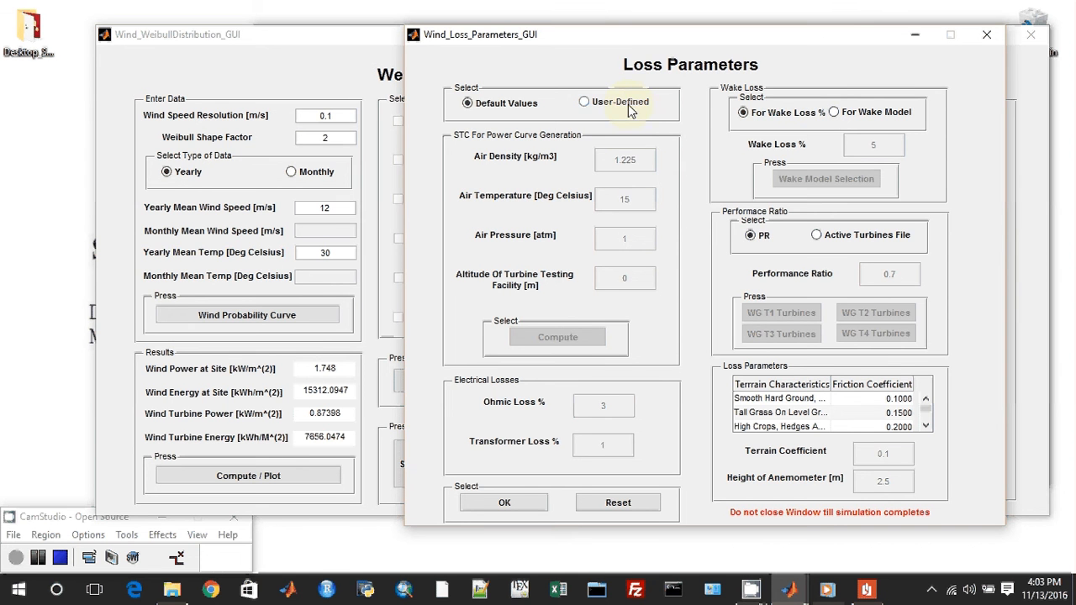
{"action": "left_click", "coordinate": [583, 103]}
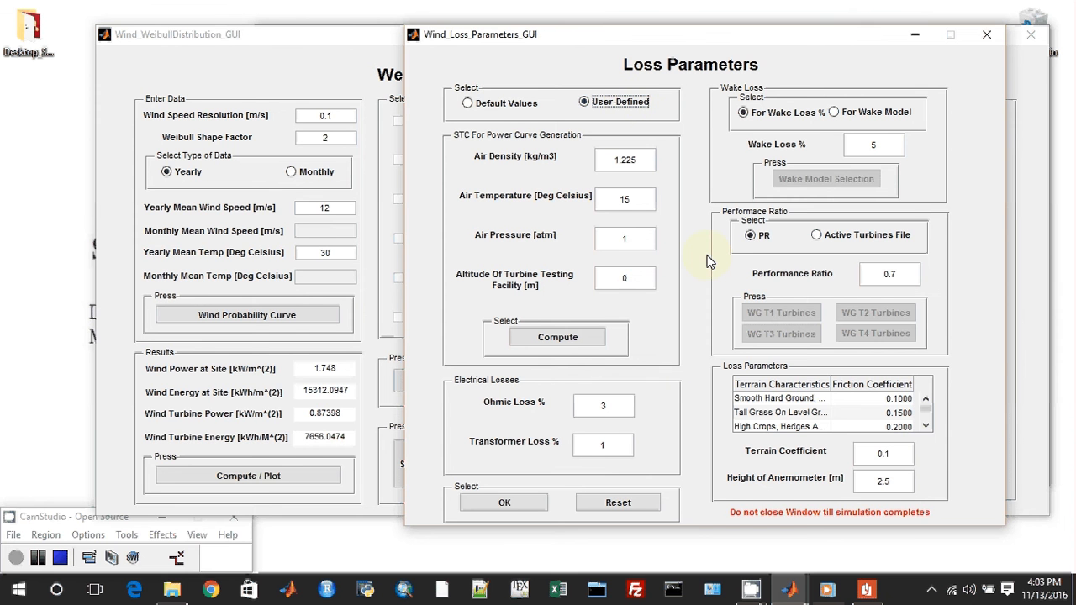
{"action": "mouse_move", "coordinate": [868, 363]}
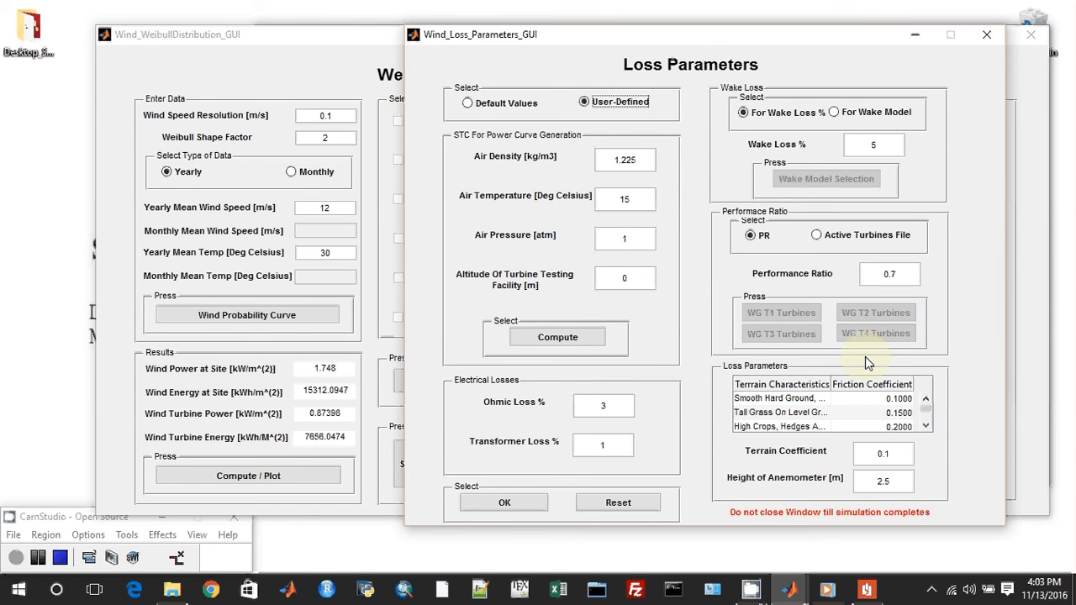
{"action": "mouse_move", "coordinate": [847, 367]}
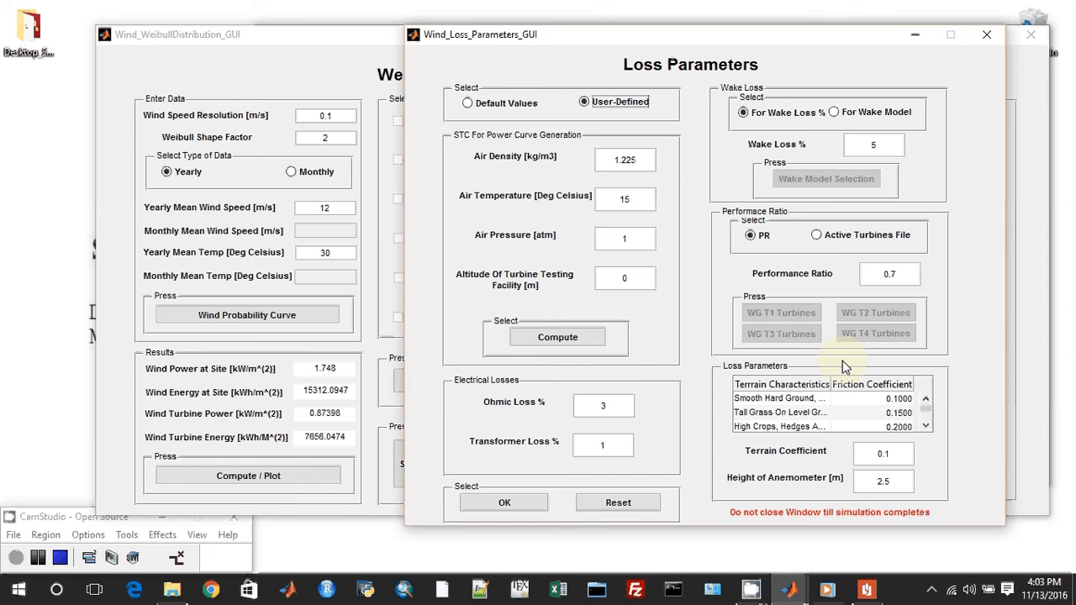
{"action": "mouse_move", "coordinate": [525, 107]}
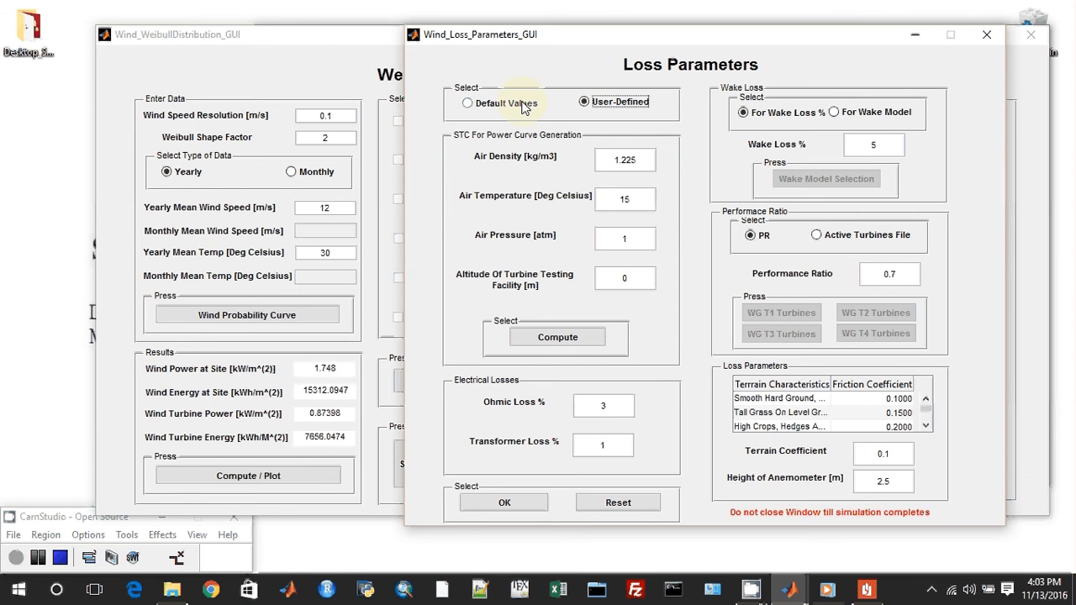
{"action": "left_click", "coordinate": [468, 102]}
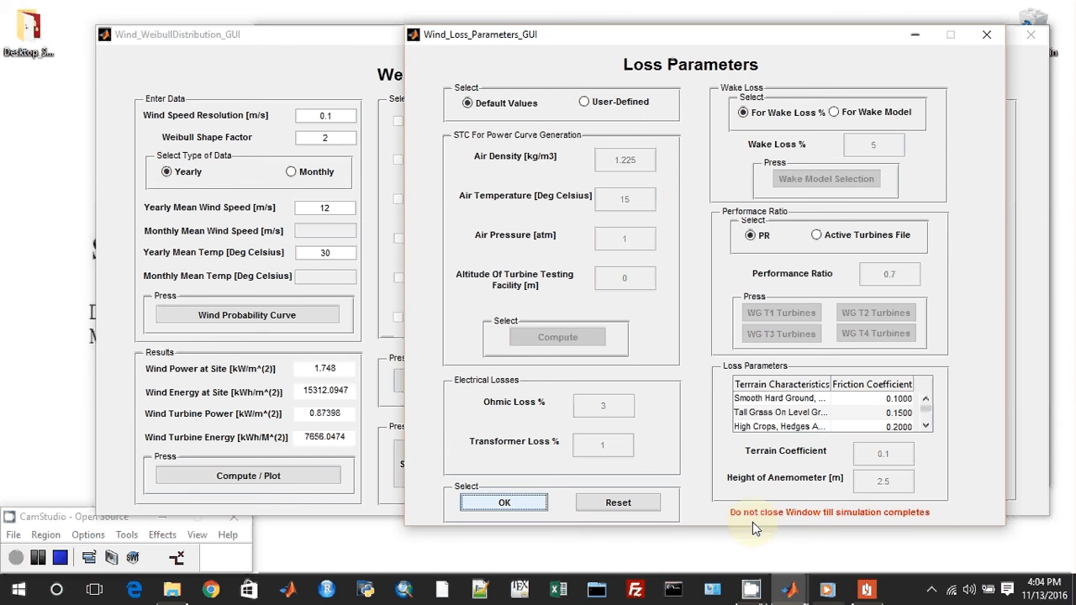
{"action": "mouse_move", "coordinate": [978, 212]}
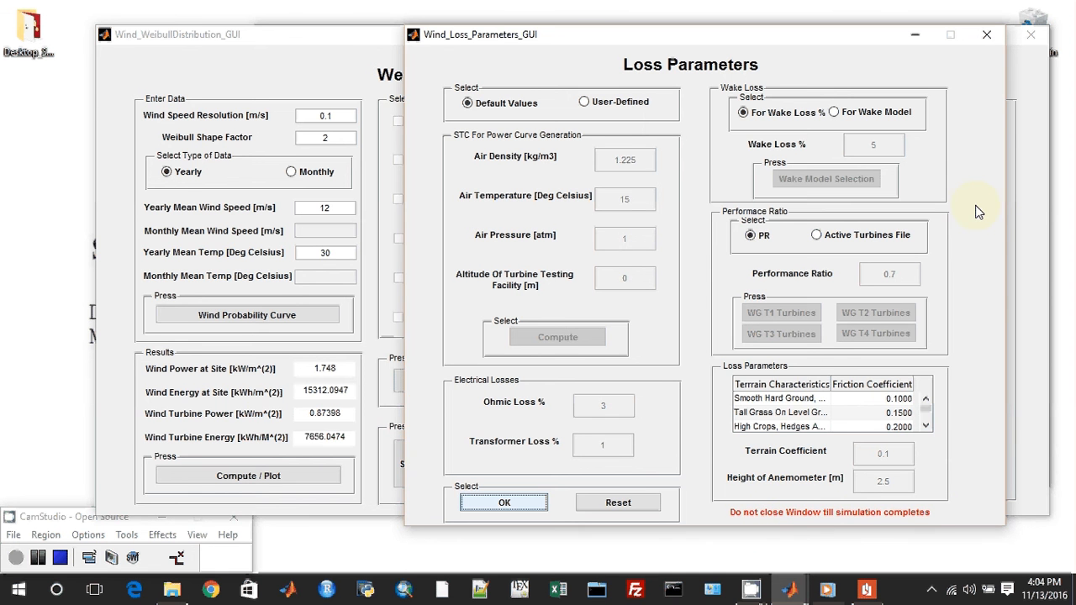
{"action": "left_click", "coordinate": [503, 501]}
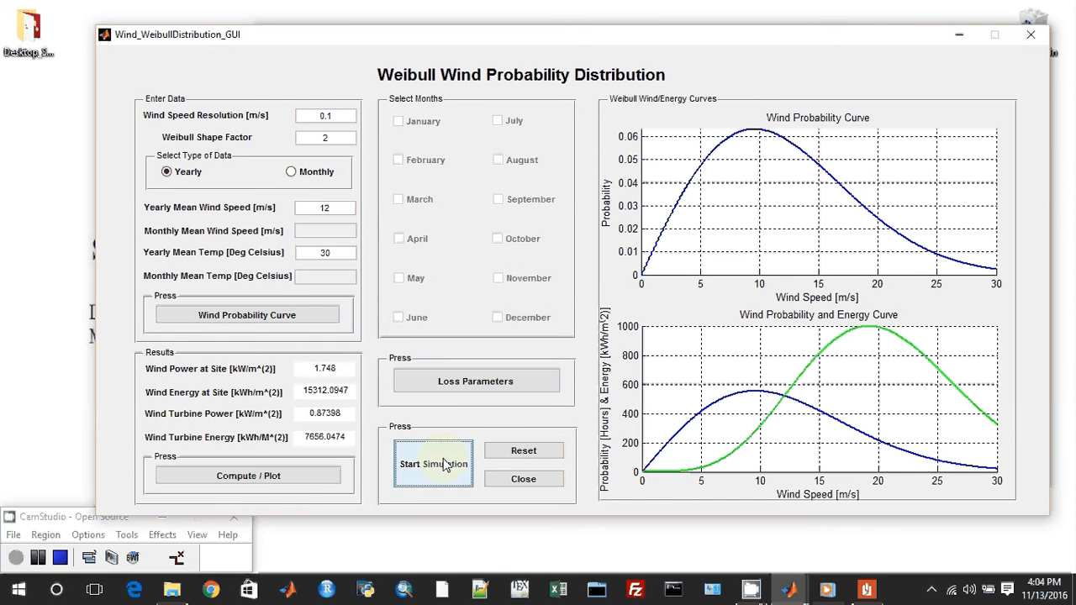
{"action": "mouse_move", "coordinate": [642, 579]}
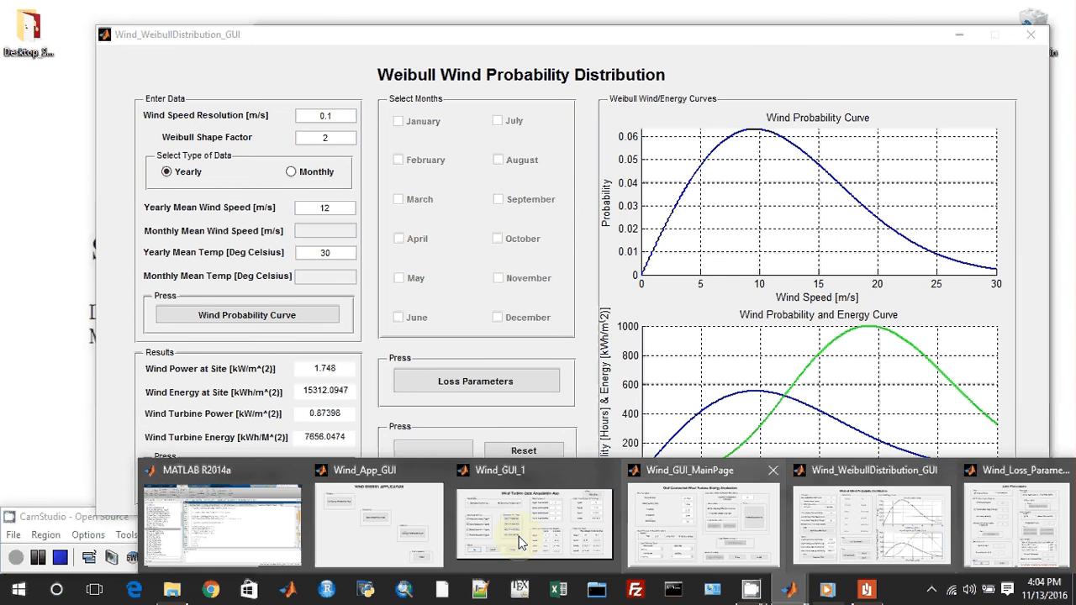
Bring the main MATLAB R2014a window to the front after starting the simulation
{"action": "left_click", "coordinate": [222, 521]}
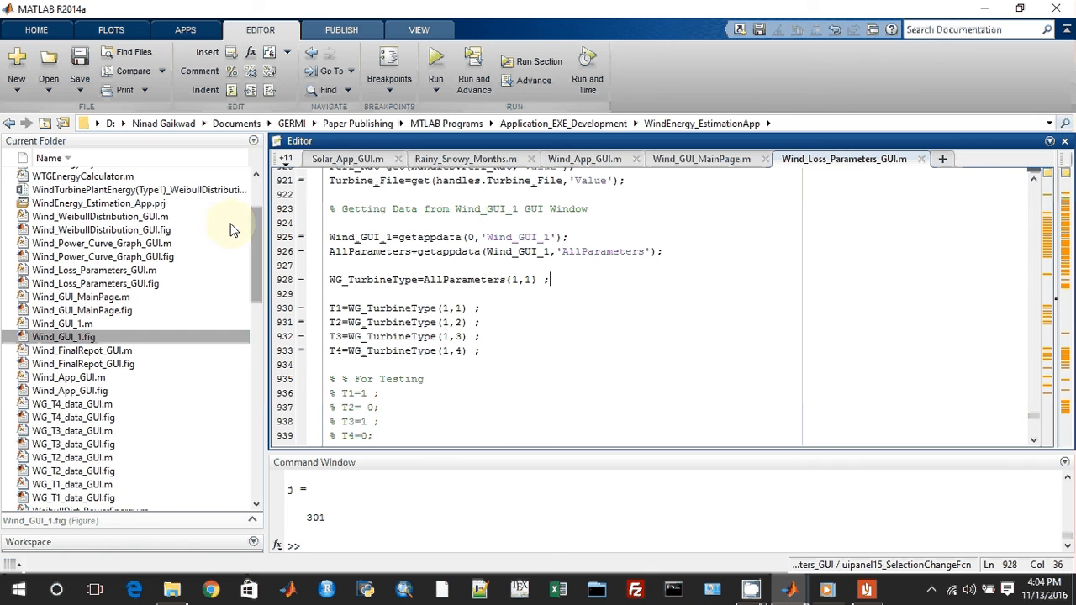
{"action": "mouse_move", "coordinate": [222, 199]}
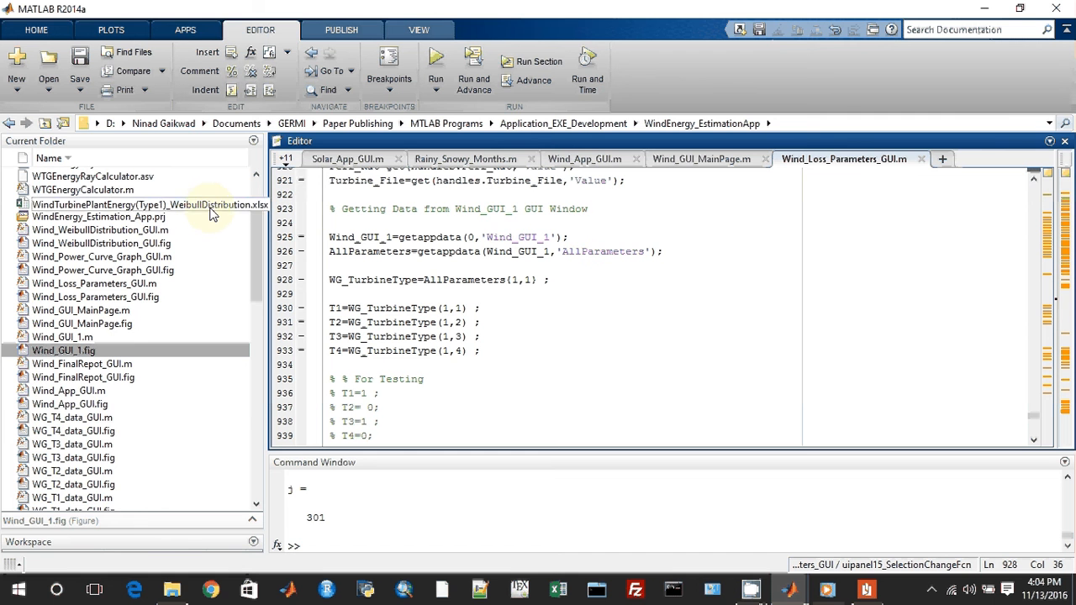
Watch the Current Folder gain the Type3 Weibull energy file, then show the Windows desktop switcher
{"action": "scroll", "scroll_direction": "up", "scroll_amount": 3}
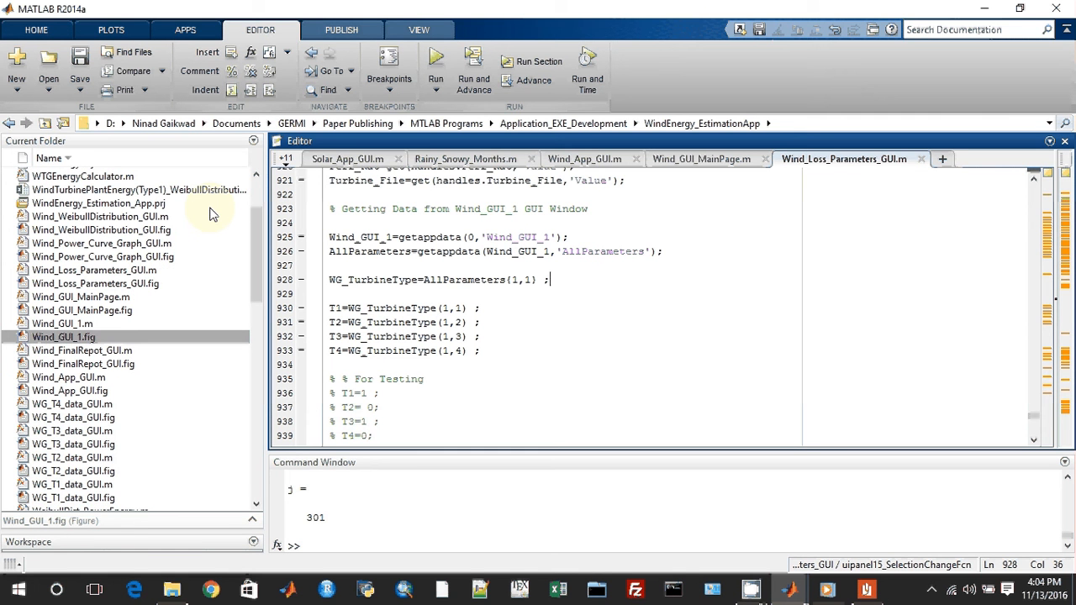
{"action": "scroll", "scroll_direction": "up", "scroll_amount": 3}
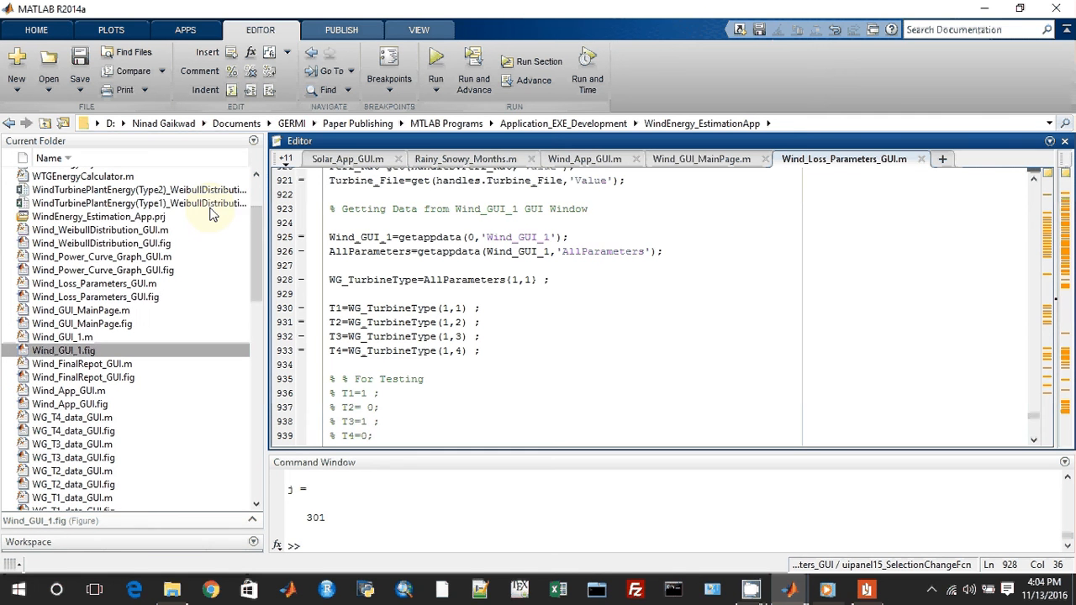
{"action": "left_click", "coordinate": [552, 279]}
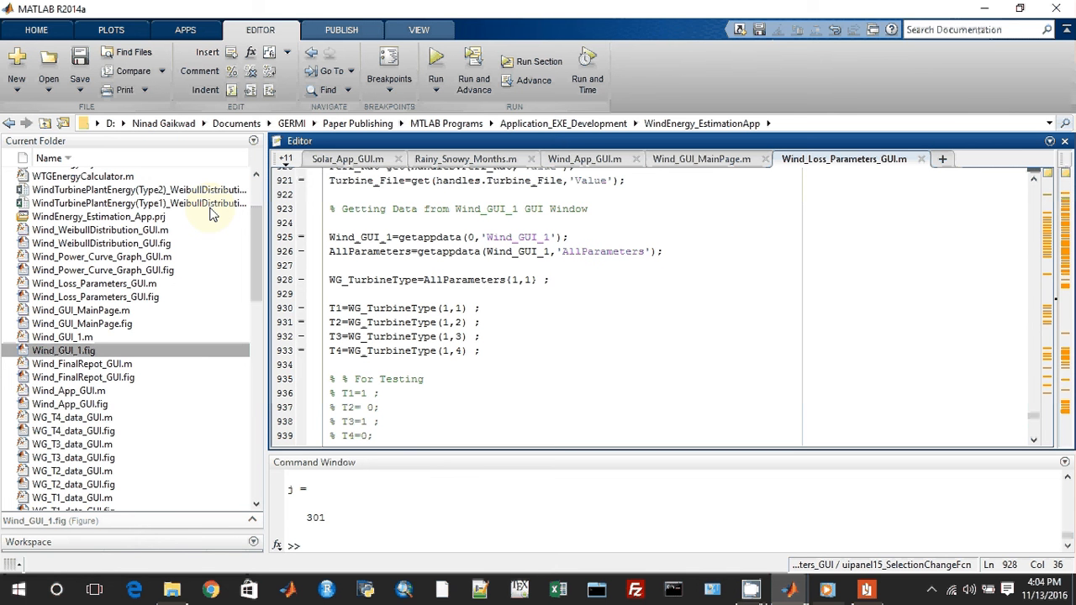
{"action": "left_click", "coordinate": [552, 279]}
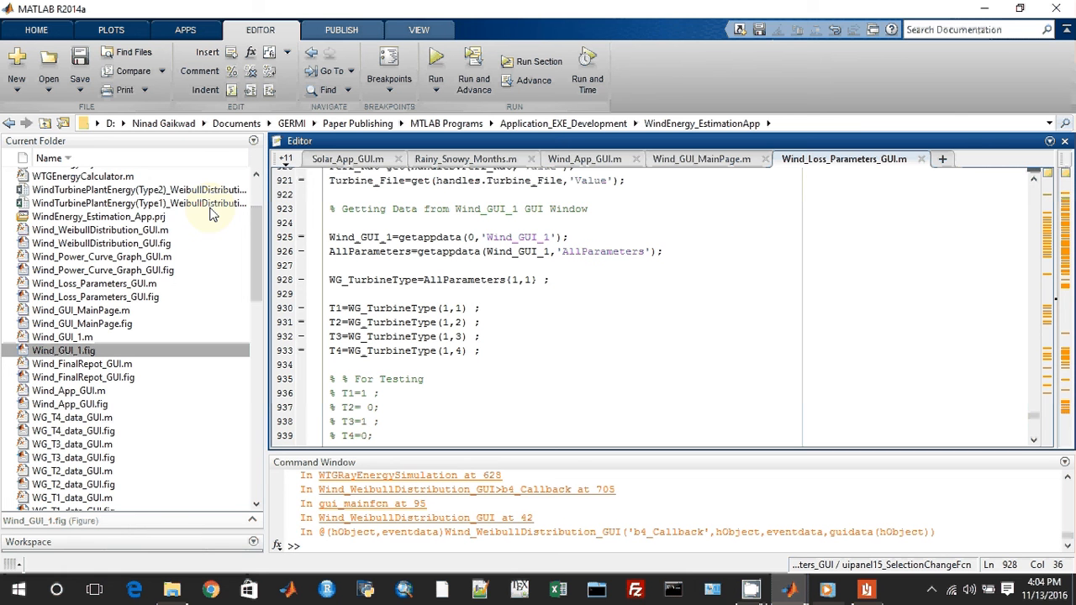
{"action": "left_click", "coordinate": [552, 279]}
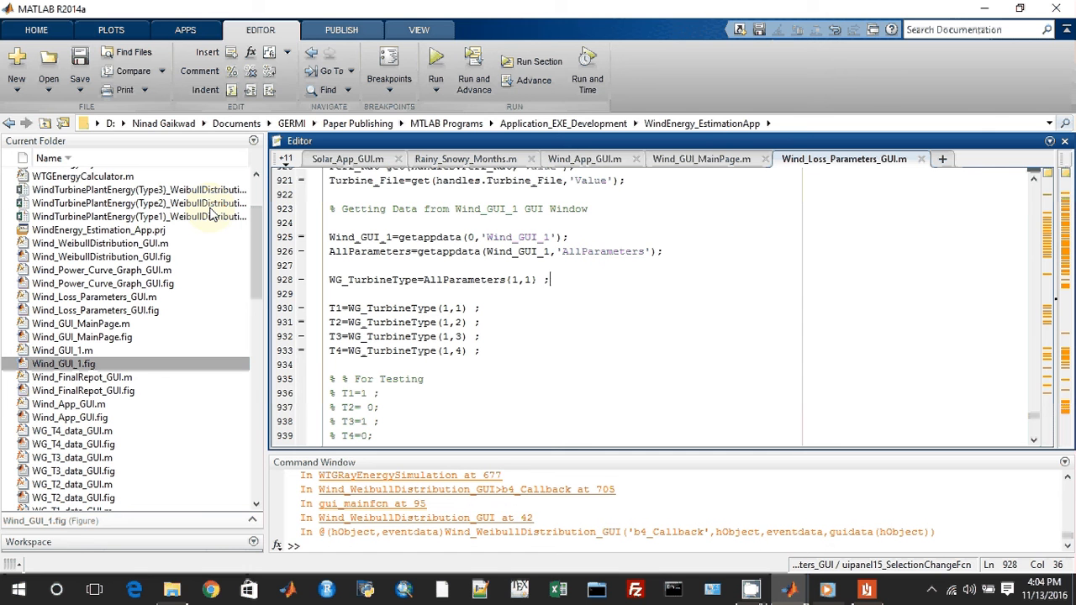
{"action": "mouse_move", "coordinate": [152, 249]}
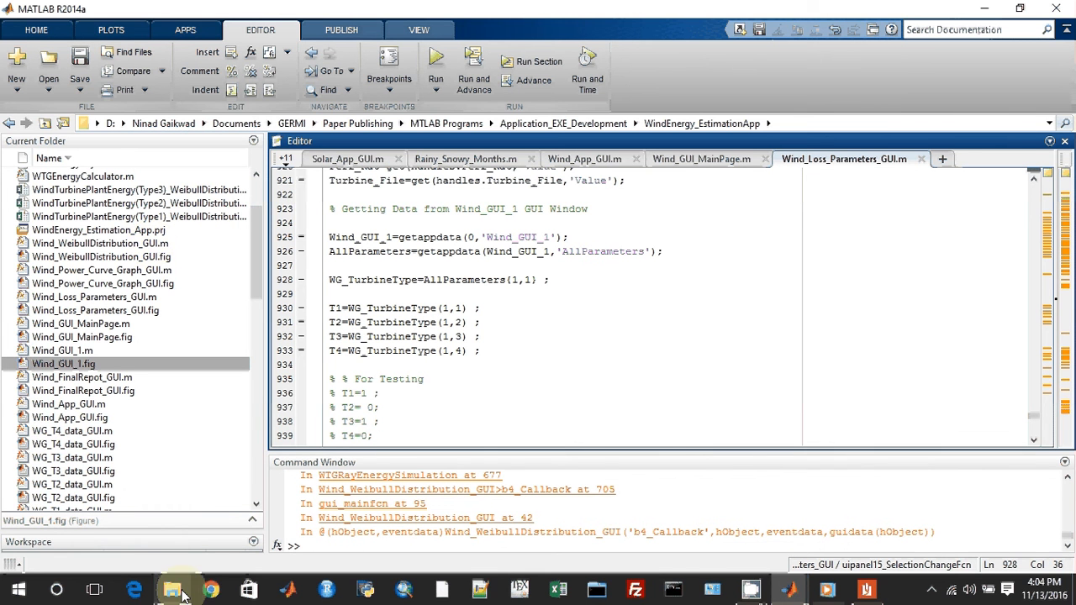
{"action": "left_click", "coordinate": [94, 588]}
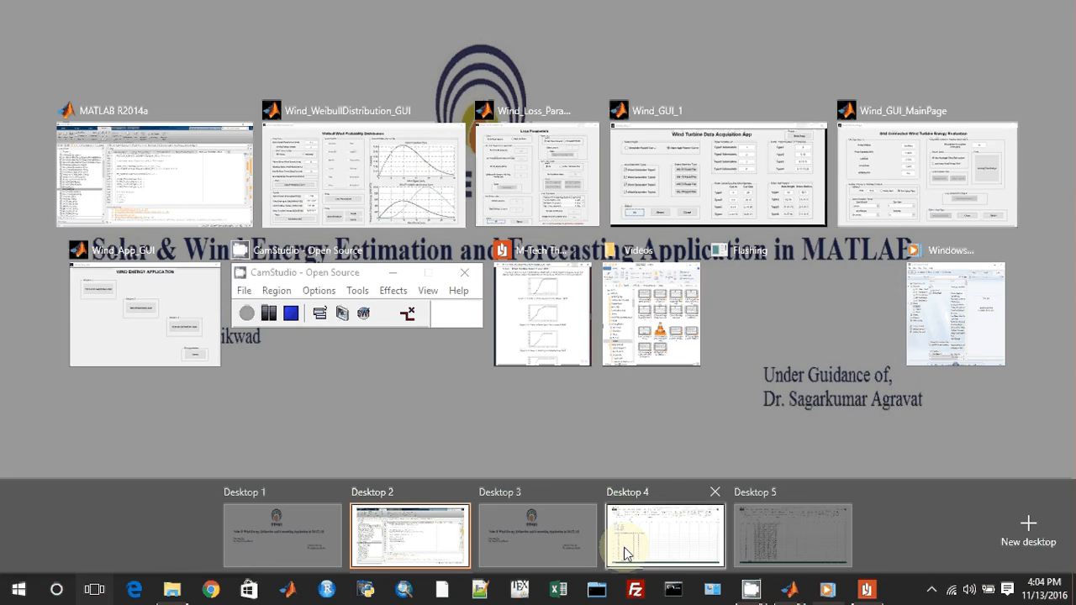
Switch to the Excel desktop and widen columns A, B and C to reveal labels and totals like WTGOutEnergy 10729875.16
{"action": "left_click", "coordinate": [664, 534]}
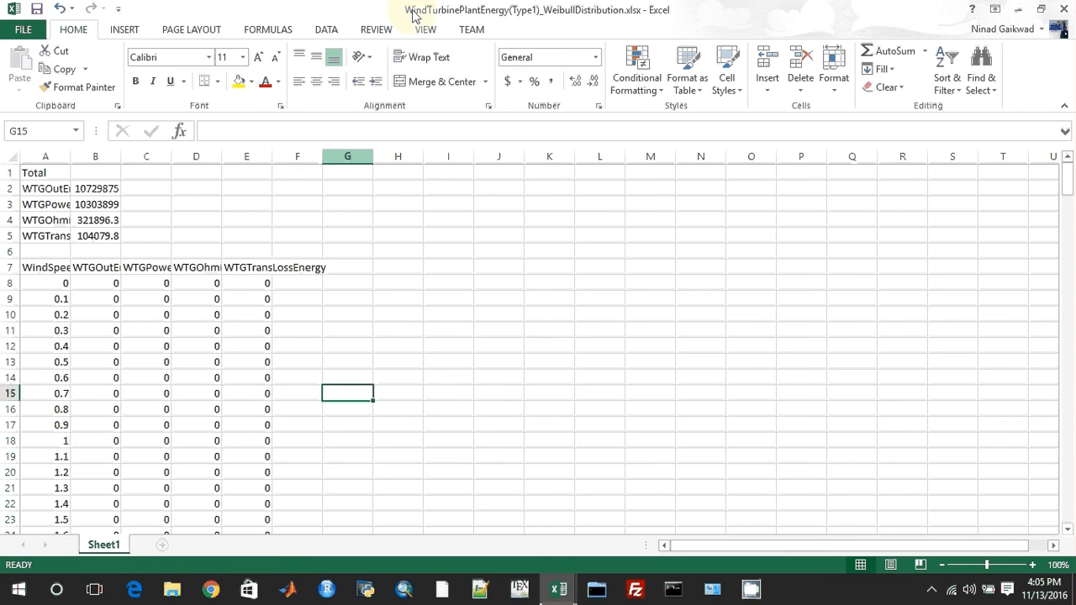
{"action": "mouse_move", "coordinate": [528, 24]}
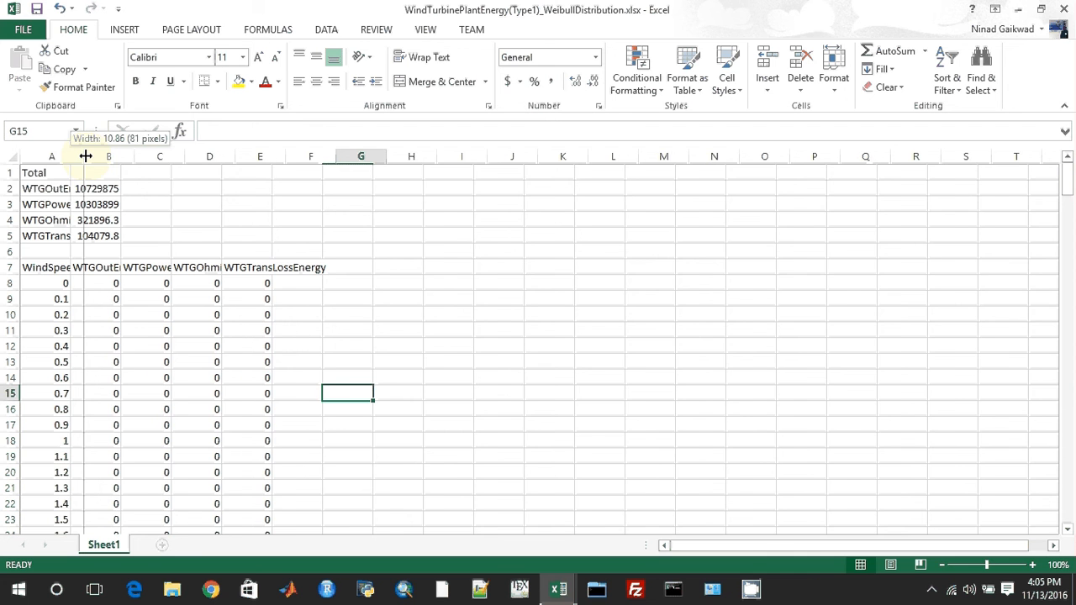
{"action": "left_click_drag", "start_coordinate": [84, 156], "coordinate": [97, 156]}
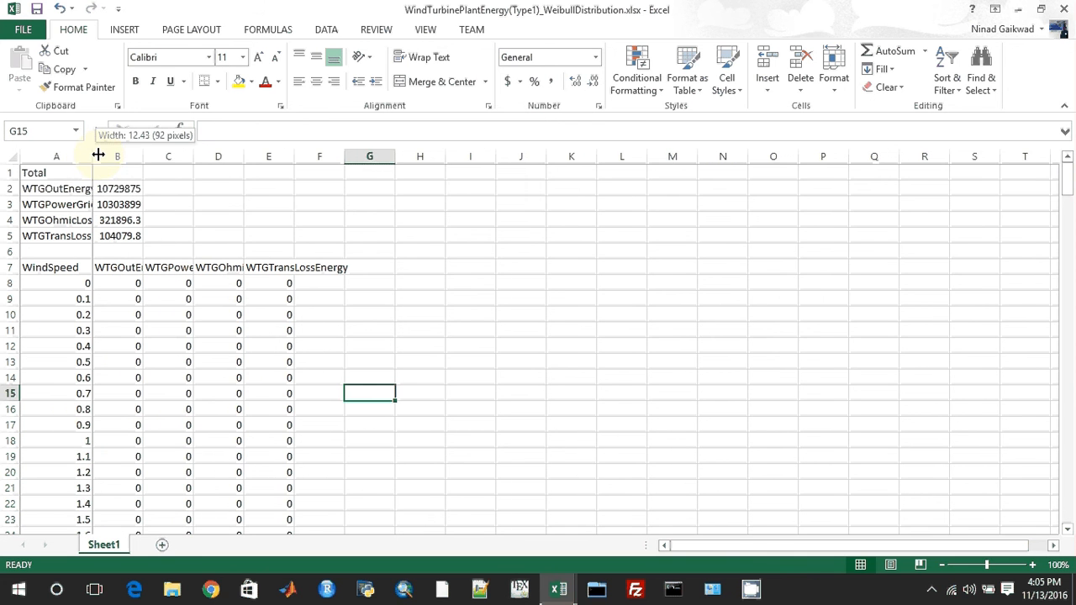
{"action": "left_click_drag", "start_coordinate": [98, 155], "coordinate": [121, 155]}
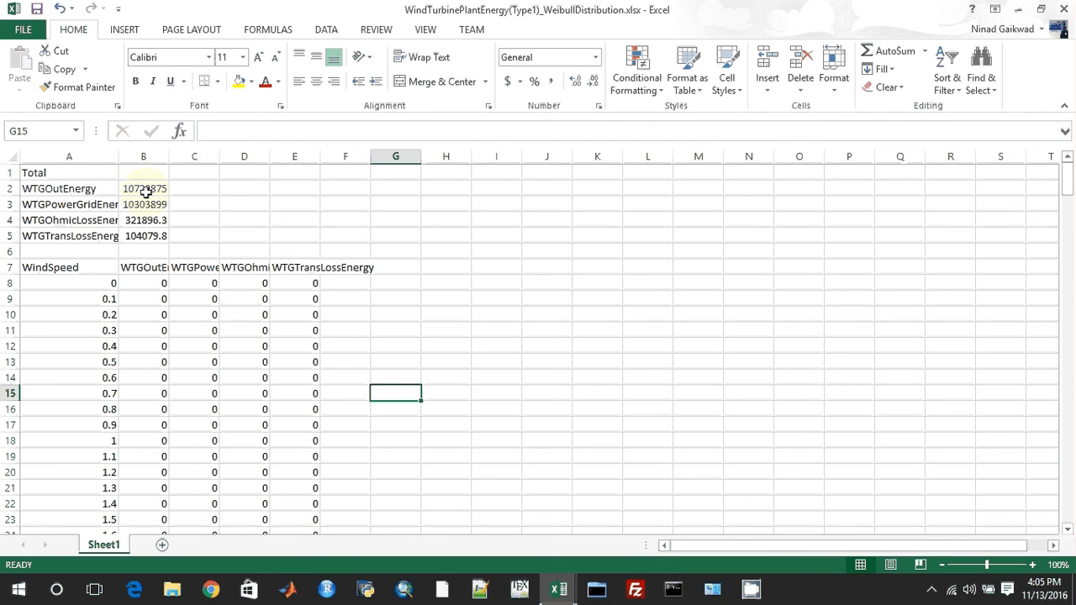
{"action": "mouse_move", "coordinate": [52, 278]}
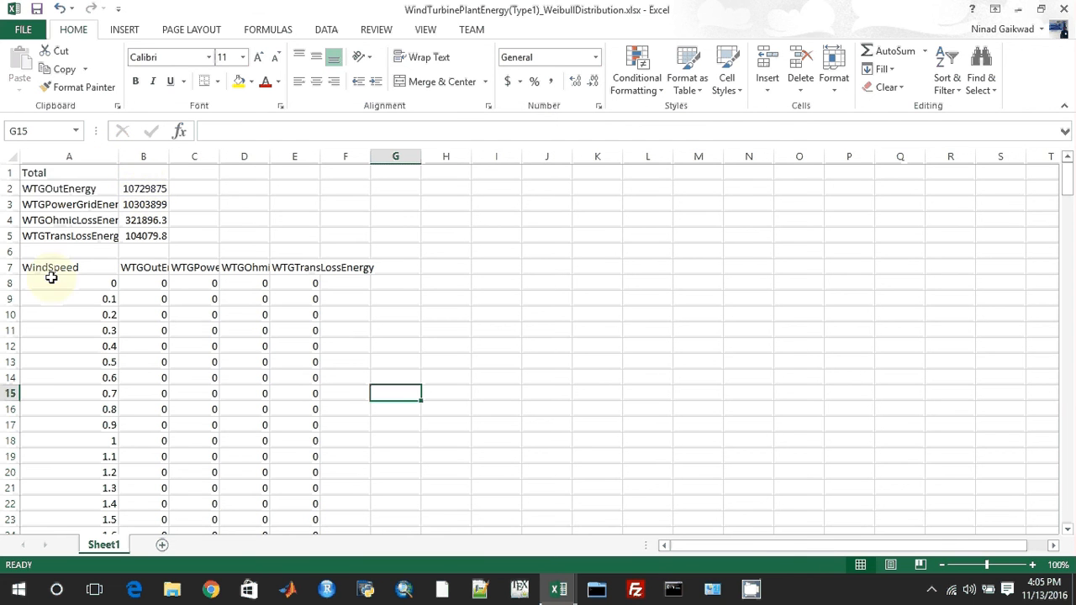
{"action": "mouse_move", "coordinate": [129, 280]}
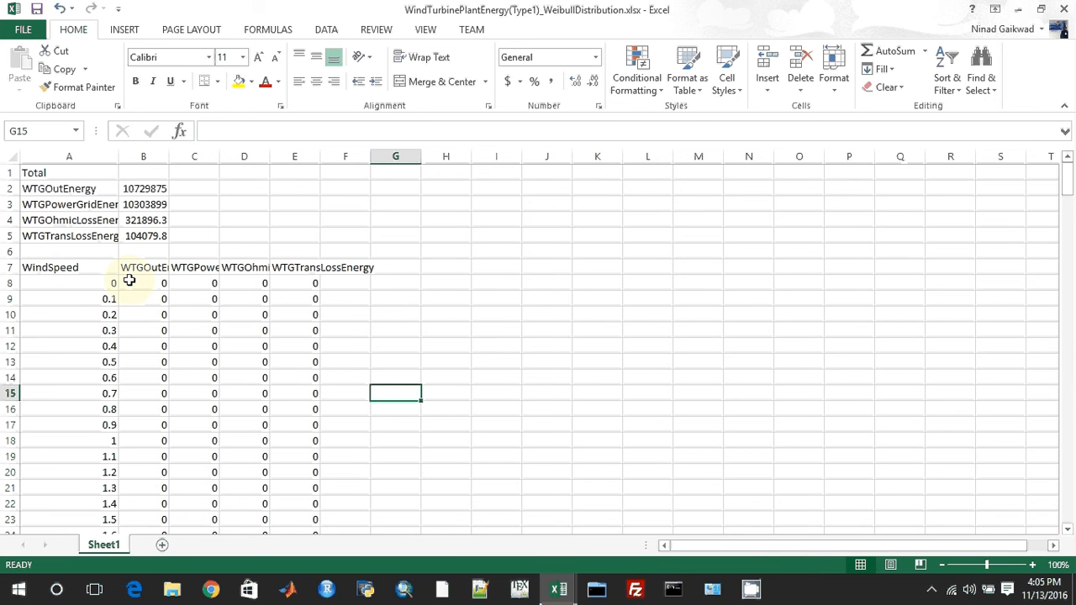
{"action": "mouse_move", "coordinate": [175, 254]}
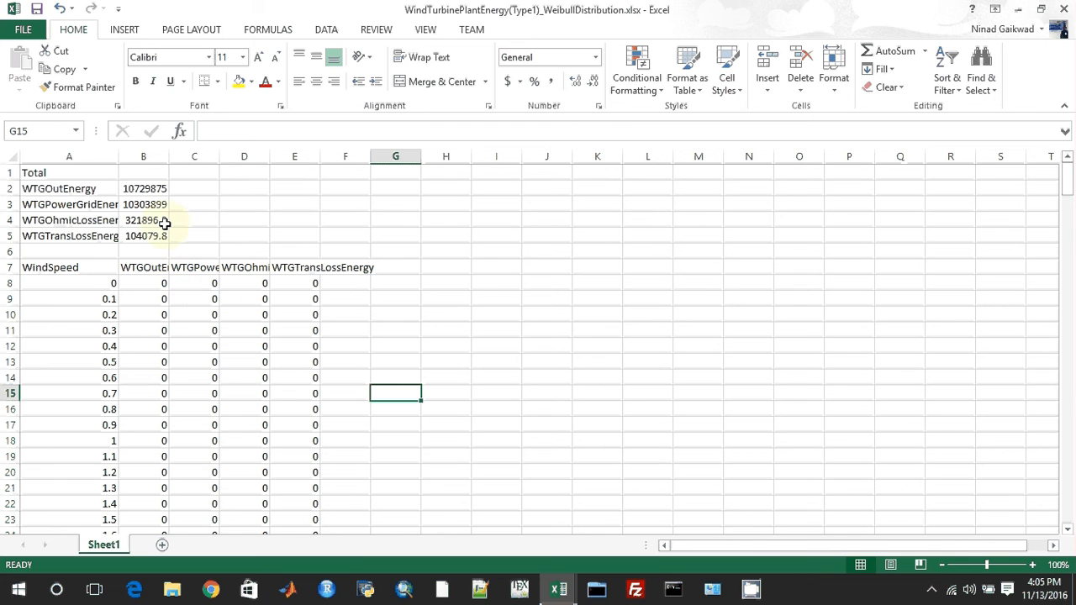
{"action": "mouse_move", "coordinate": [153, 293]}
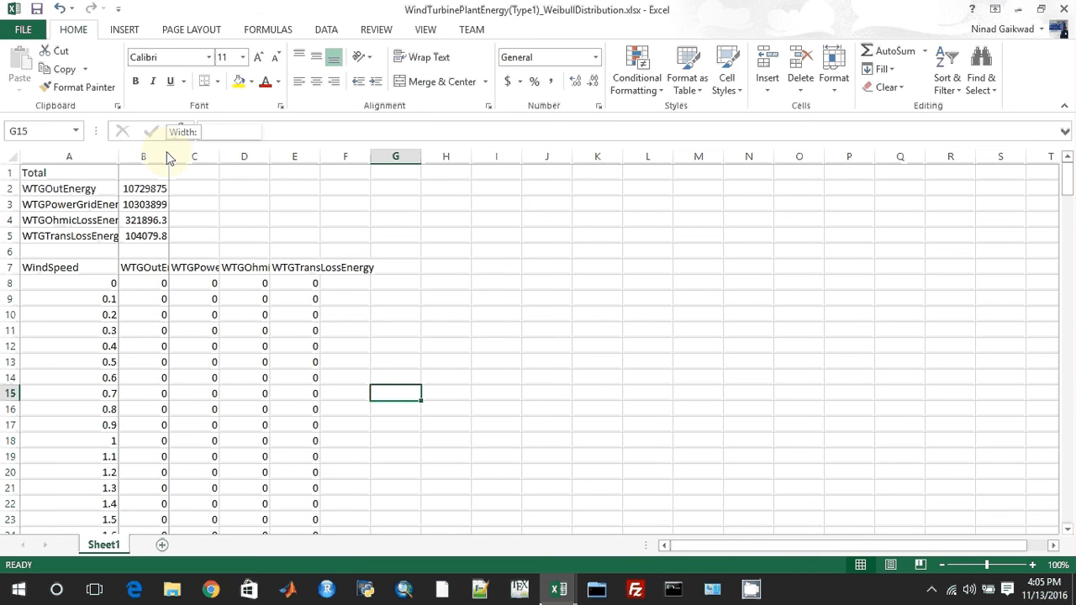
{"action": "left_click_drag", "start_coordinate": [165, 156], "coordinate": [182, 157]}
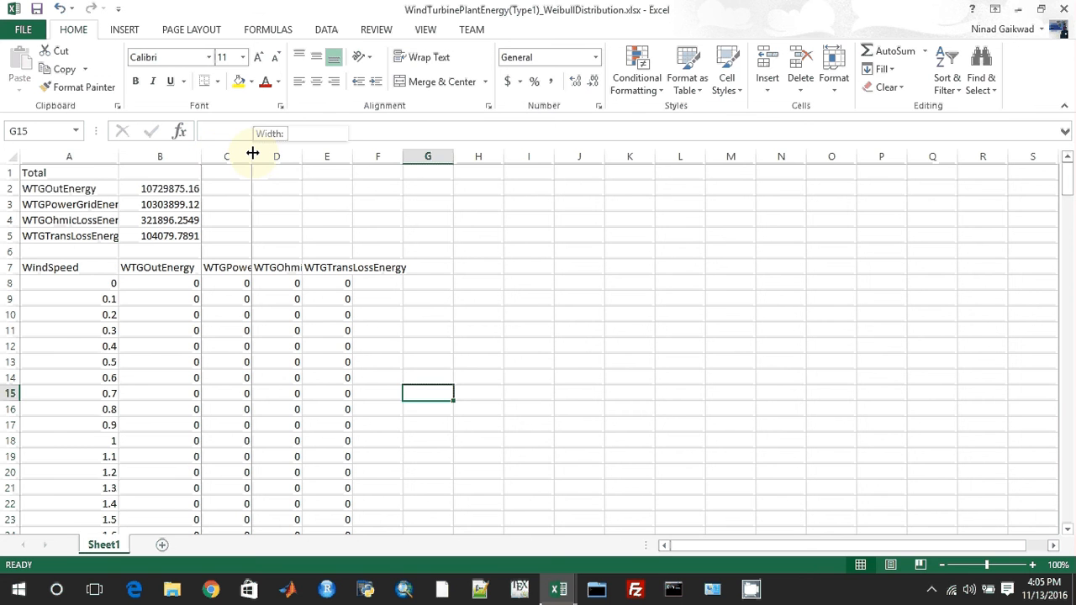
{"action": "left_click_drag", "start_coordinate": [252, 154], "coordinate": [289, 155]}
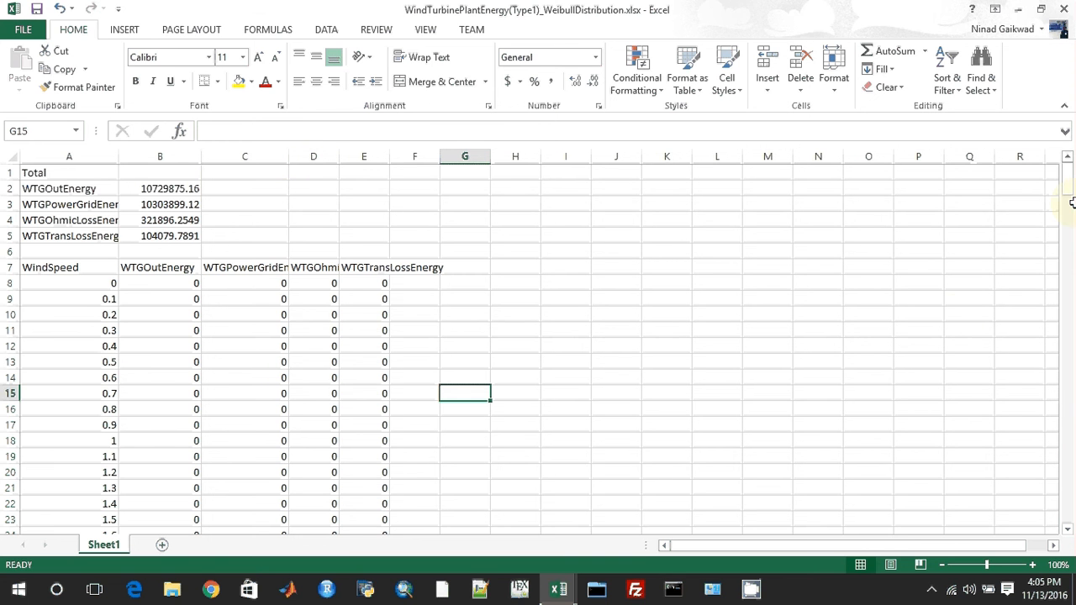
{"action": "scroll", "scroll_direction": "down", "scroll_amount": 3}
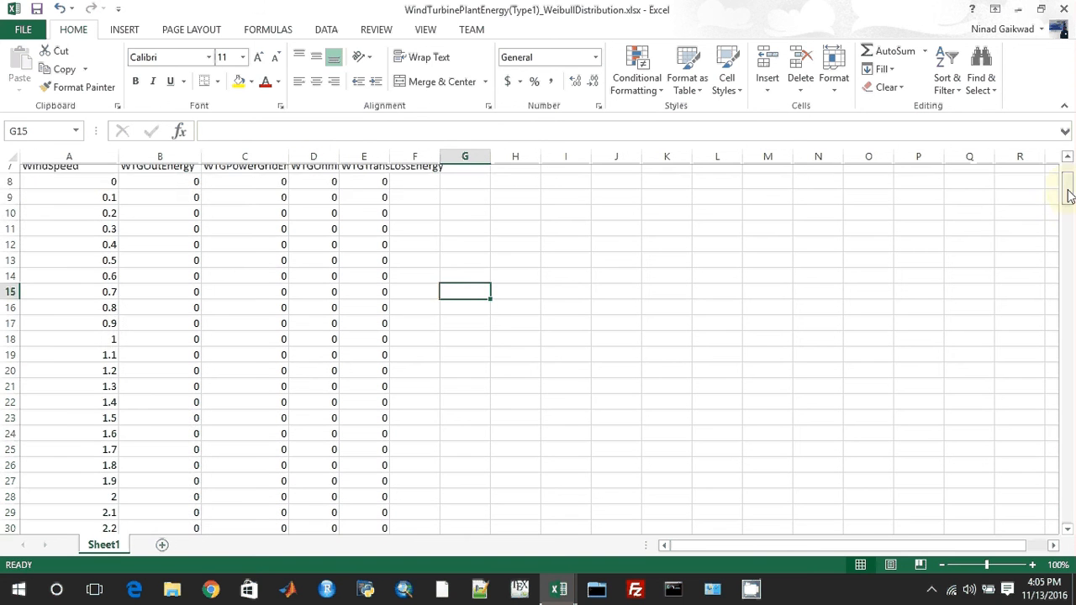
{"action": "scroll", "scroll_direction": "down", "scroll_amount": 3}
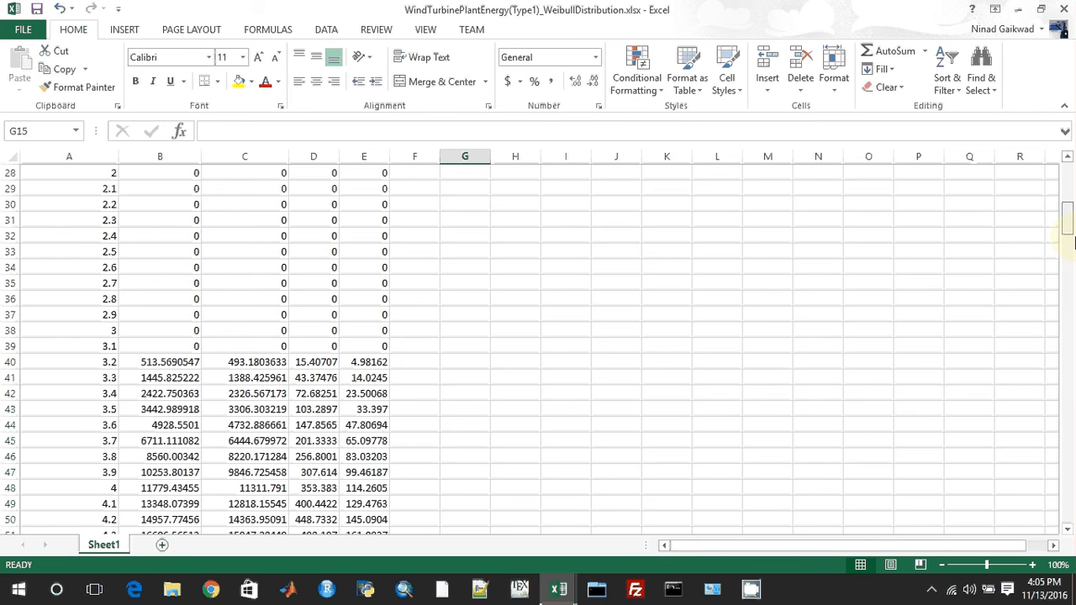
{"action": "scroll", "scroll_direction": "down", "scroll_amount": 3}
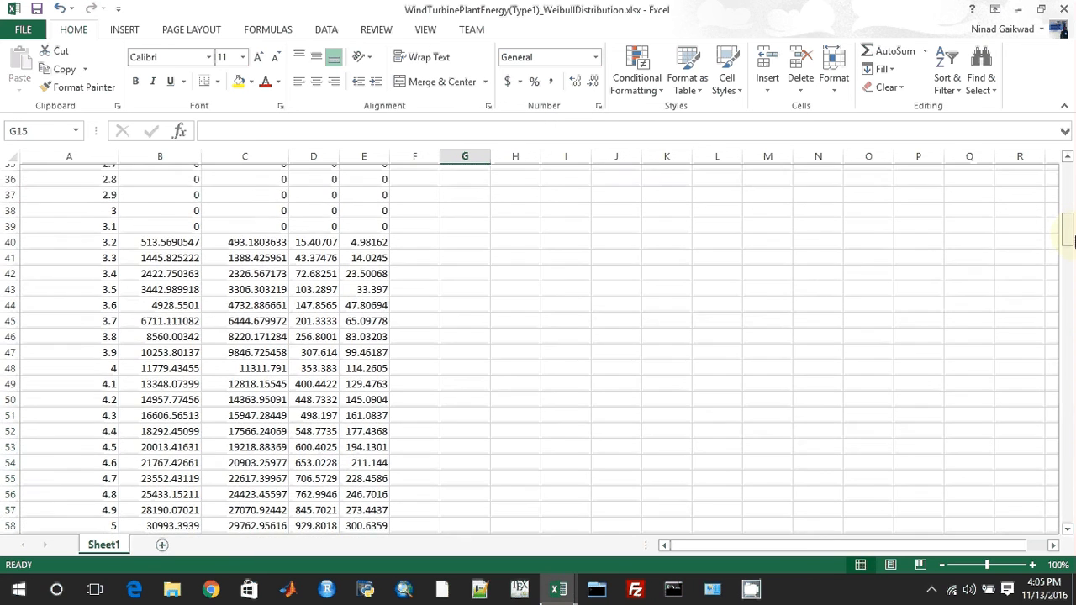
{"action": "scroll", "scroll_direction": "down", "scroll_amount": 3}
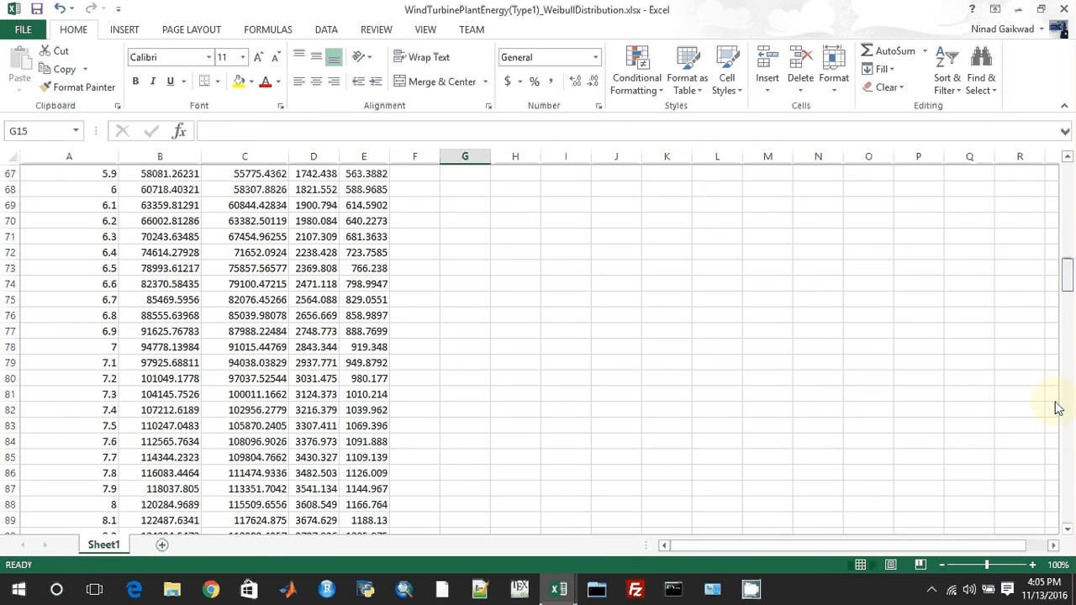
{"action": "scroll", "scroll_direction": "down", "scroll_amount": 3}
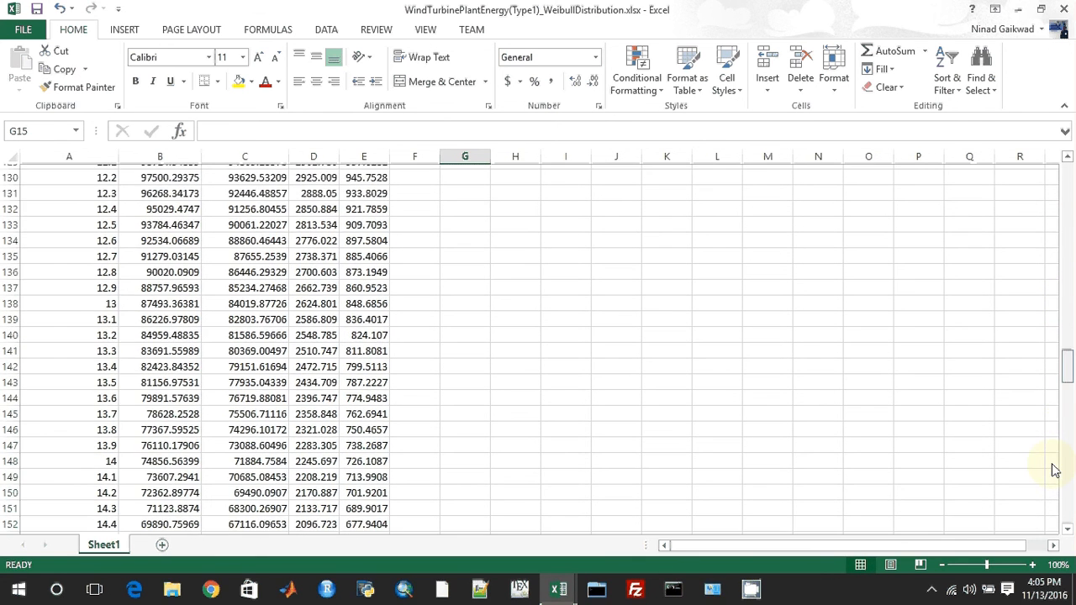
{"action": "scroll", "scroll_direction": "down", "scroll_amount": 3}
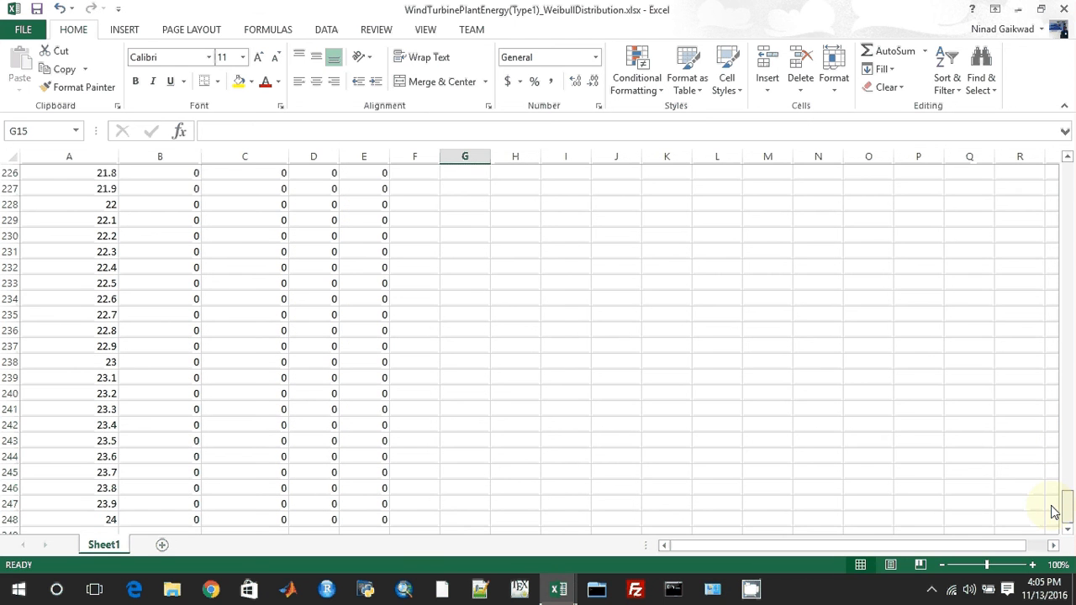
{"action": "scroll", "scroll_direction": "up", "scroll_amount": 3}
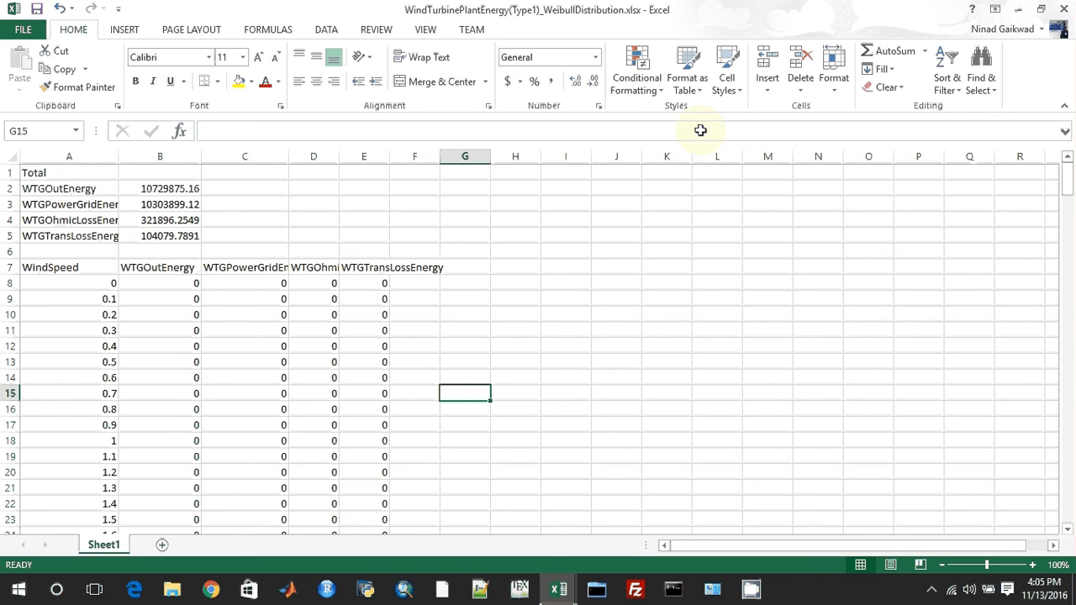
{"action": "mouse_move", "coordinate": [373, 530]}
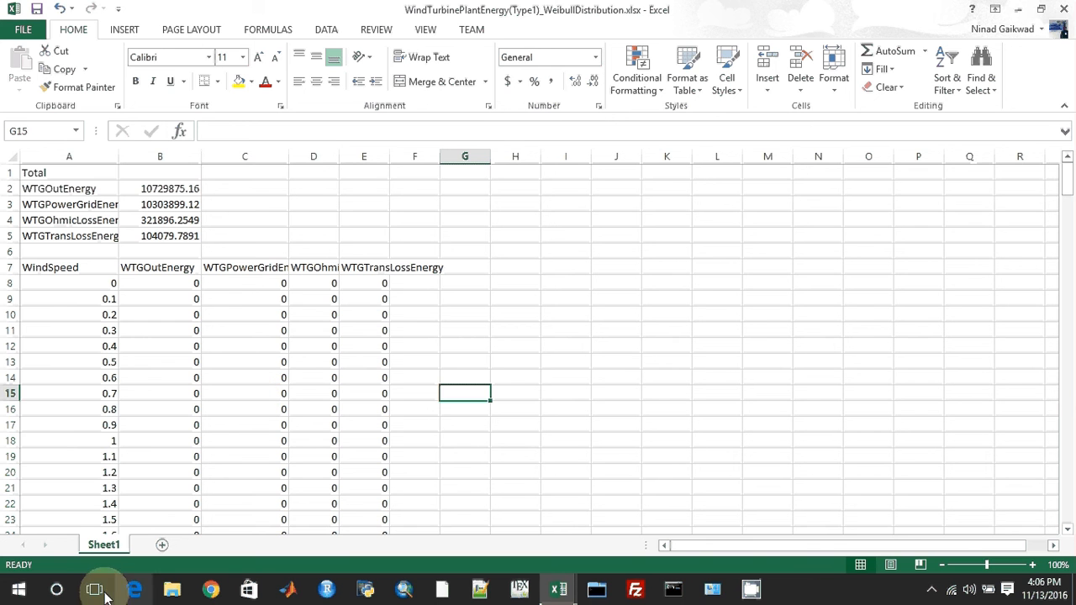
{"action": "mouse_move", "coordinate": [94, 589]}
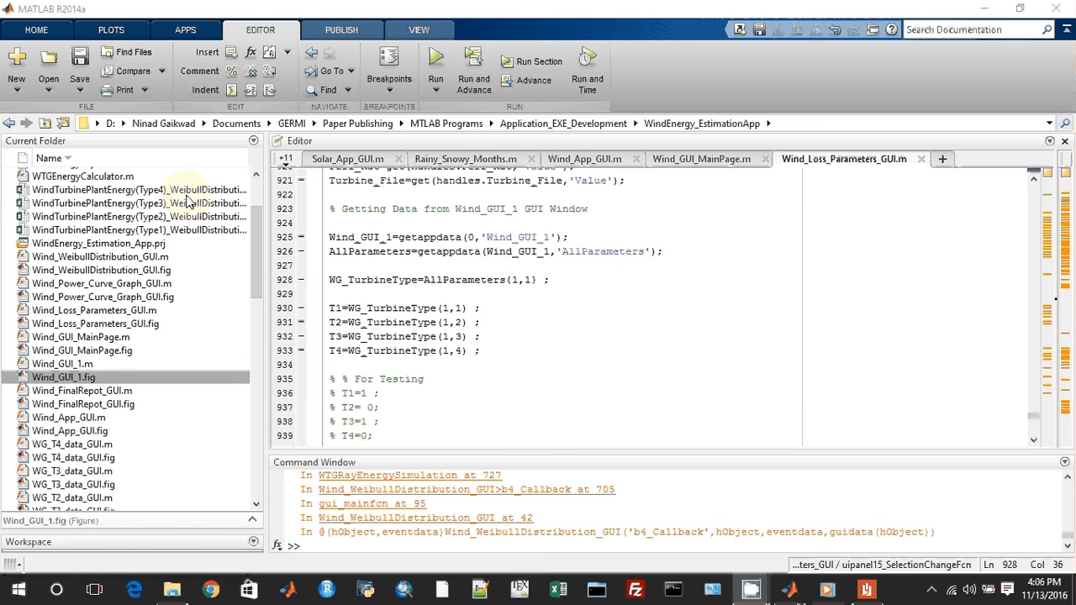
{"action": "mouse_move", "coordinate": [200, 236]}
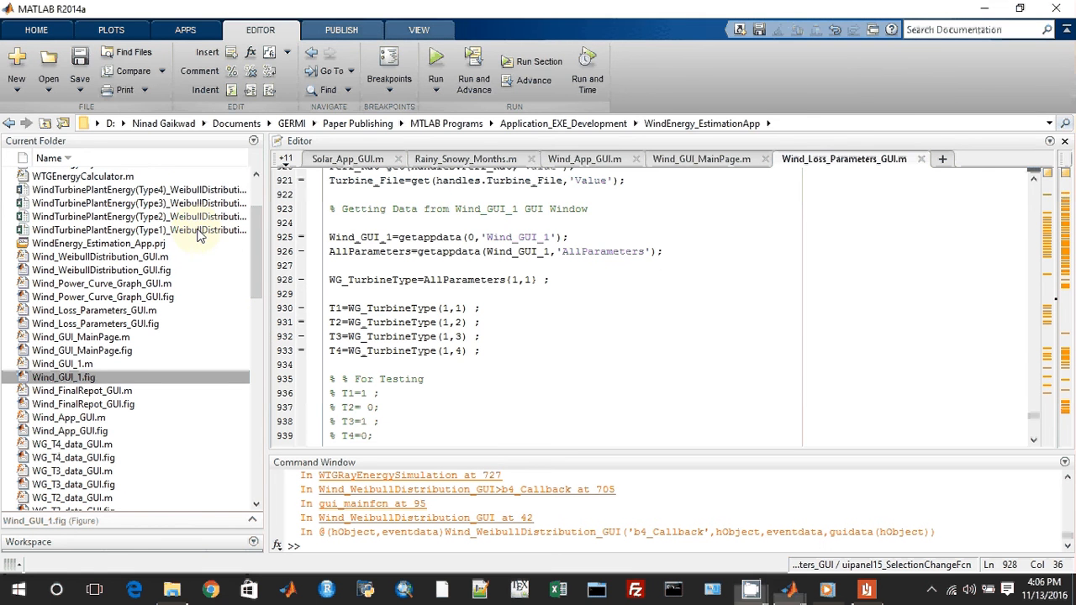
Bring the Wind_WeibullDistribution_GUI window back in front from the MATLAB taskbar thumbnails
{"action": "left_click", "coordinate": [138, 217]}
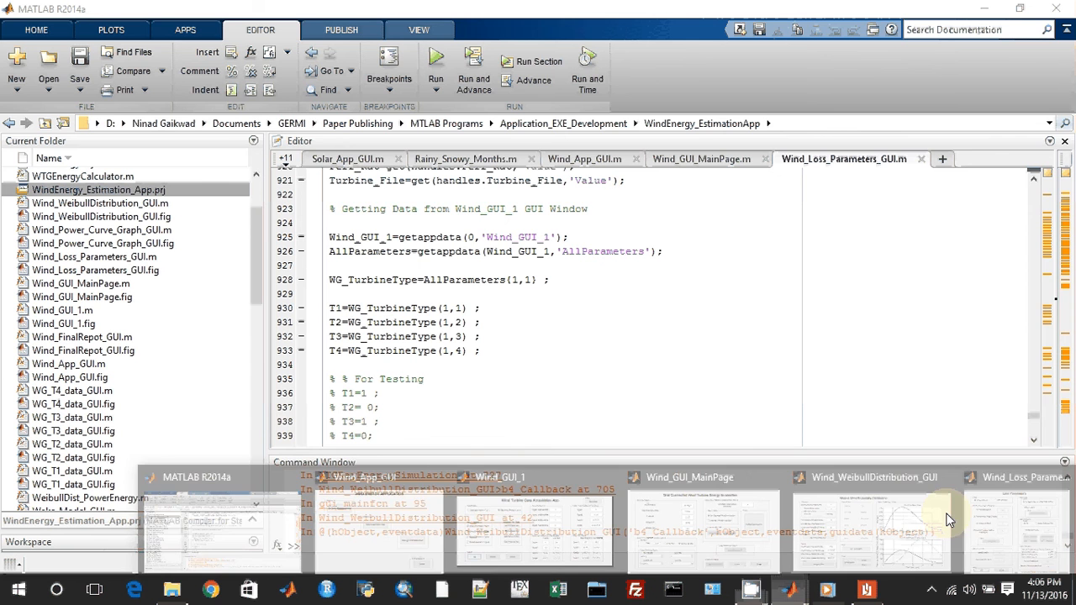
{"action": "left_click", "coordinate": [871, 530]}
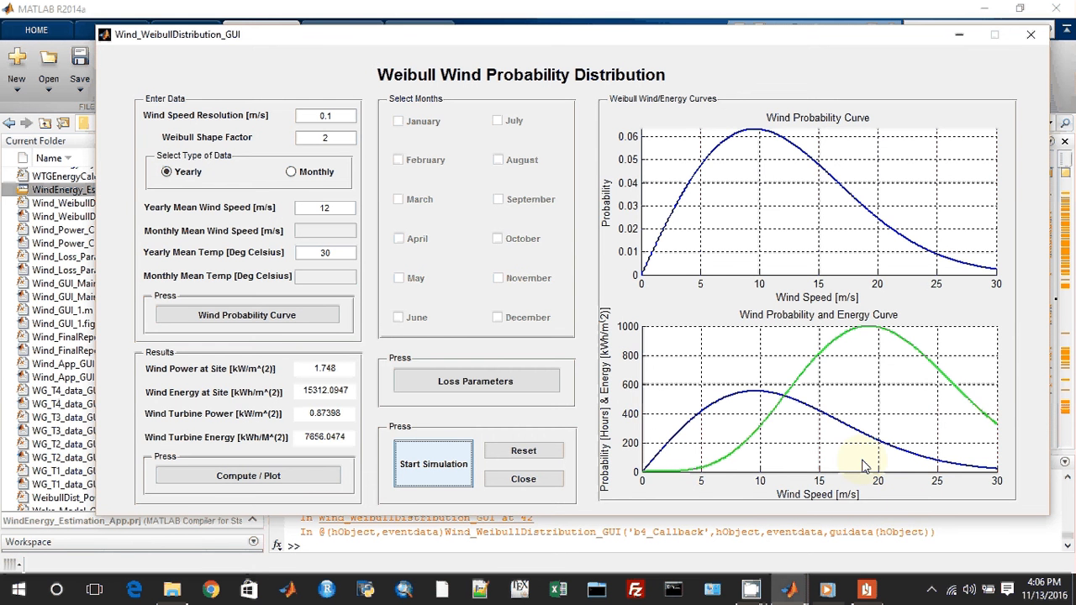